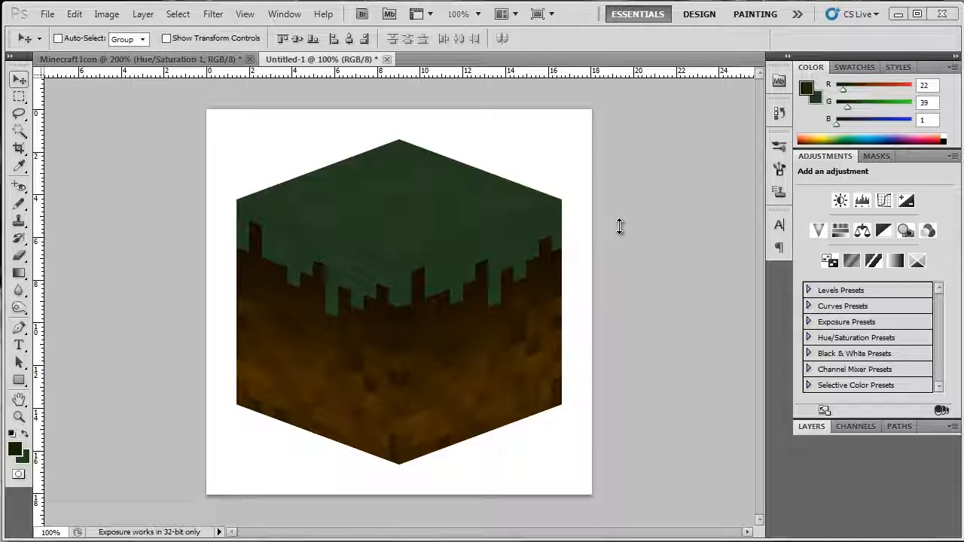
pyautogui.moveTo(613, 239)
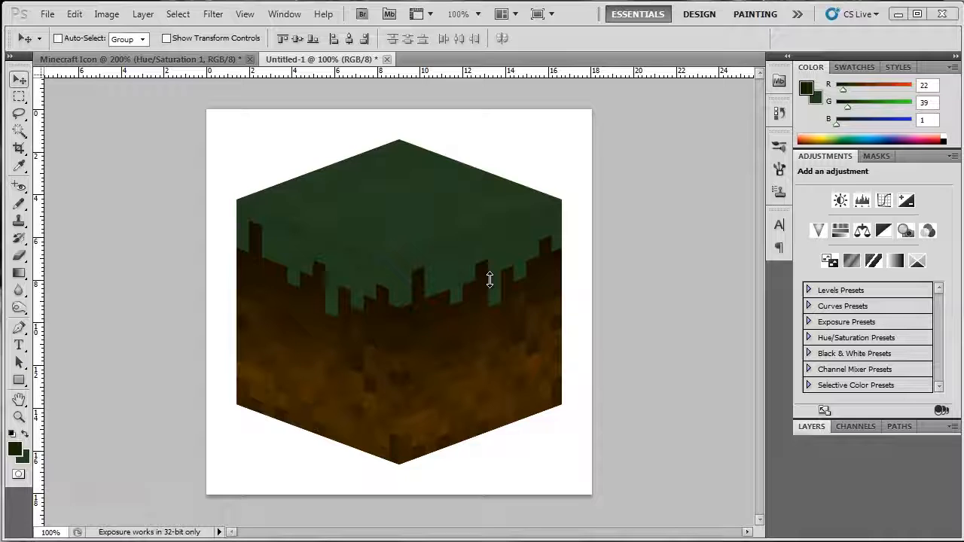
pyautogui.moveTo(727, 367)
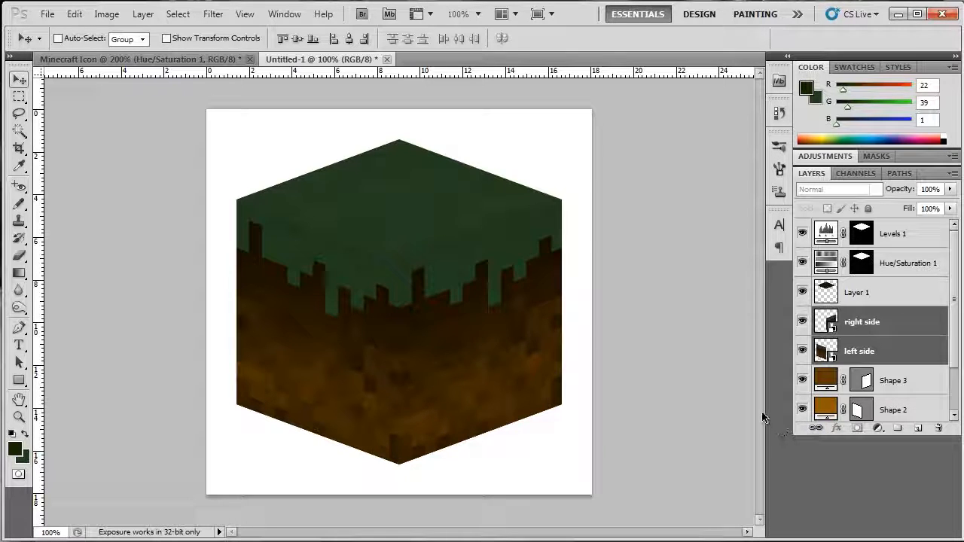
pyautogui.moveTo(720, 406)
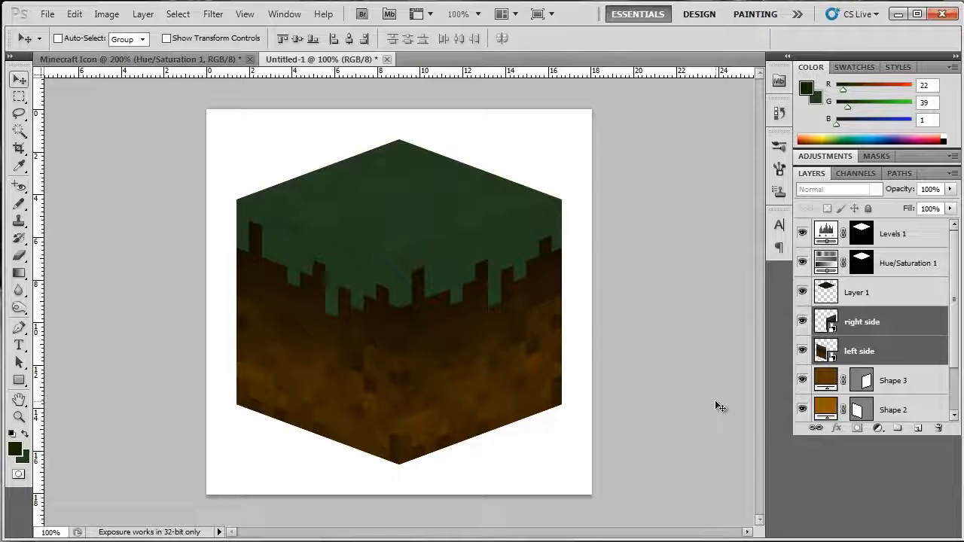
pyautogui.moveTo(733, 411)
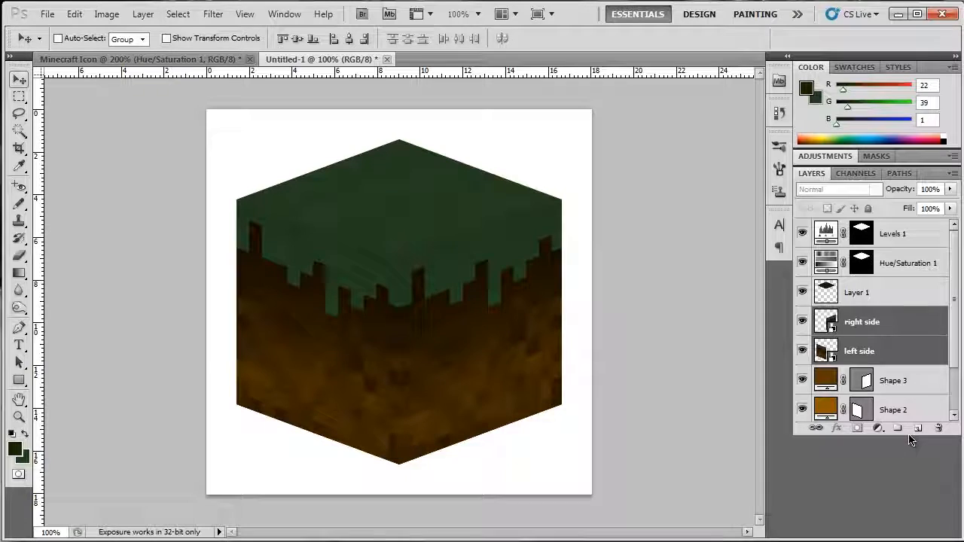
pyautogui.moveTo(907, 444)
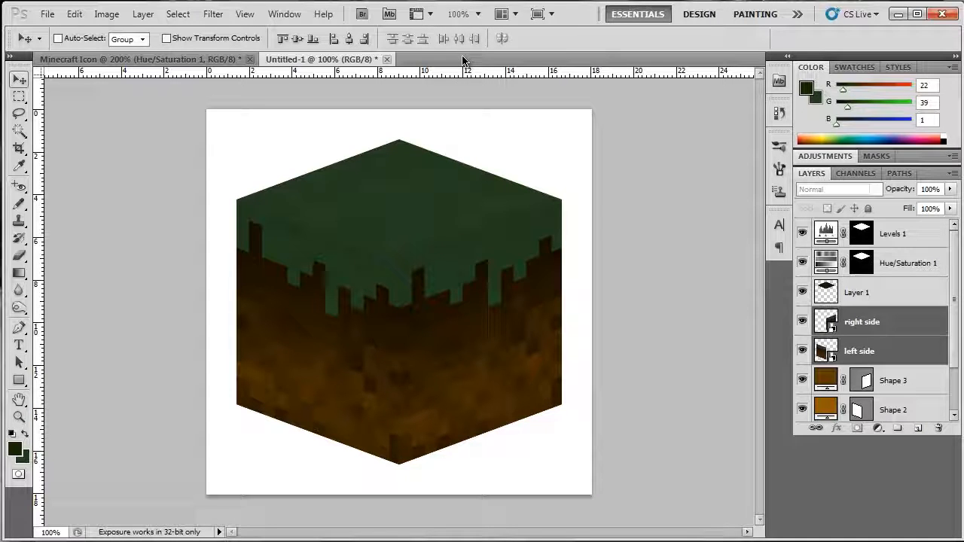
# Create a new 512×512 px document named MCICON
pyautogui.click(46, 14)
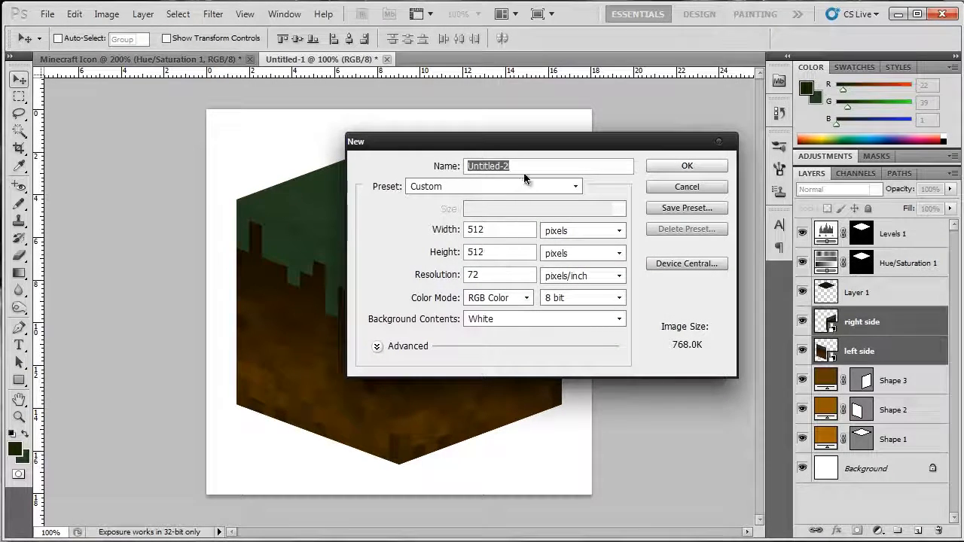
pyautogui.moveTo(435, 157)
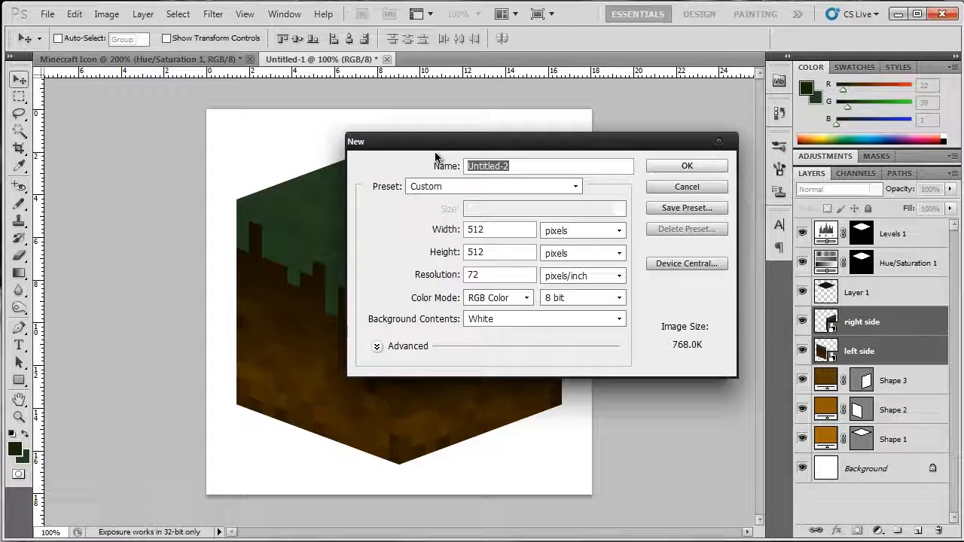
pyautogui.write('MCICI')
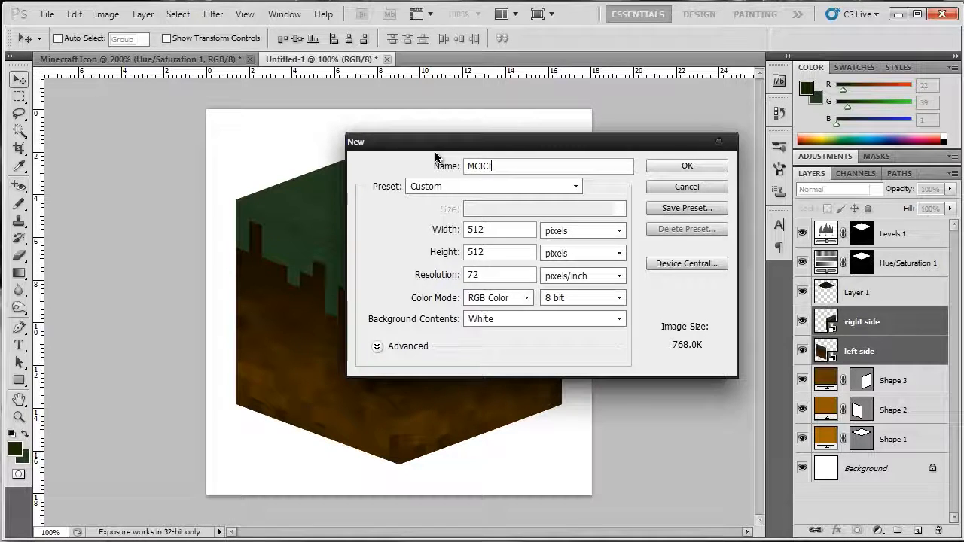
pyautogui.write('ON')
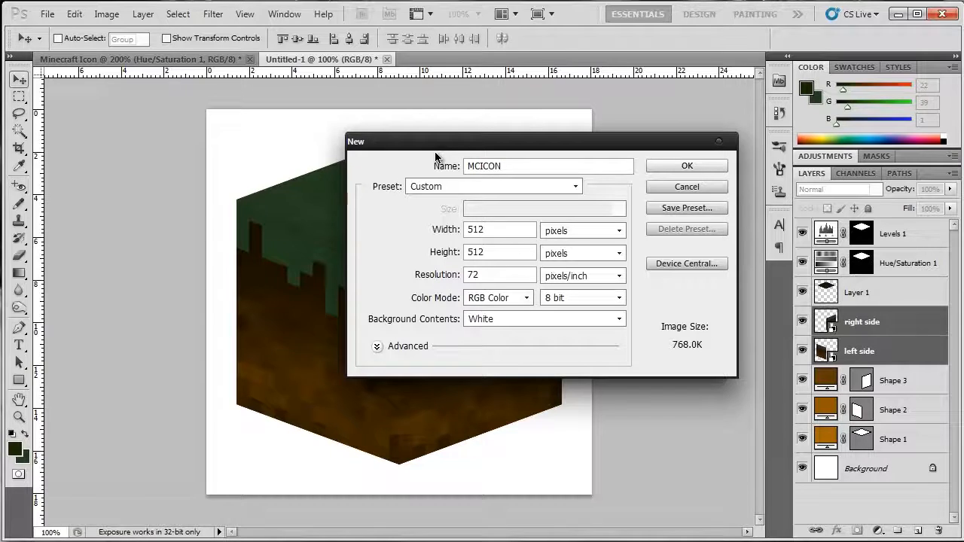
pyautogui.moveTo(704, 166)
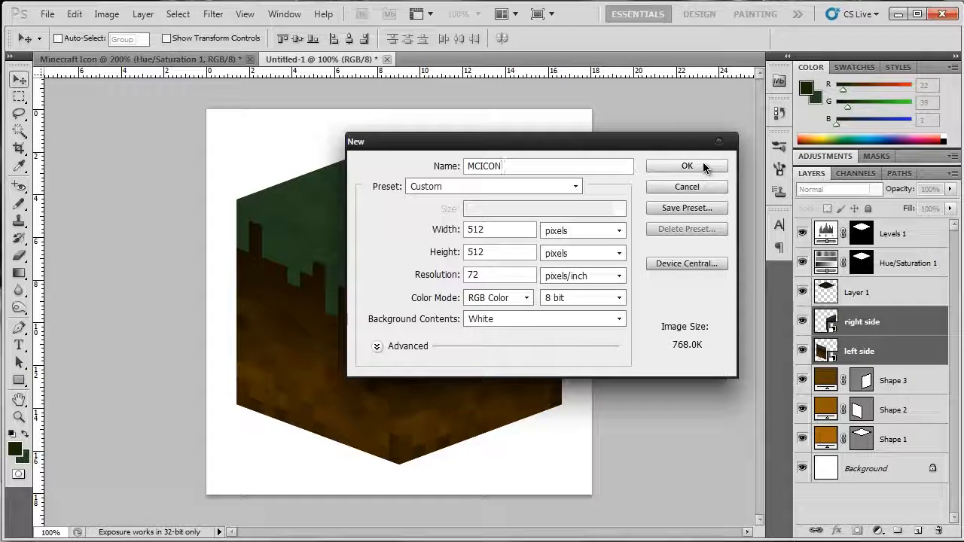
pyautogui.click(686, 166)
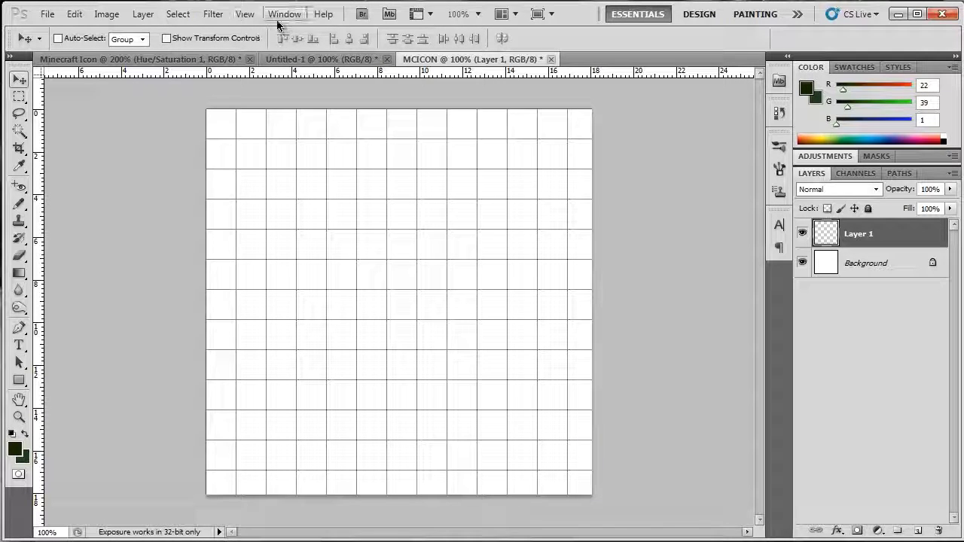
# Add a vertical guide 40 px from the left edge of the canvas
pyautogui.click(244, 14)
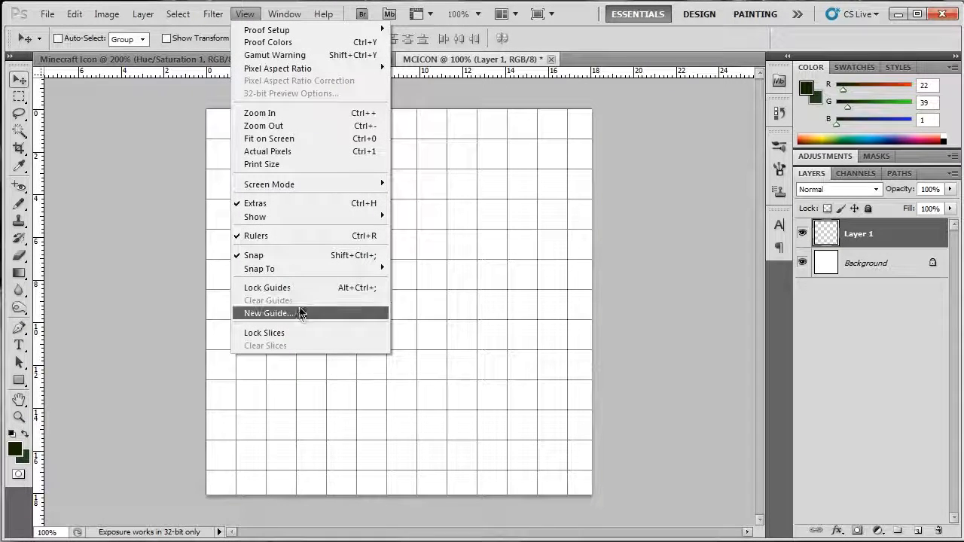
pyautogui.moveTo(296, 315)
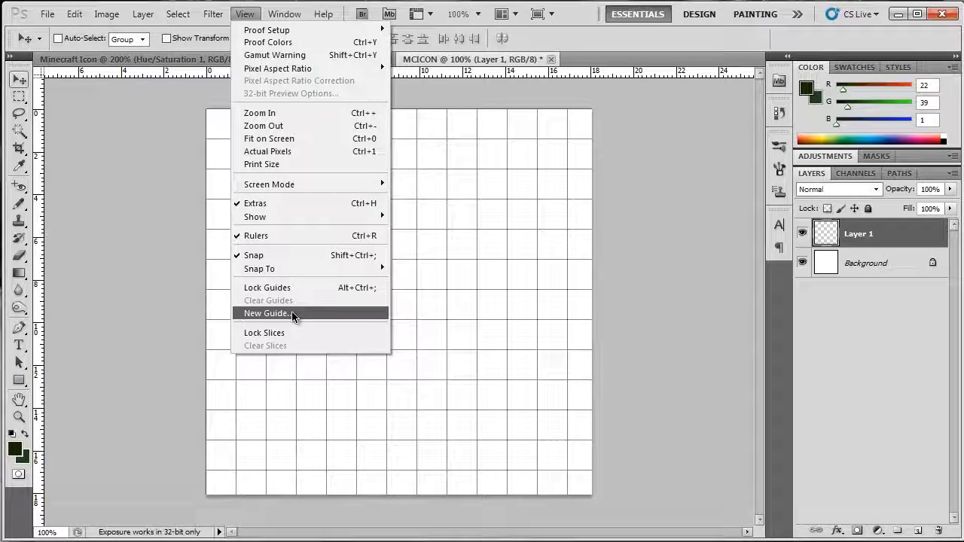
pyautogui.click(267, 313)
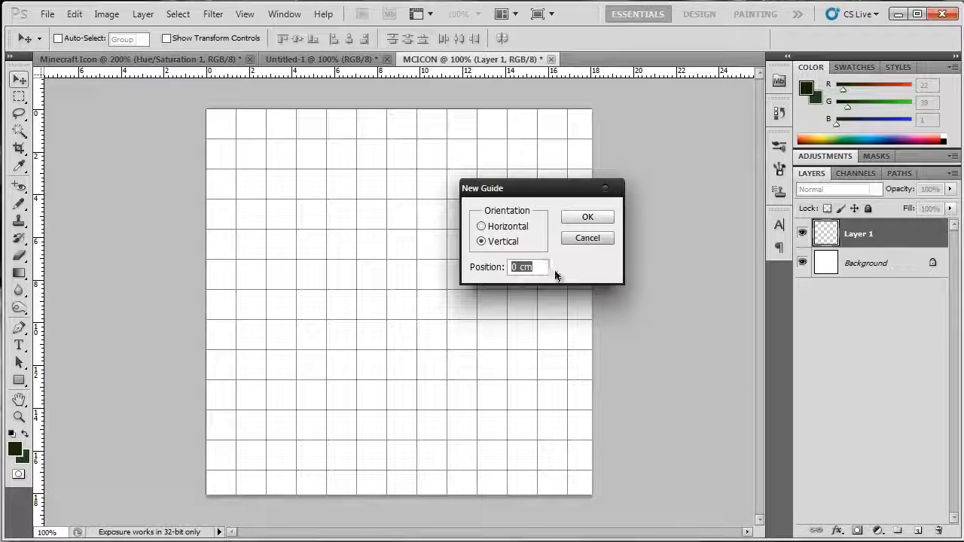
pyautogui.write('40')
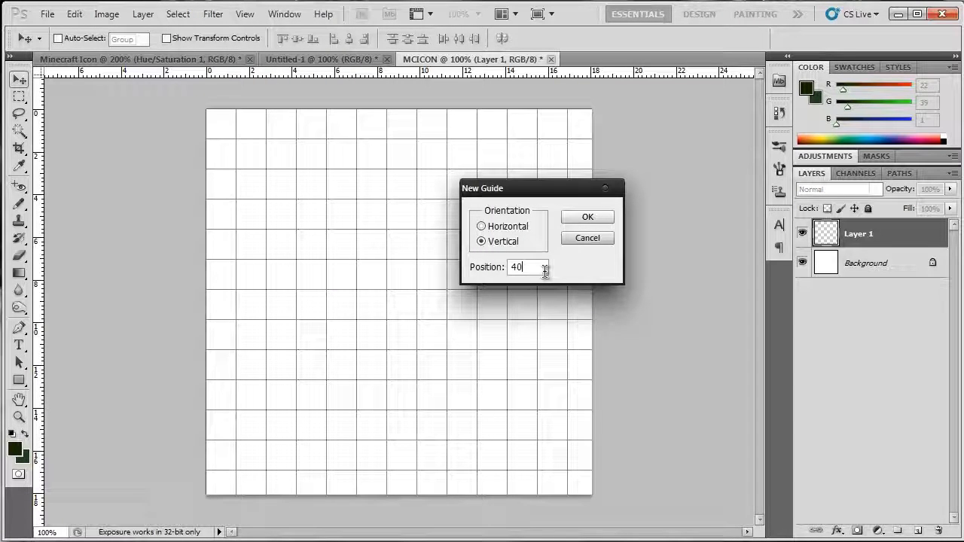
pyautogui.write('px')
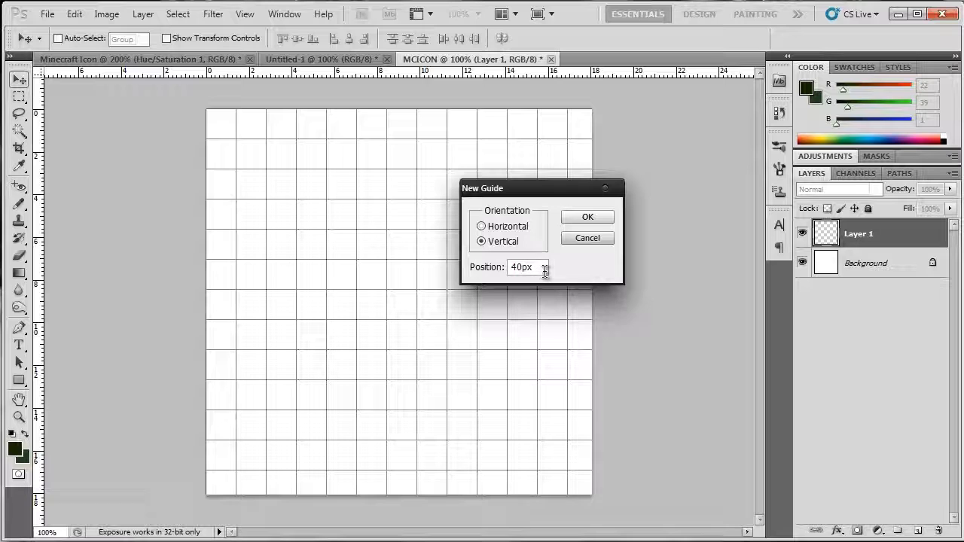
pyautogui.click(587, 216)
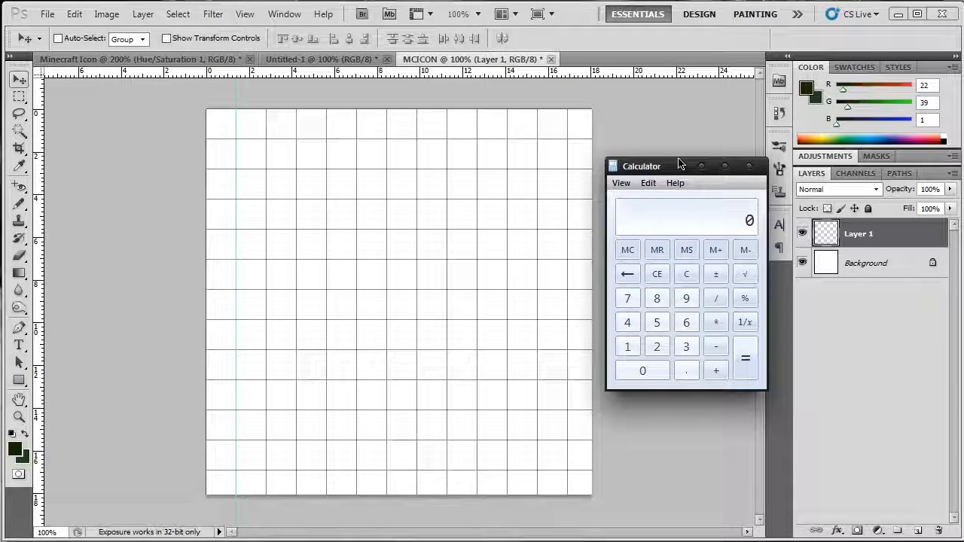
# Calculate 512 − 40 and add a vertical guide at 472 px
pyautogui.click(656, 322)
pyautogui.write('472')
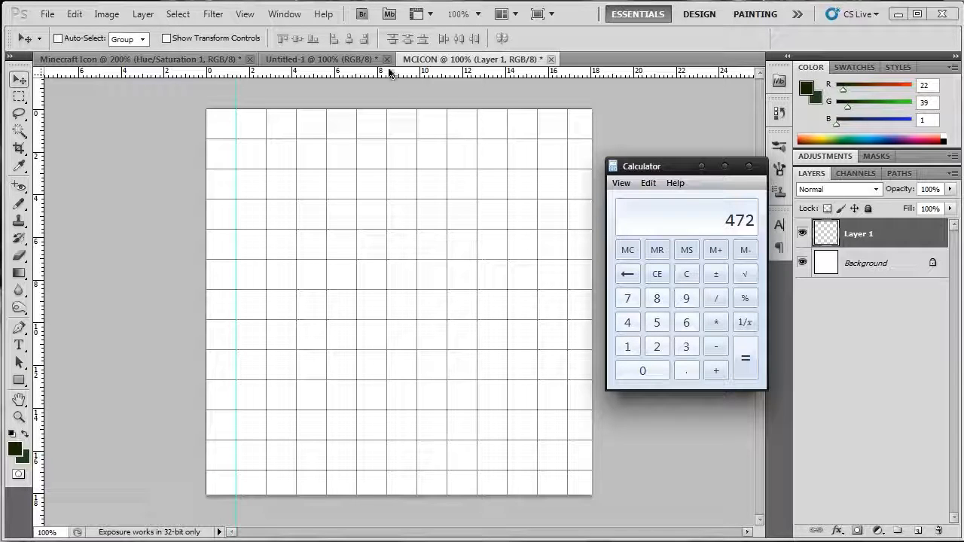
pyautogui.click(244, 13)
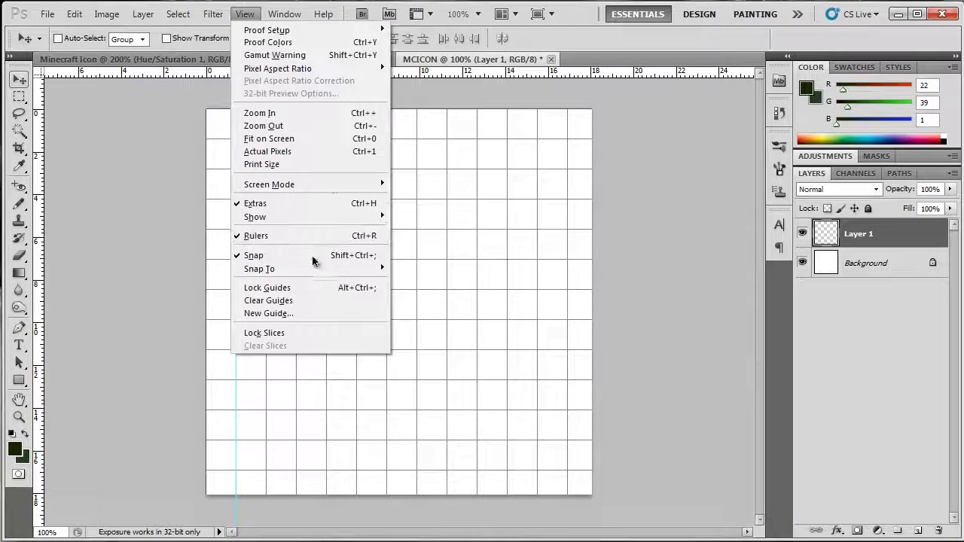
pyautogui.click(268, 313)
pyautogui.write('472')
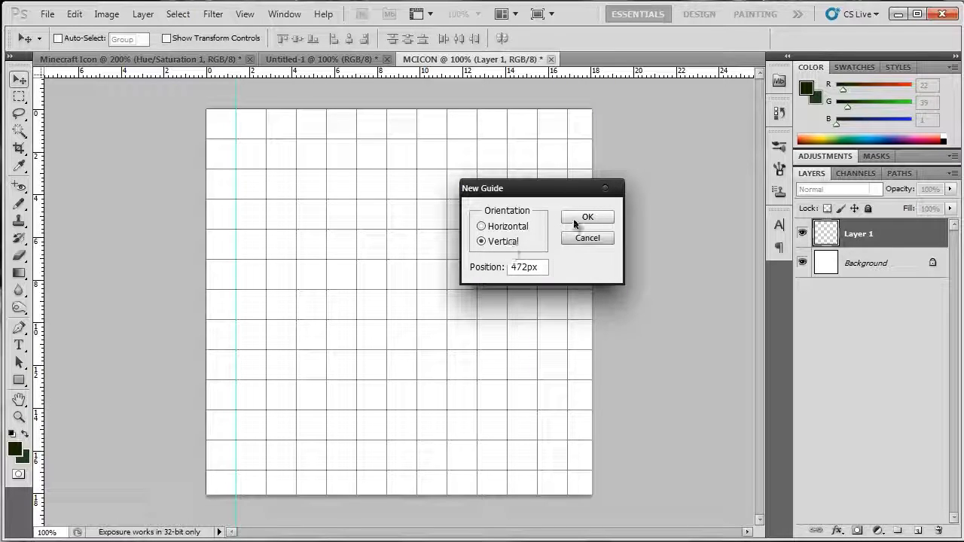
pyautogui.click(587, 217)
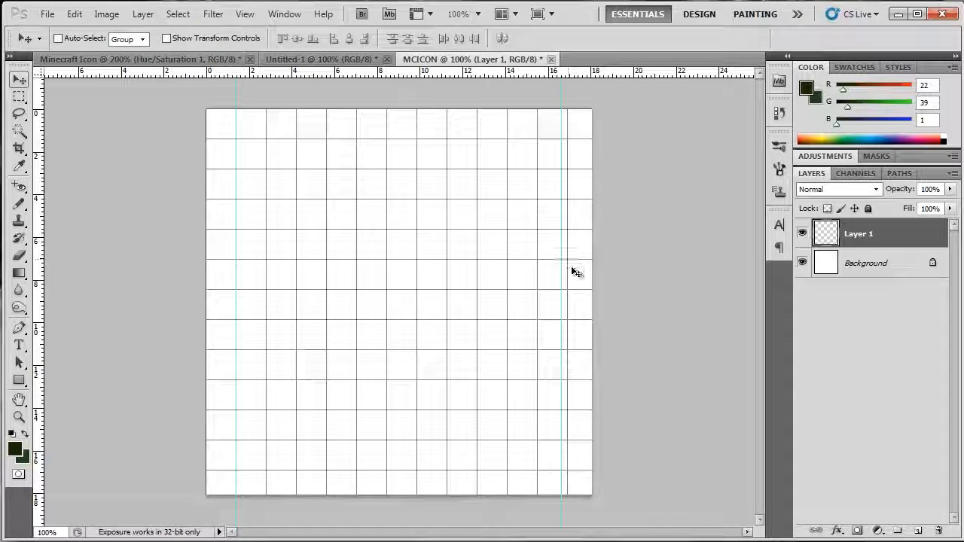
pyautogui.moveTo(577, 298)
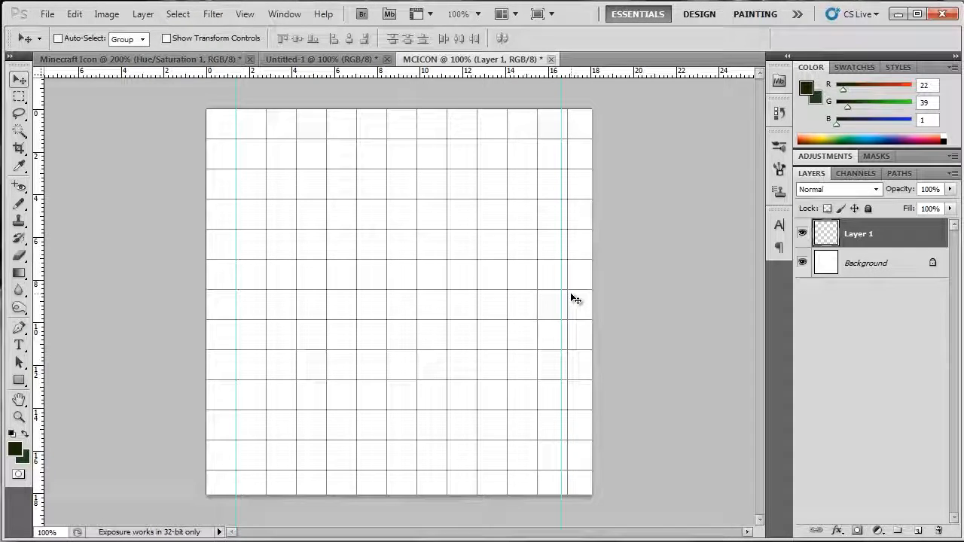
pyautogui.moveTo(593, 229)
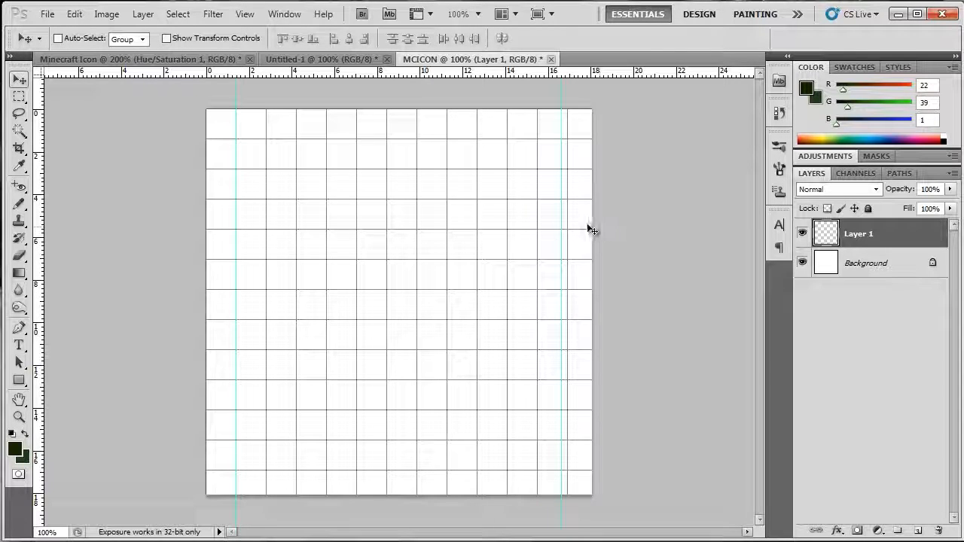
pyautogui.moveTo(599, 243)
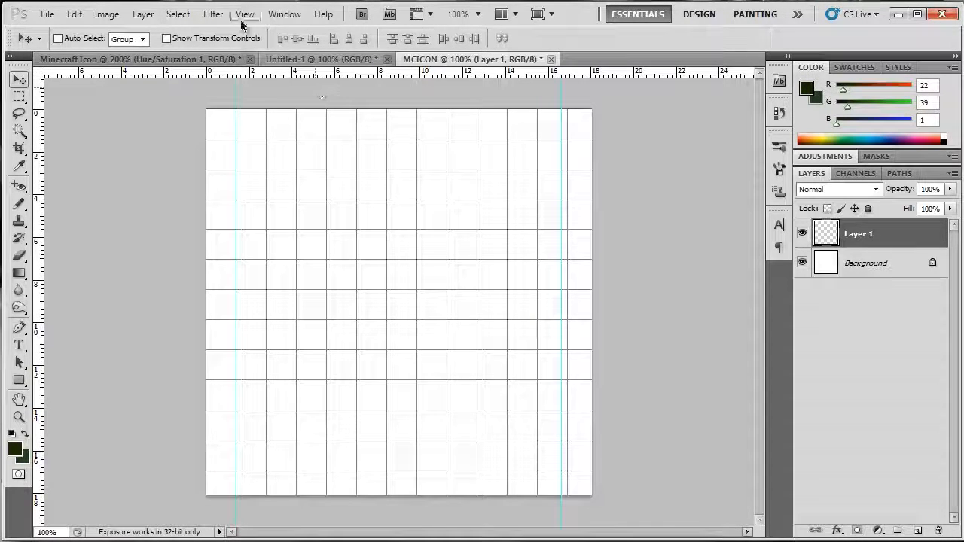
# Add a vertical guide at 256 px down the canvas centre
pyautogui.click(244, 14)
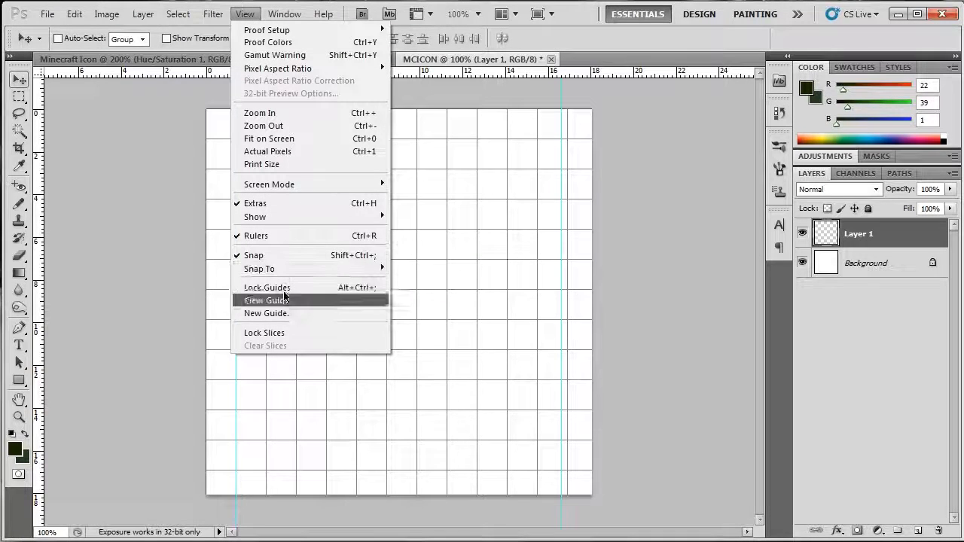
pyautogui.click(266, 314)
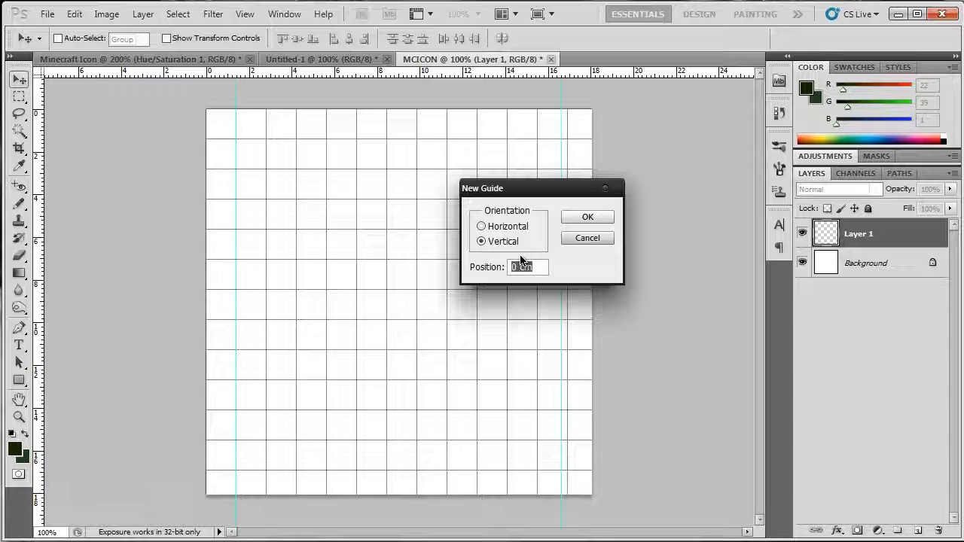
pyautogui.write('25')
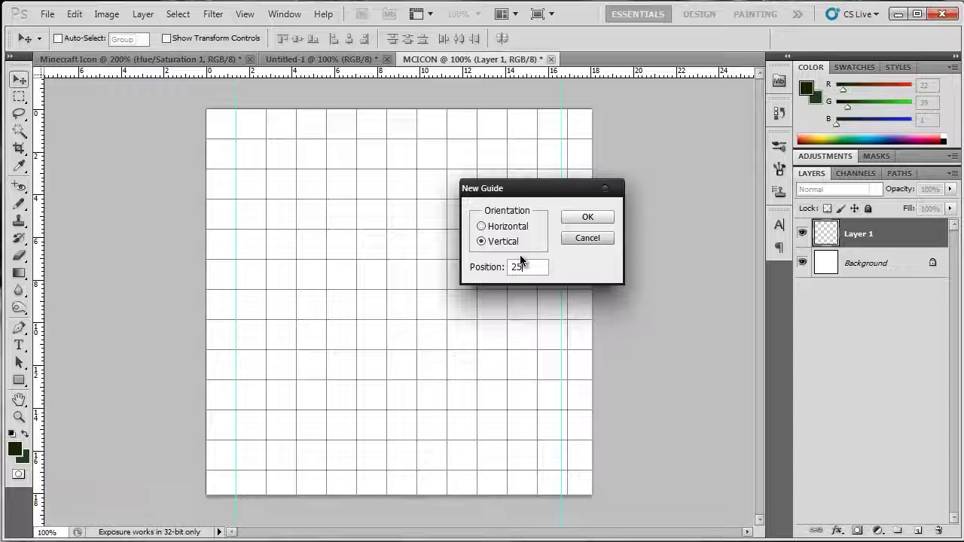
pyautogui.write('256px')
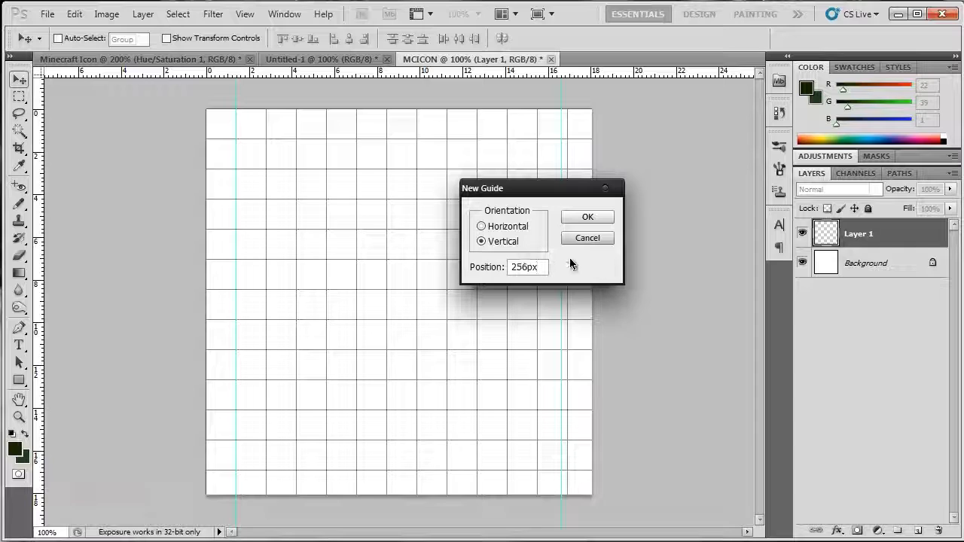
pyautogui.click(587, 217)
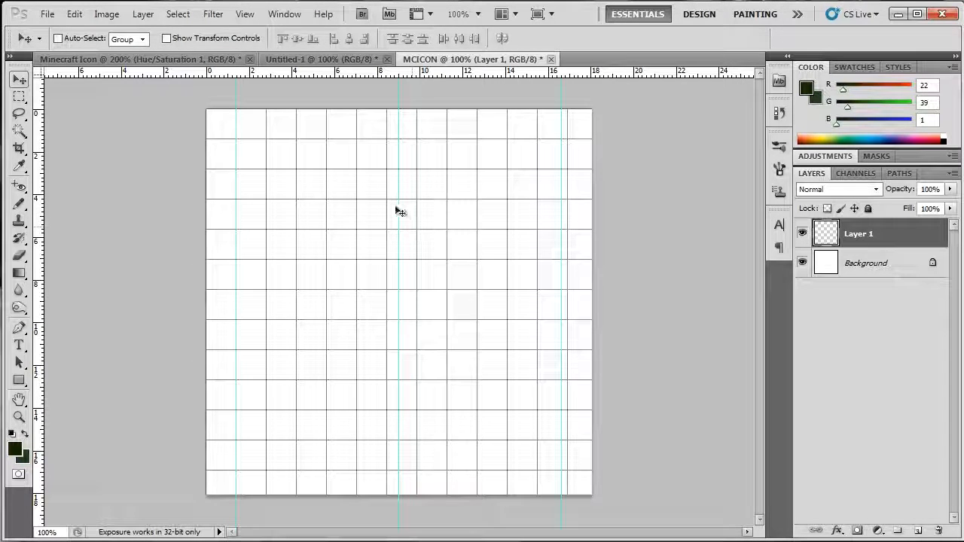
pyautogui.moveTo(416, 188)
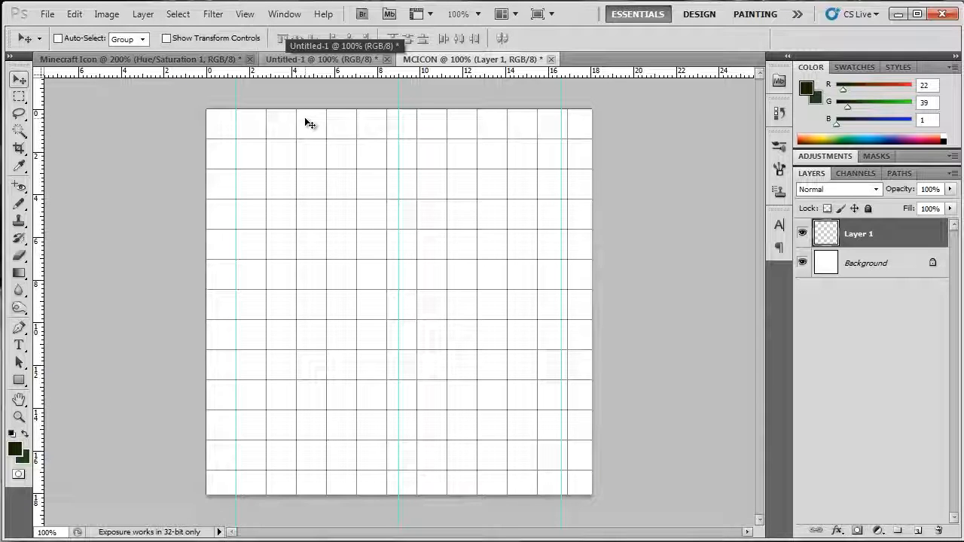
pyautogui.moveTo(302, 81)
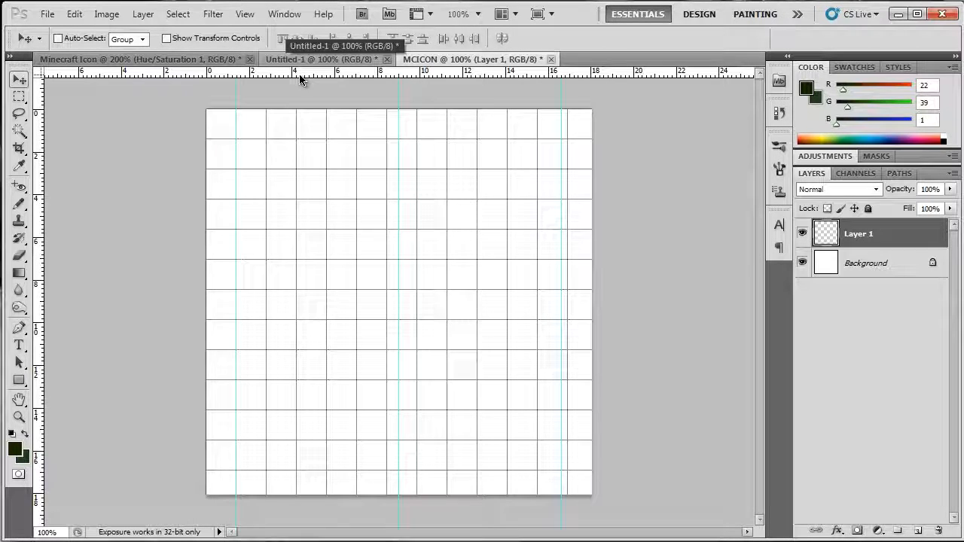
# Browse the View and Window menus and pick a View menu option
pyautogui.click(245, 13)
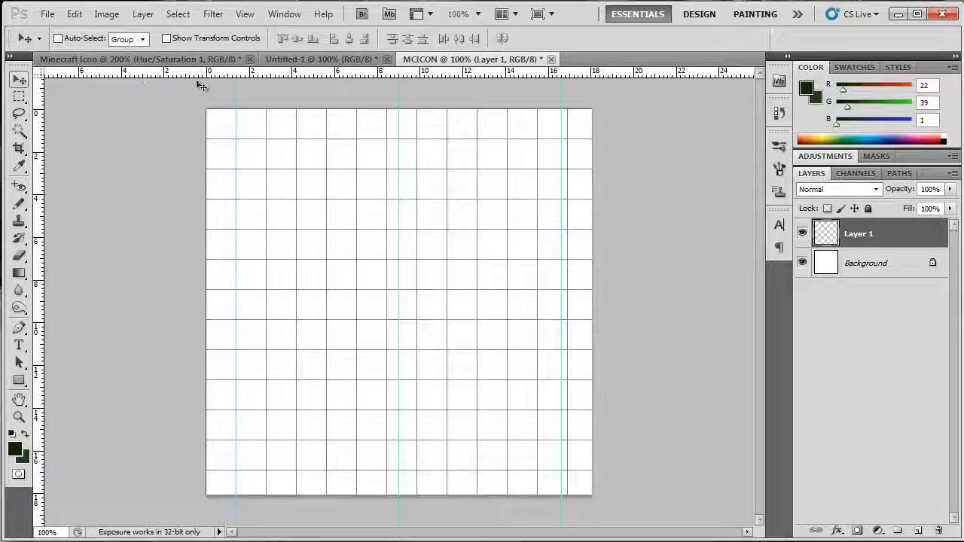
pyautogui.click(285, 14)
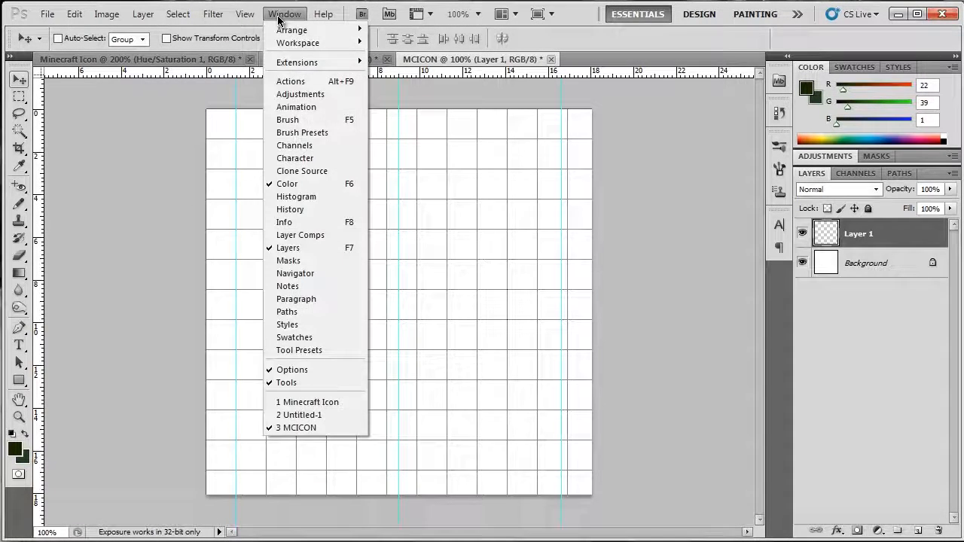
pyautogui.click(244, 13)
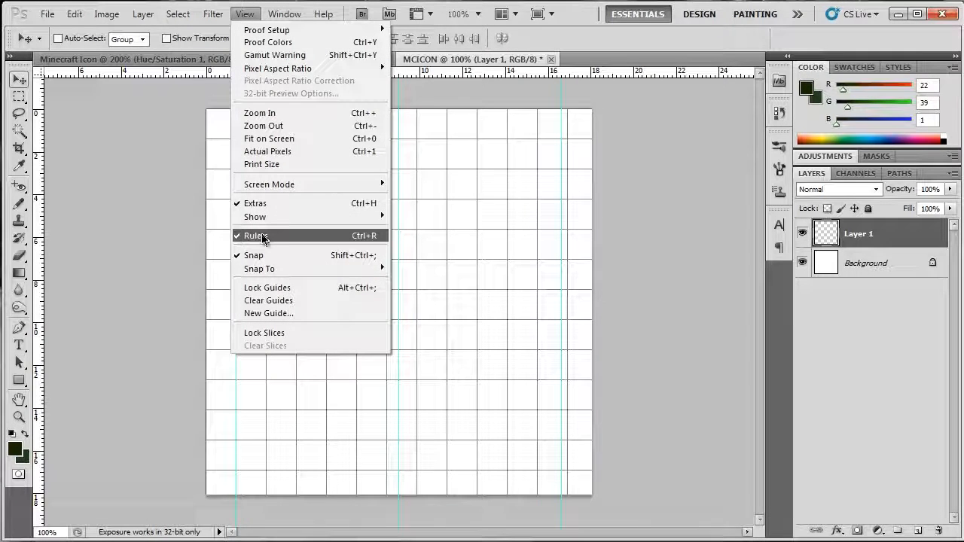
pyautogui.click(255, 235)
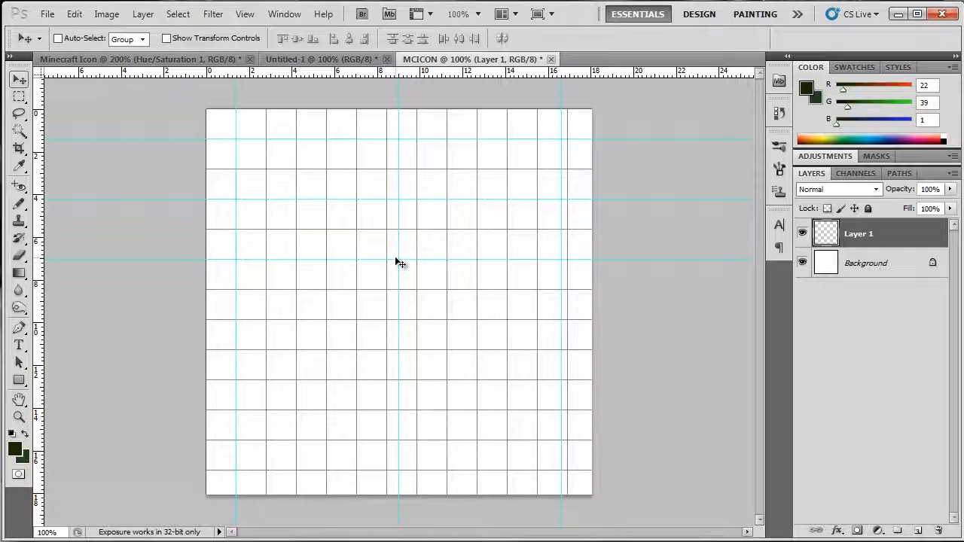
pyautogui.moveTo(388, 459)
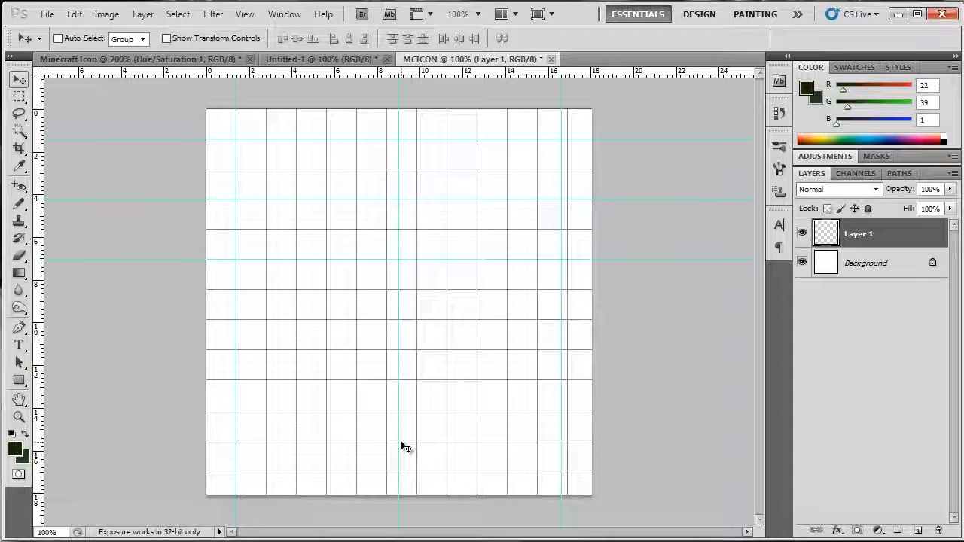
pyautogui.moveTo(727, 475)
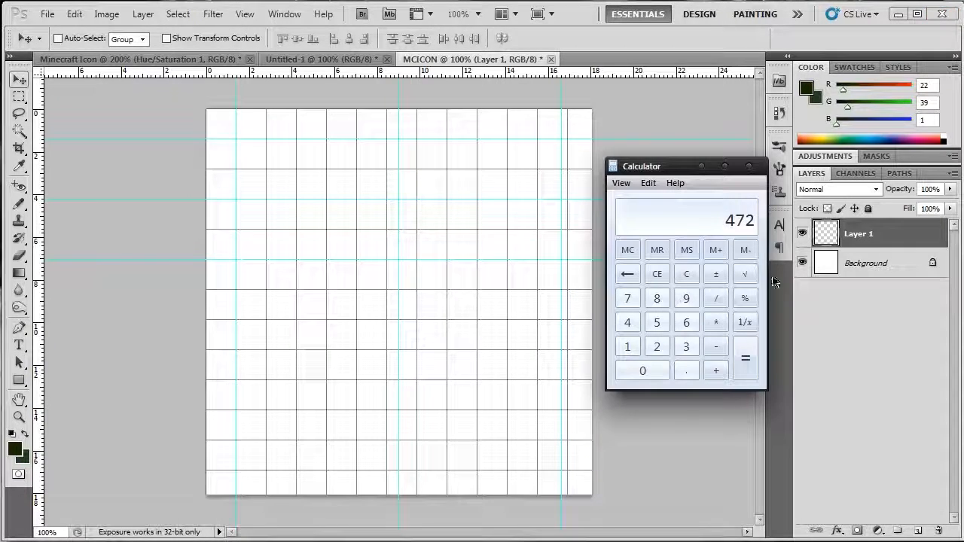
# Work out the position and add a horizontal guide at 432 px
pyautogui.click(685, 273)
pyautogui.write('432')
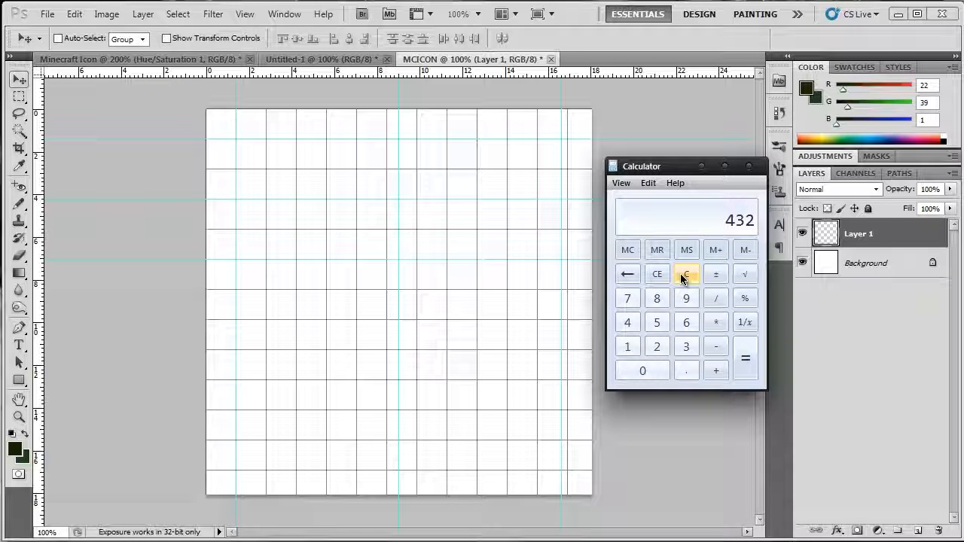
pyautogui.click(244, 13)
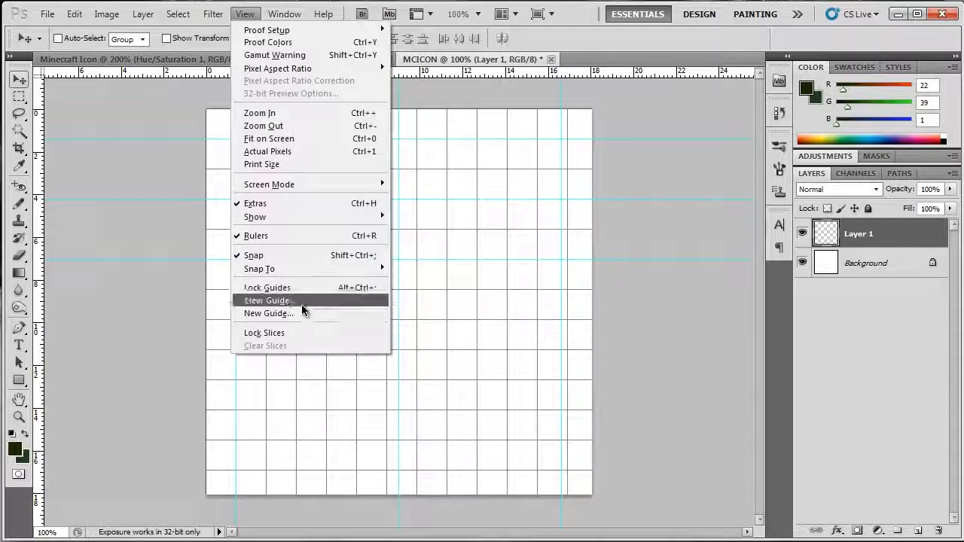
pyautogui.click(268, 313)
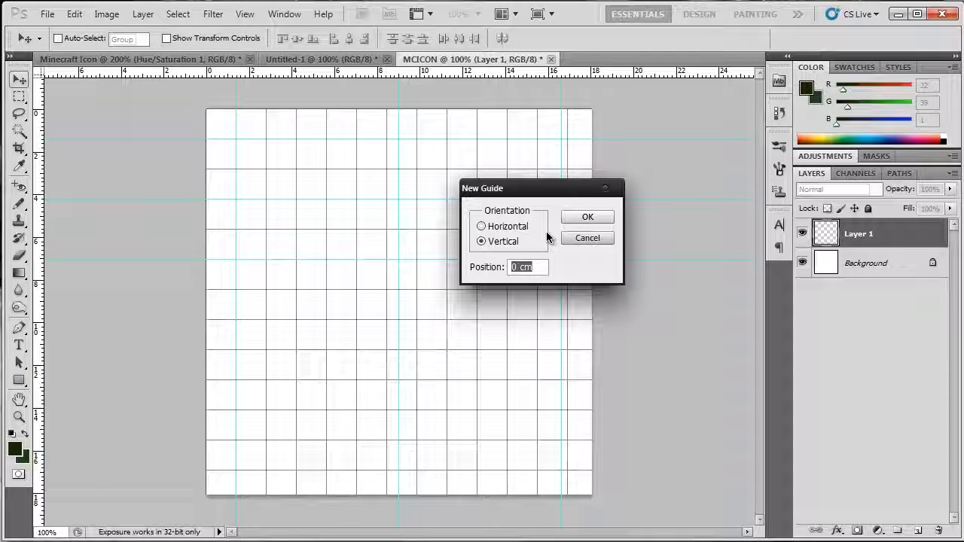
pyautogui.write('432px')
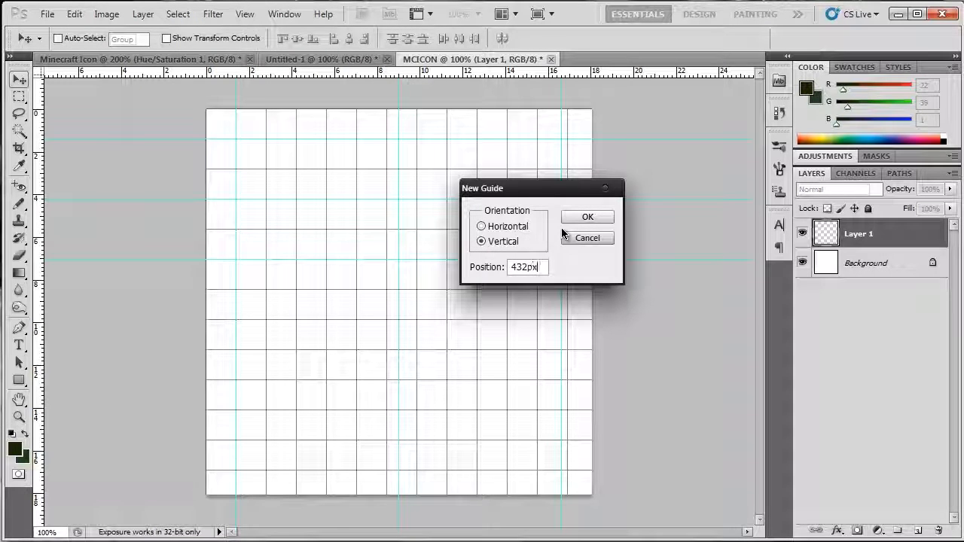
pyautogui.click(588, 216)
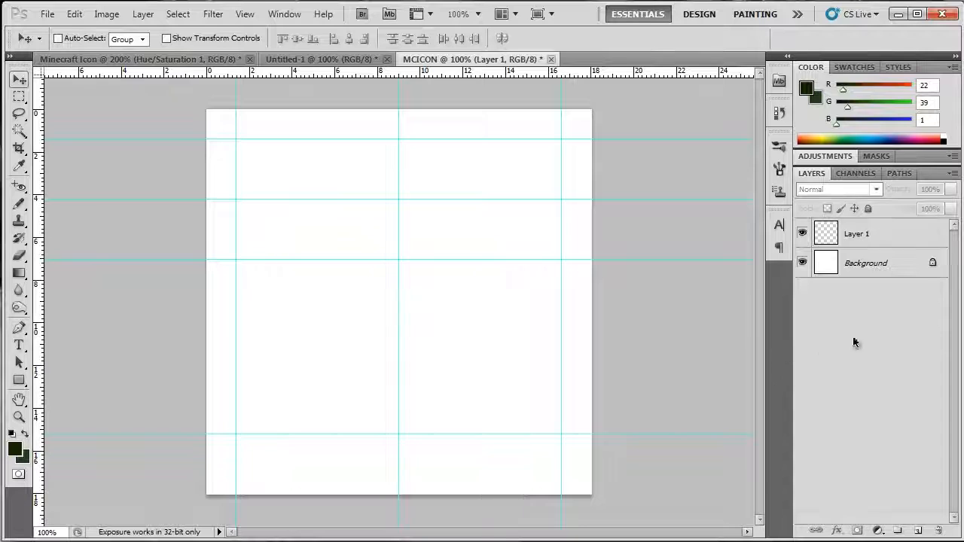
# Draw a grey diamond top face with the Pen tool on the guide intersections
pyautogui.doubleClick(857, 233)
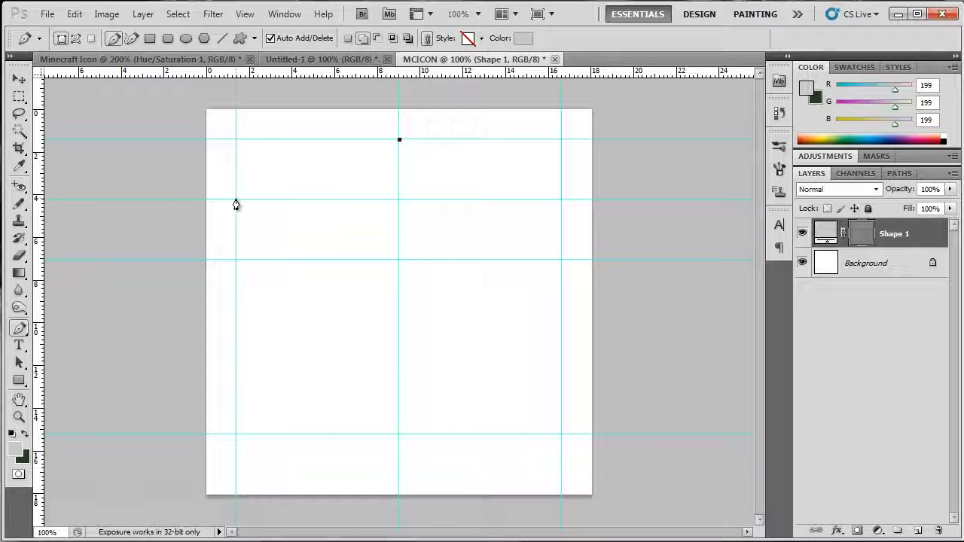
pyautogui.click(398, 264)
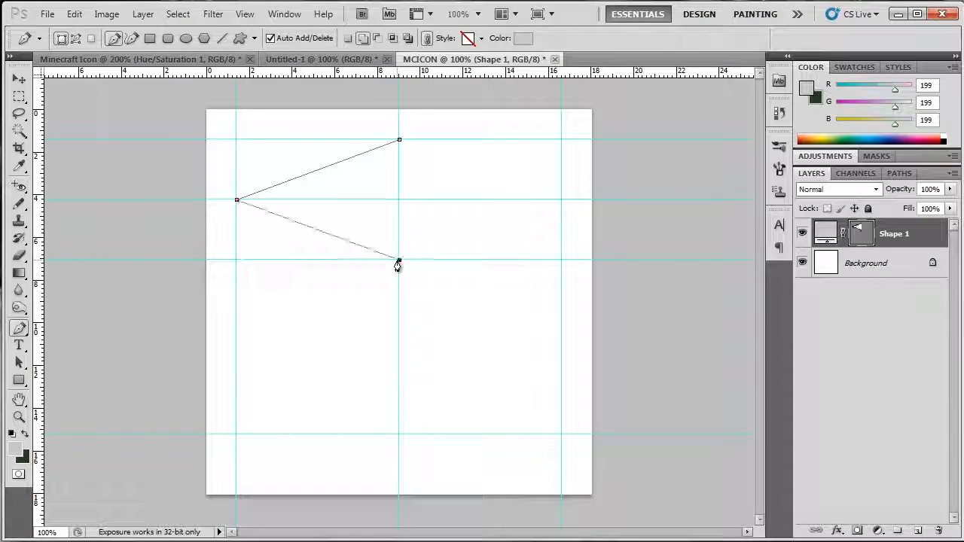
pyautogui.click(400, 141)
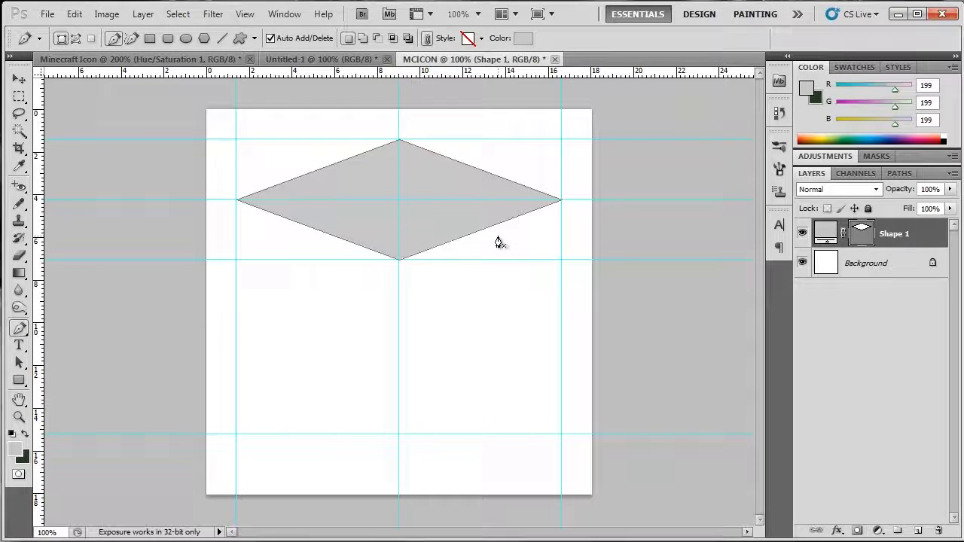
pyautogui.click(411, 324)
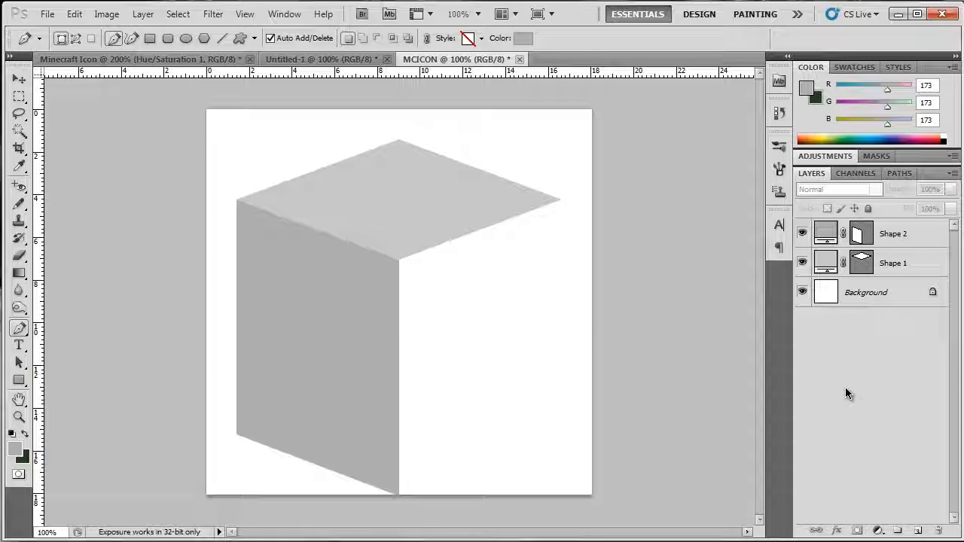
pyautogui.moveTo(917, 241)
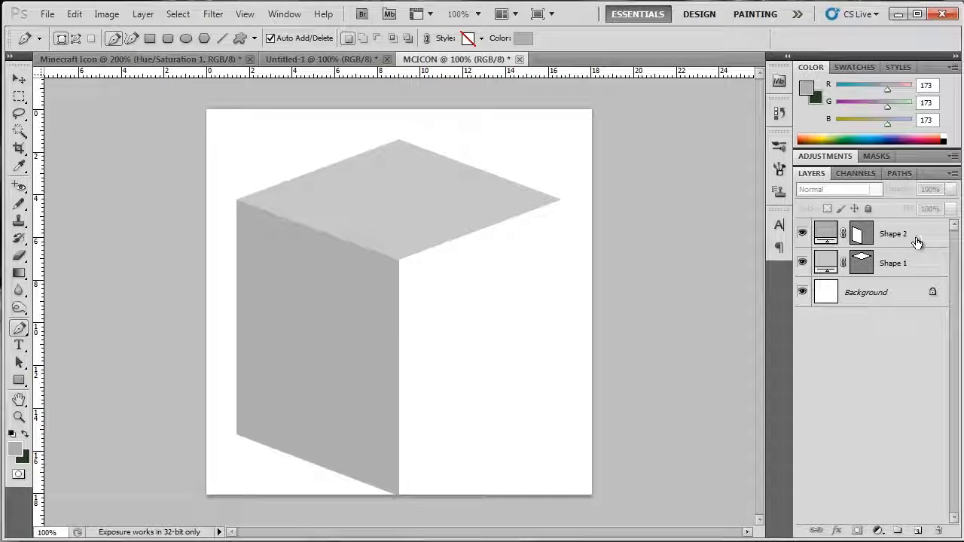
# Select the left face's shape layer
pyautogui.click(893, 233)
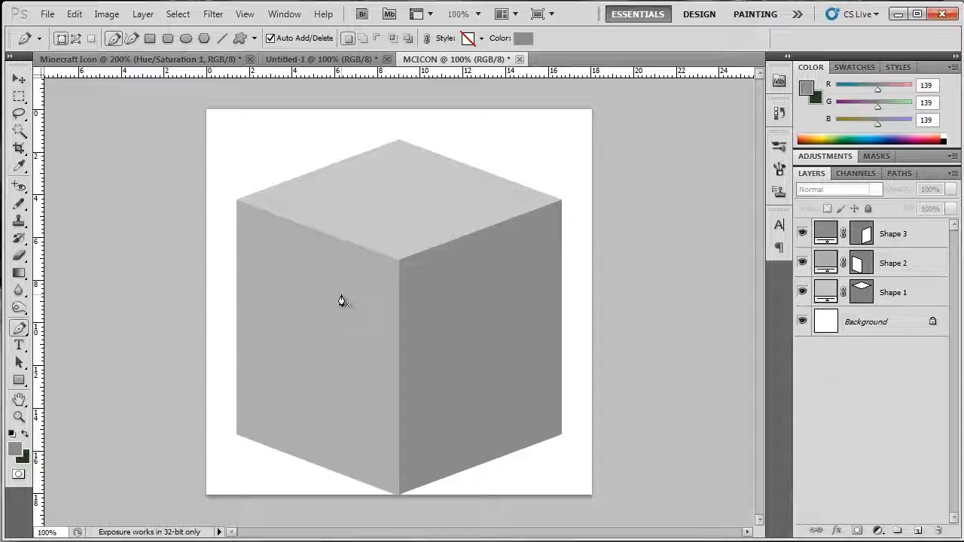
pyautogui.moveTo(276, 325)
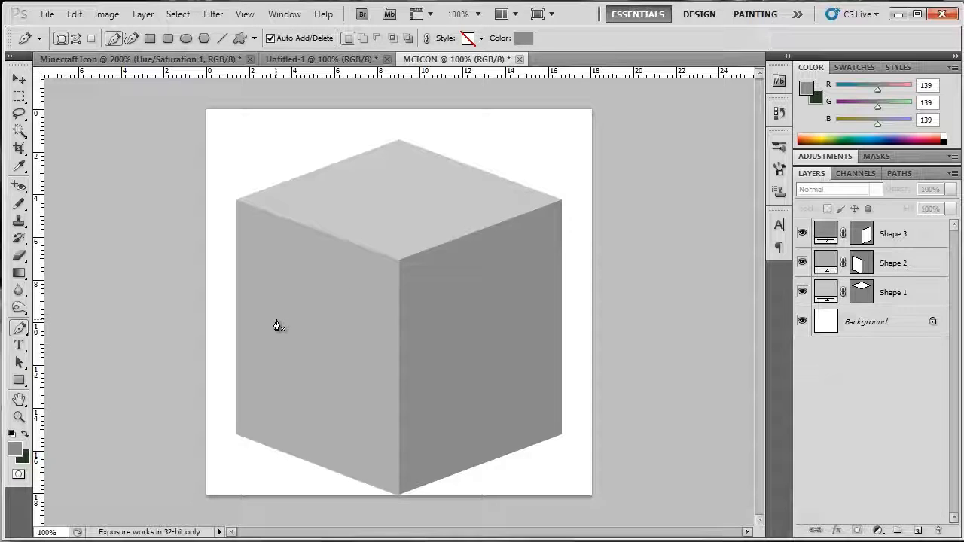
pyautogui.moveTo(310, 329)
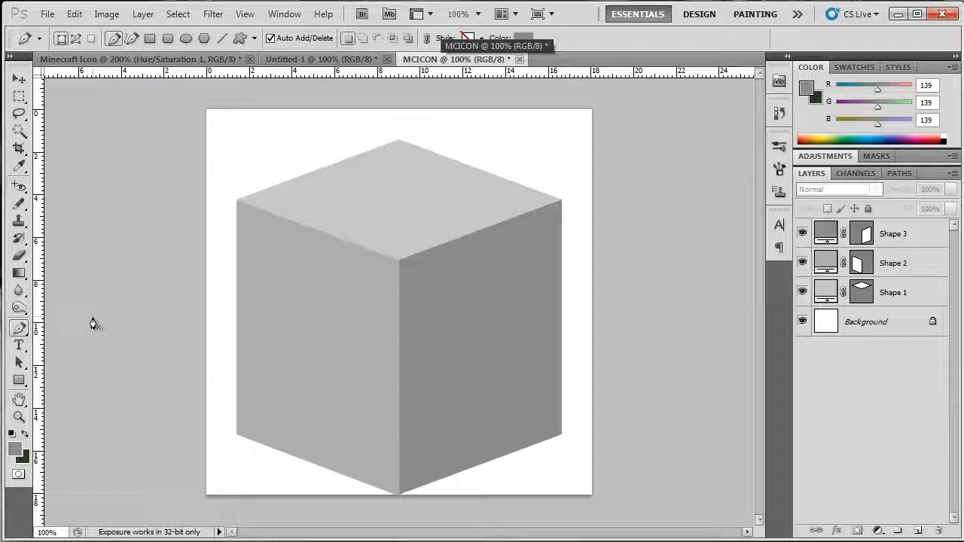
pyautogui.moveTo(18, 205)
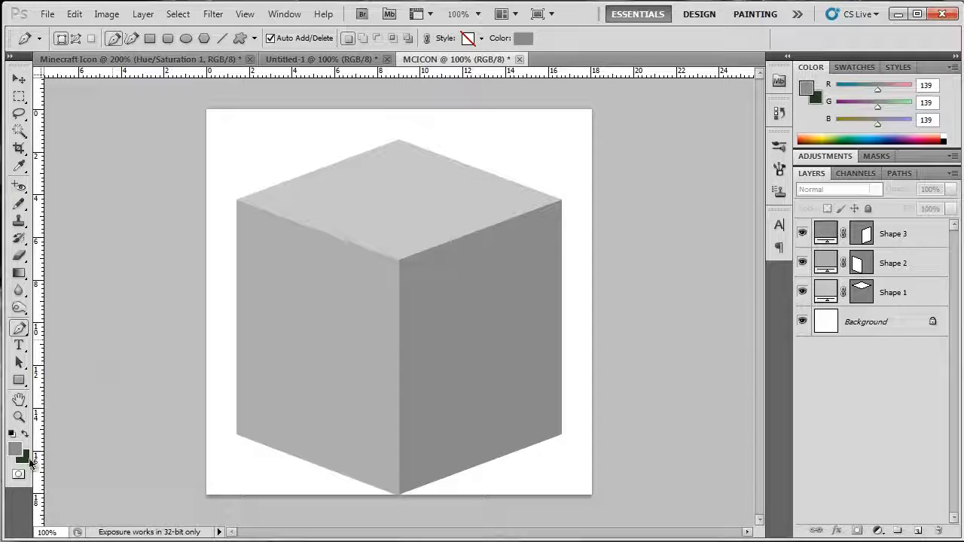
# Set the foreground to dirt brown (R128 G83 B30) and choose the foreground-to-background gradient
pyautogui.click(18, 448)
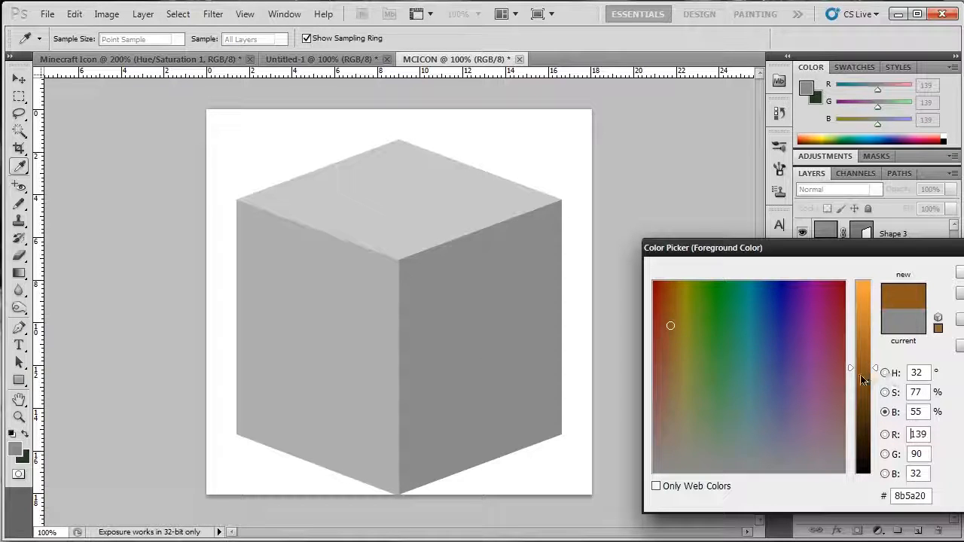
pyautogui.moveTo(863, 376); pyautogui.dragTo(864, 386)
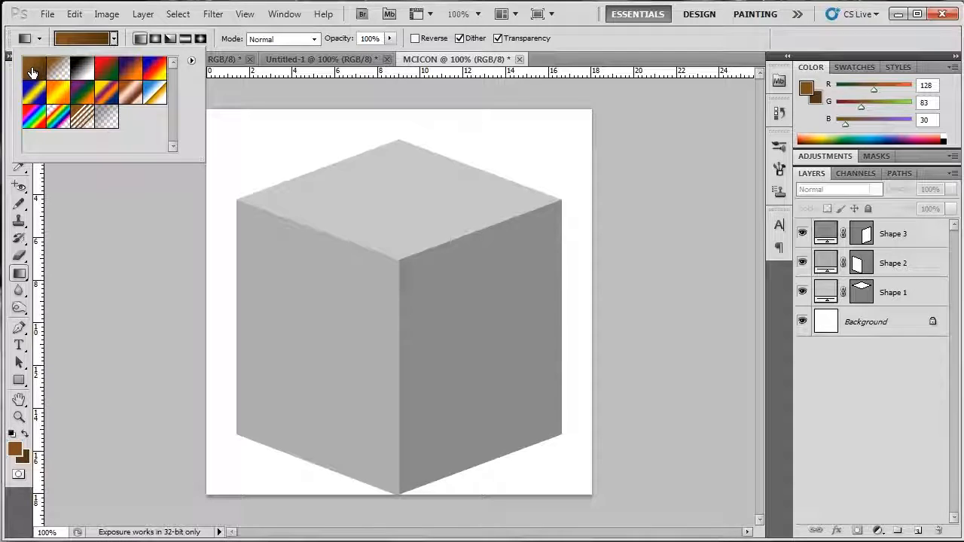
pyautogui.click(140, 38)
pyautogui.write('left')
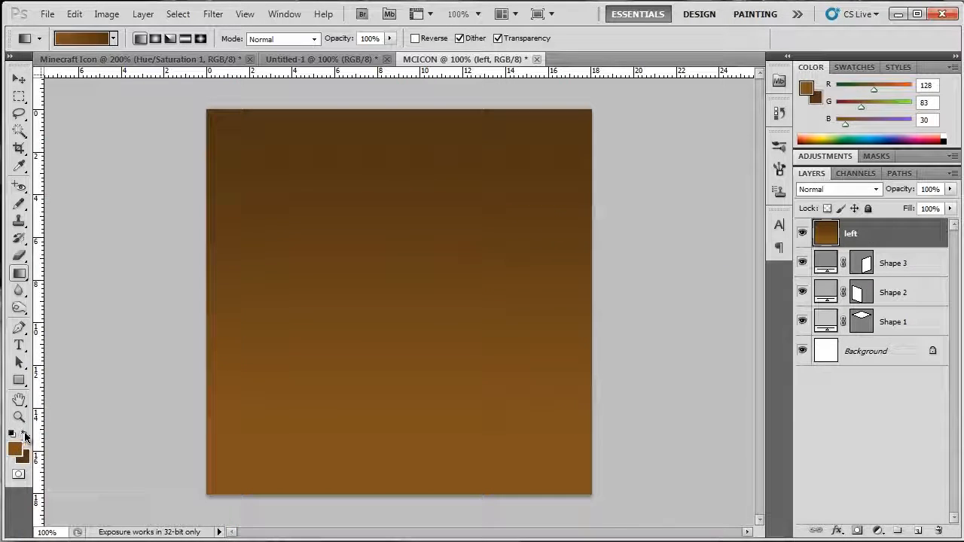
# Change the foreground colour to a very dark brown (R44 G28 B10)
pyautogui.click(16, 449)
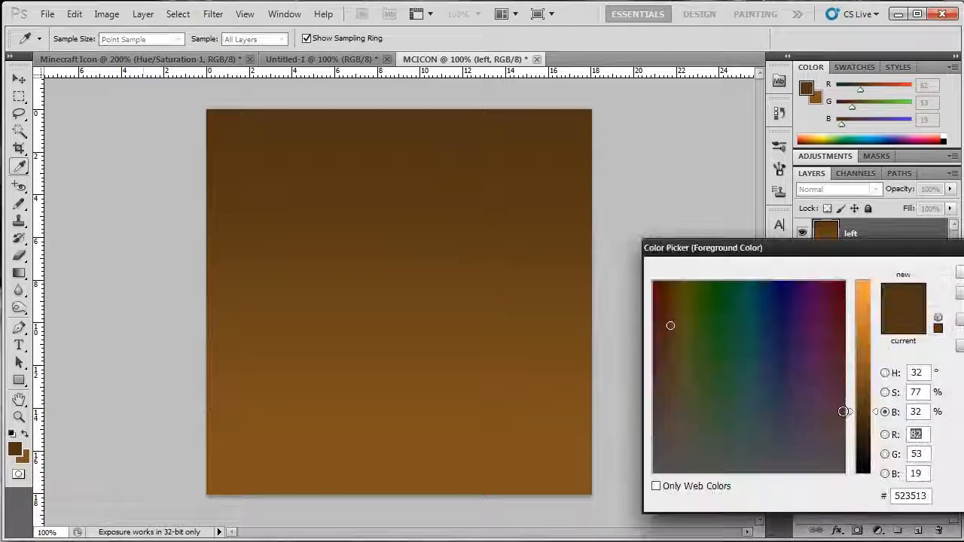
pyautogui.click(19, 273)
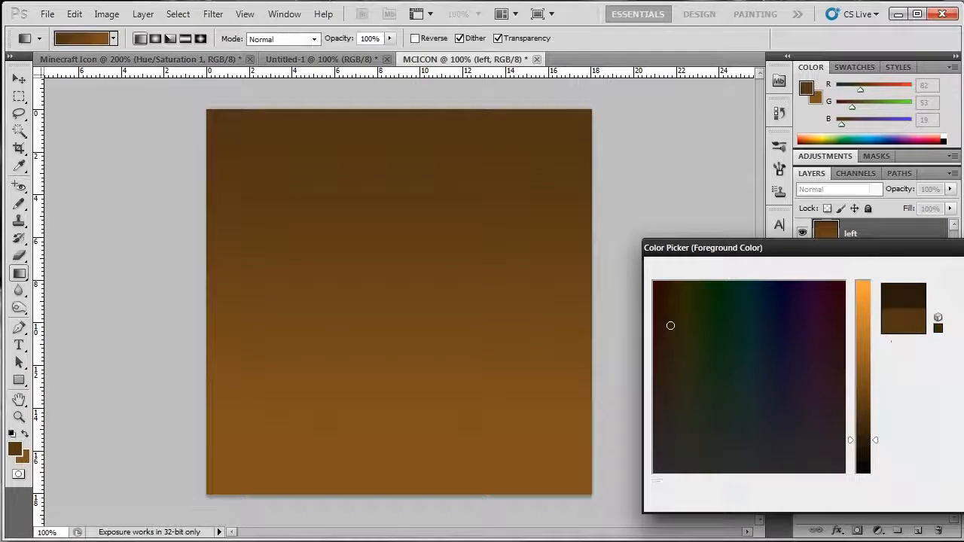
pyautogui.click(213, 13)
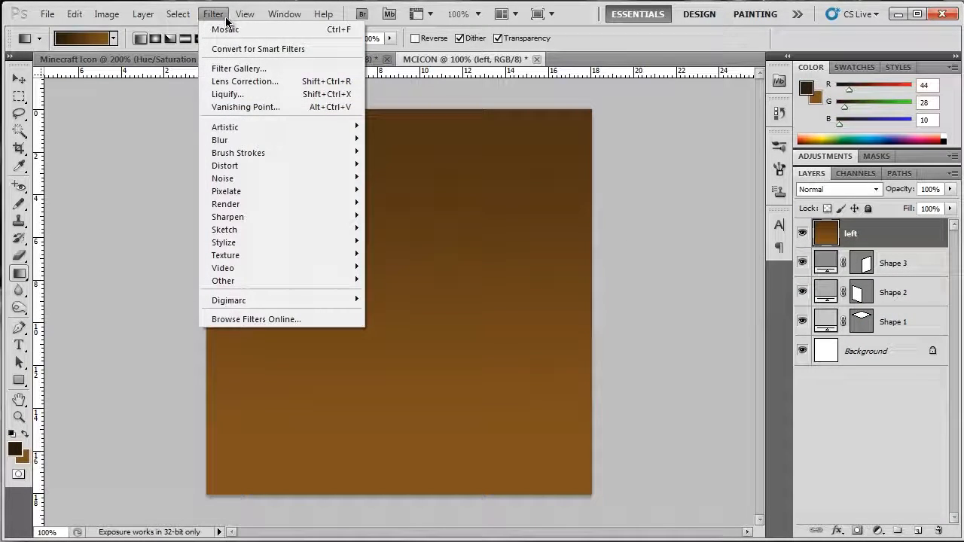
pyautogui.moveTo(225, 255)
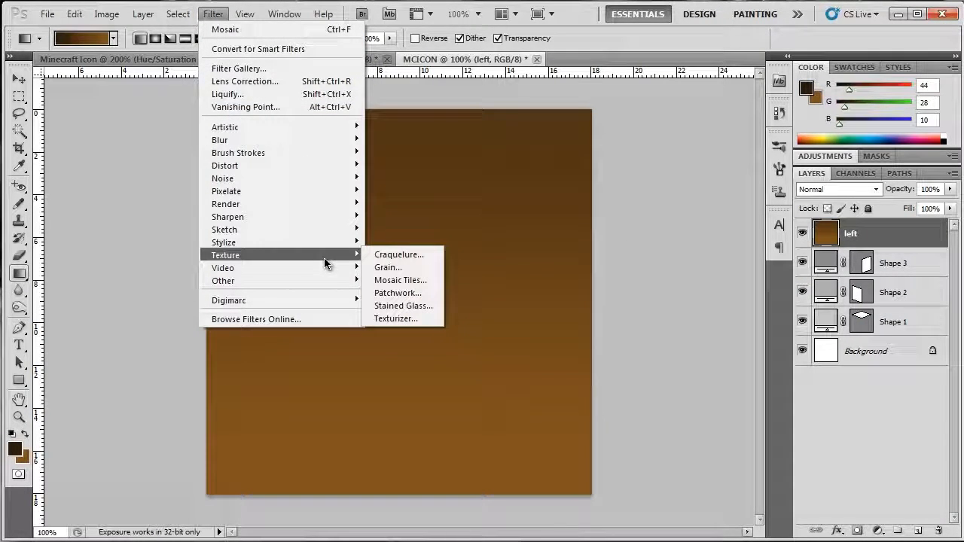
pyautogui.moveTo(403, 306)
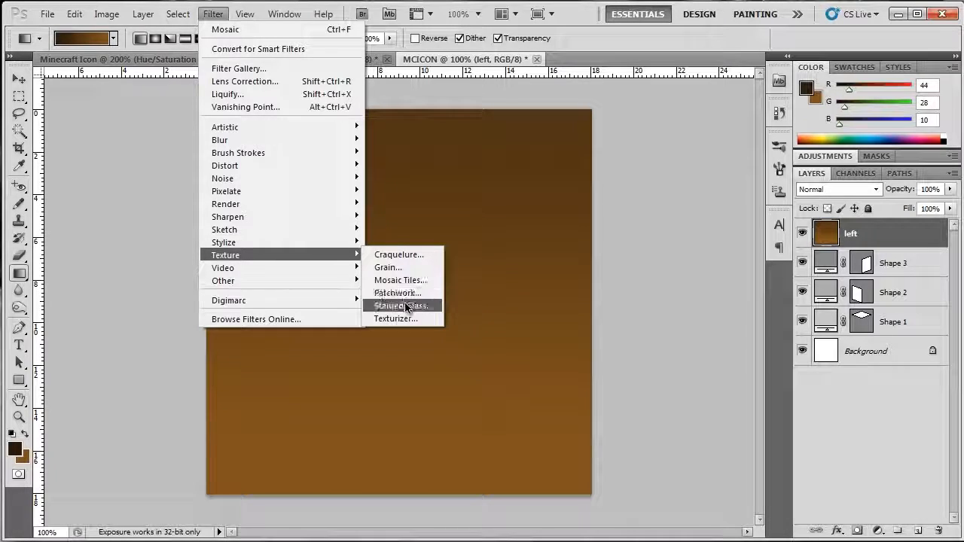
# Apply Stained Glass, then Mosaic at cell size 40, to the brown left layer
pyautogui.click(400, 305)
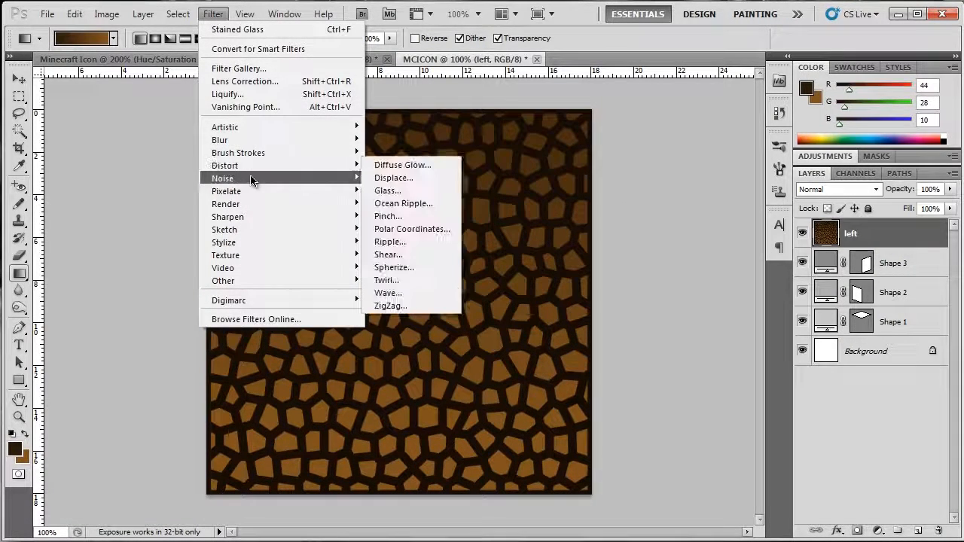
pyautogui.moveTo(224, 166)
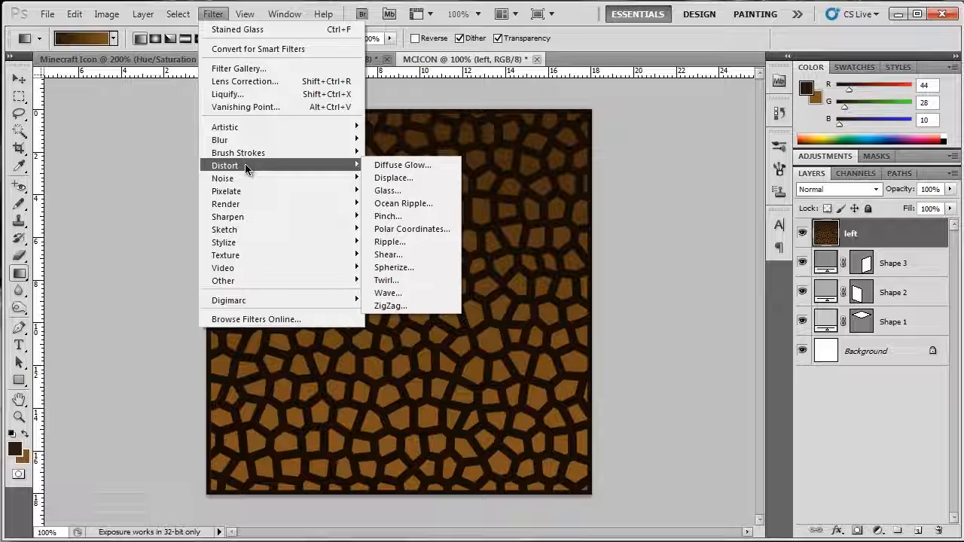
pyautogui.click(226, 191)
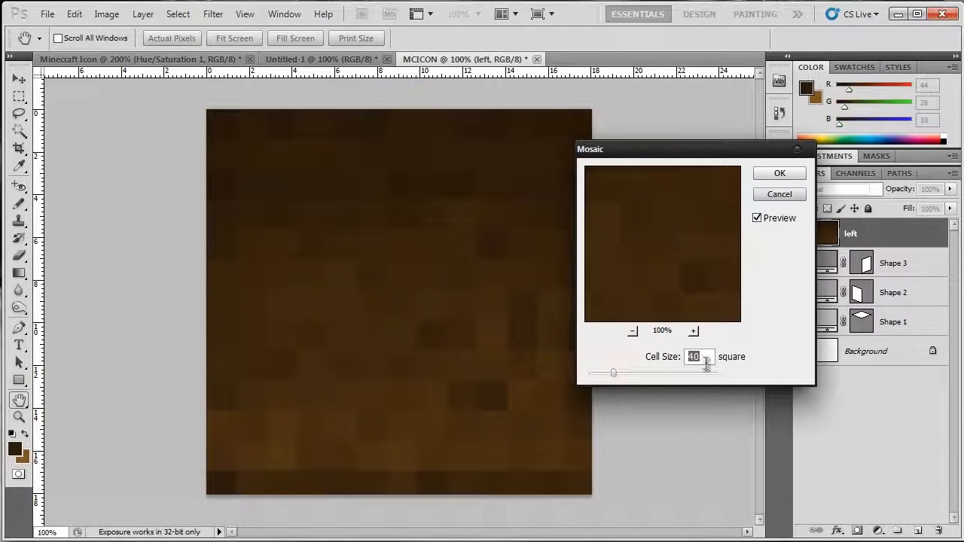
pyautogui.click(779, 173)
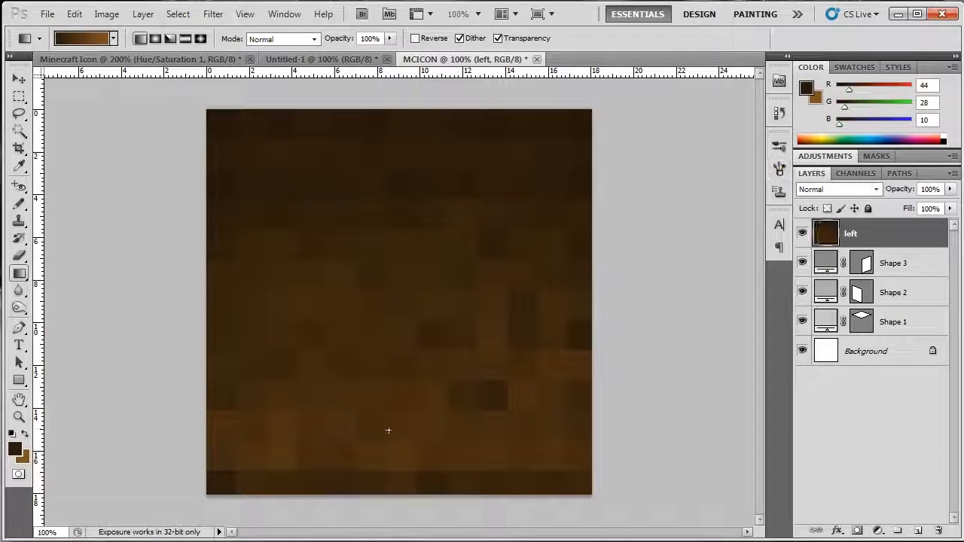
pyautogui.moveTo(426, 358)
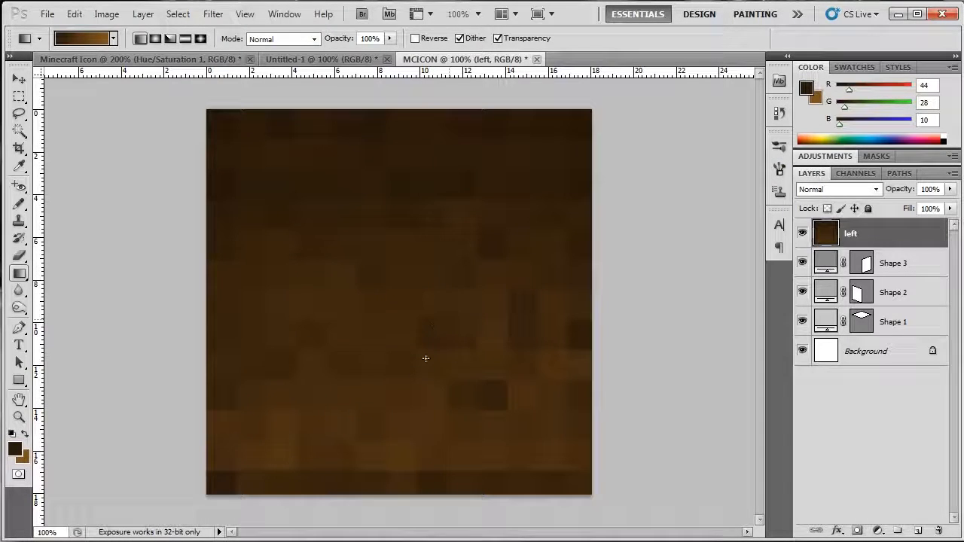
pyautogui.moveTo(362, 364)
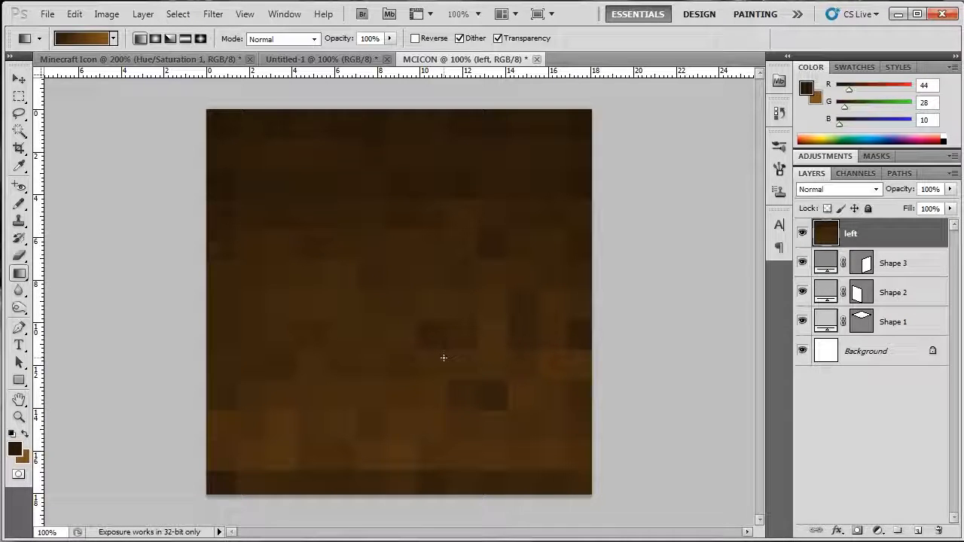
pyautogui.moveTo(418, 341)
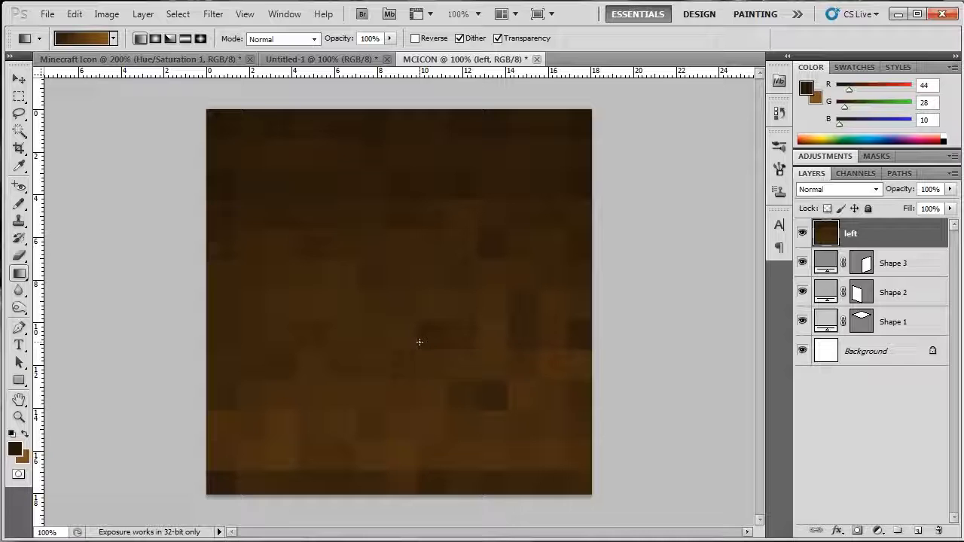
pyautogui.moveTo(425, 351)
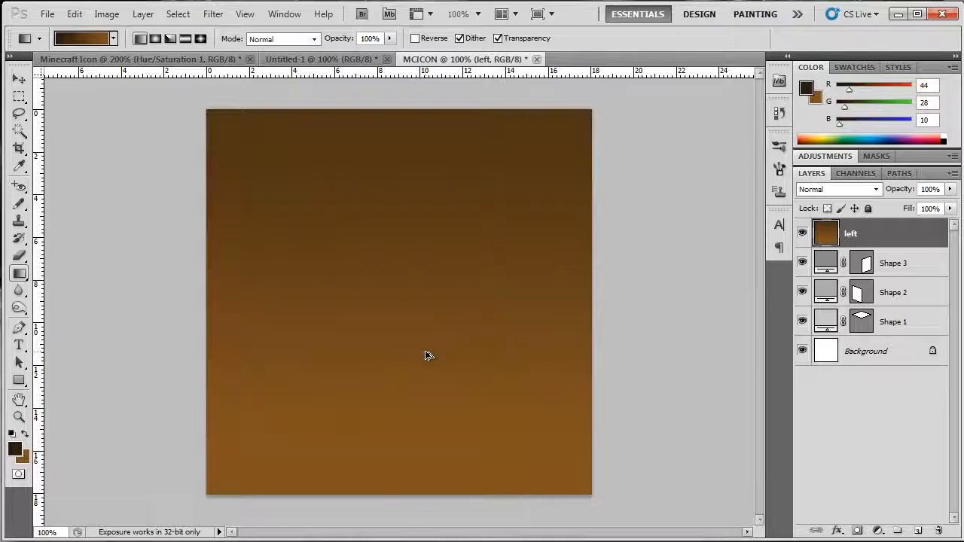
# Reapply Stained Glass and a cell-size-40 Mosaic to the fresh brown gradient layer
pyautogui.click(213, 14)
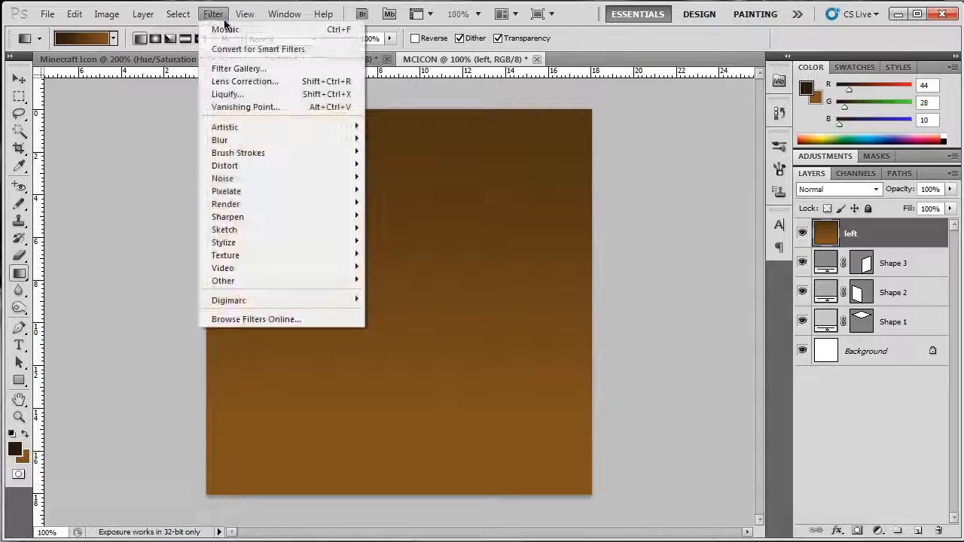
pyautogui.click(225, 28)
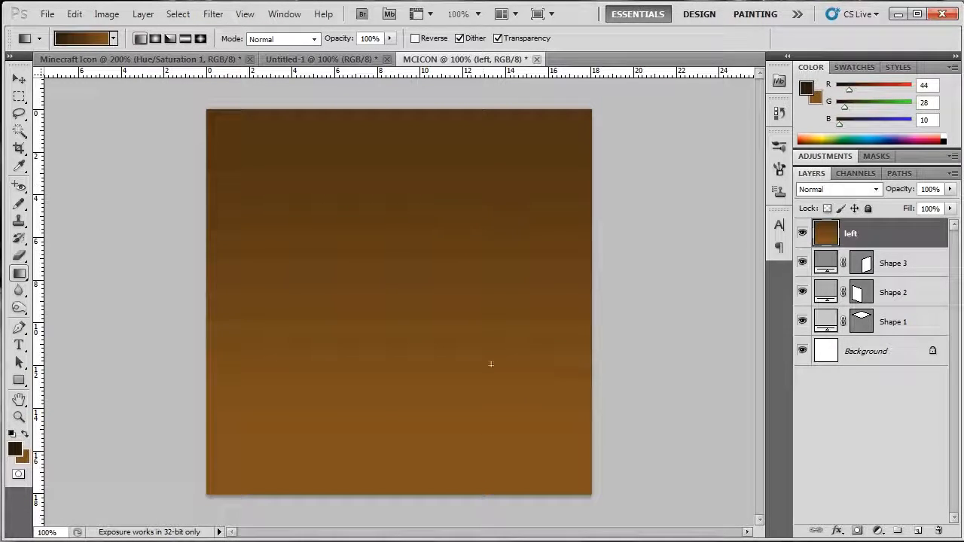
pyautogui.moveTo(630, 460)
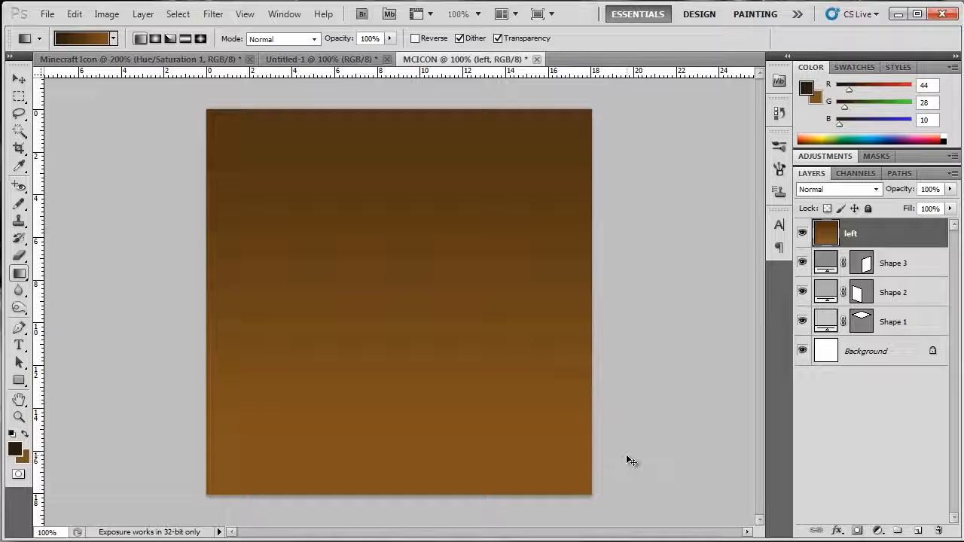
pyautogui.click(212, 14)
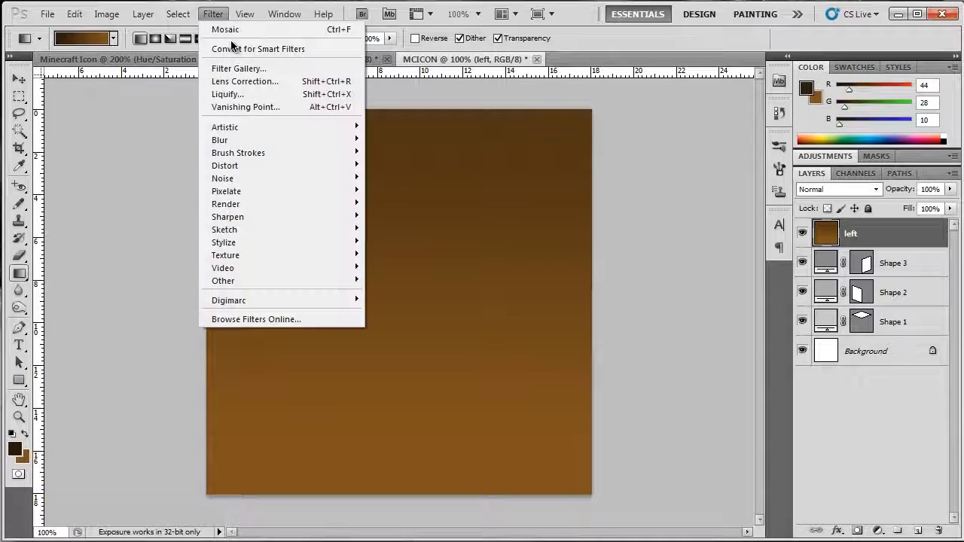
pyautogui.moveTo(226, 254)
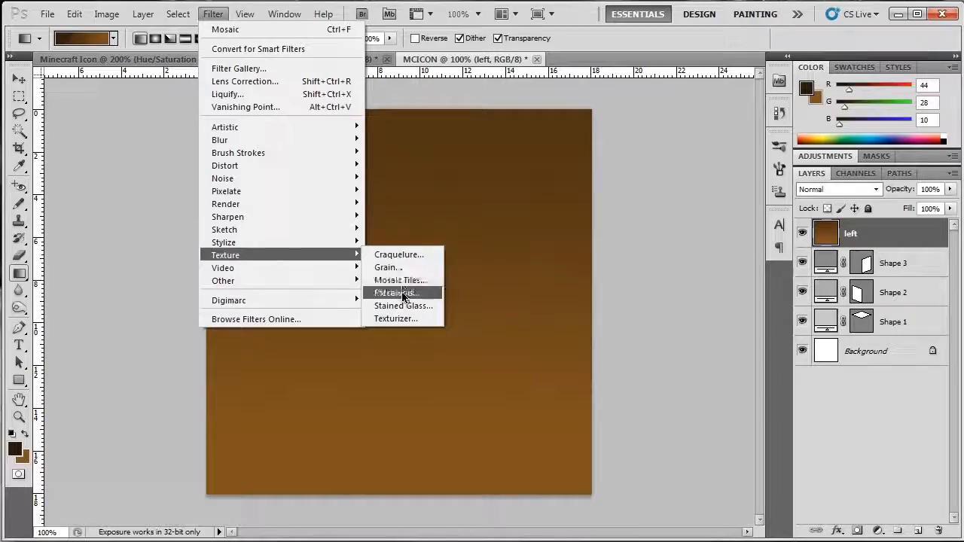
pyautogui.click(403, 305)
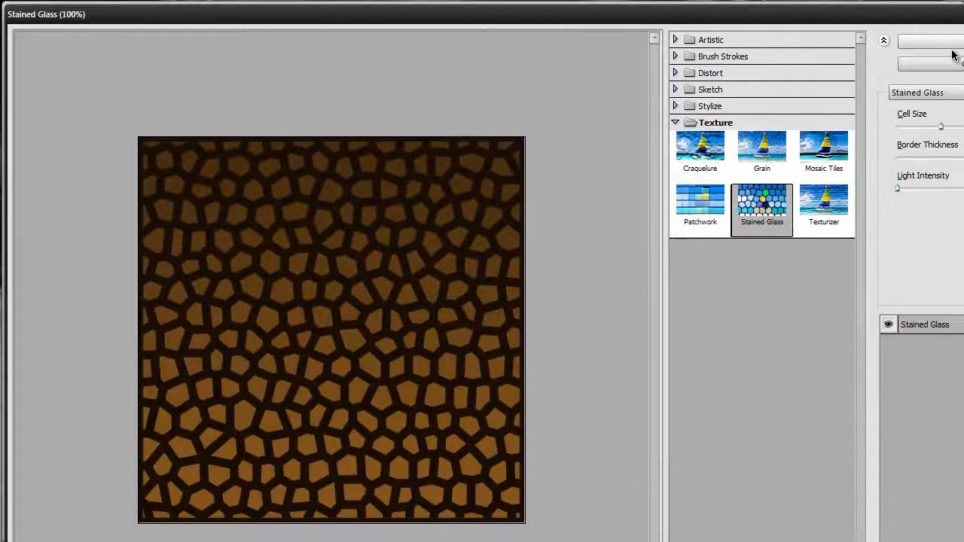
pyautogui.click(213, 13)
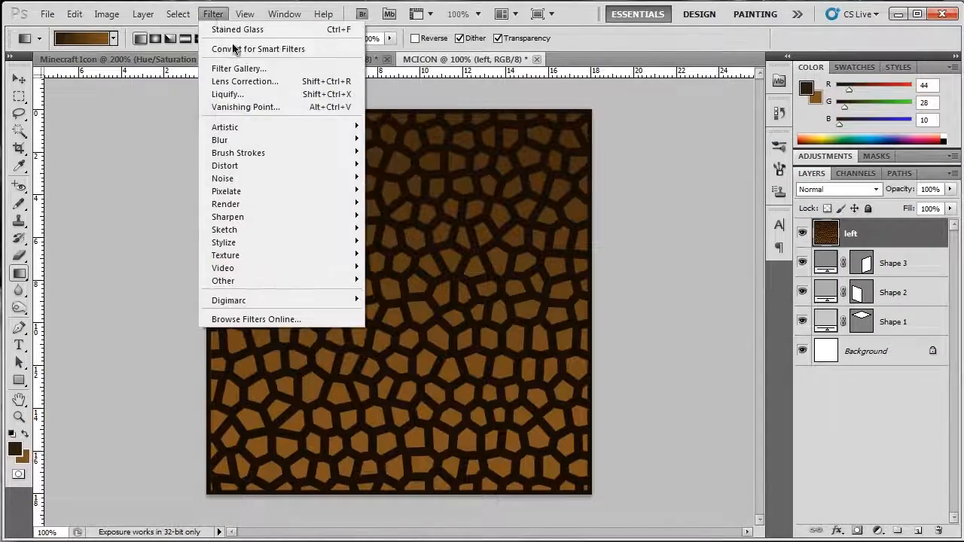
pyautogui.moveTo(226, 190)
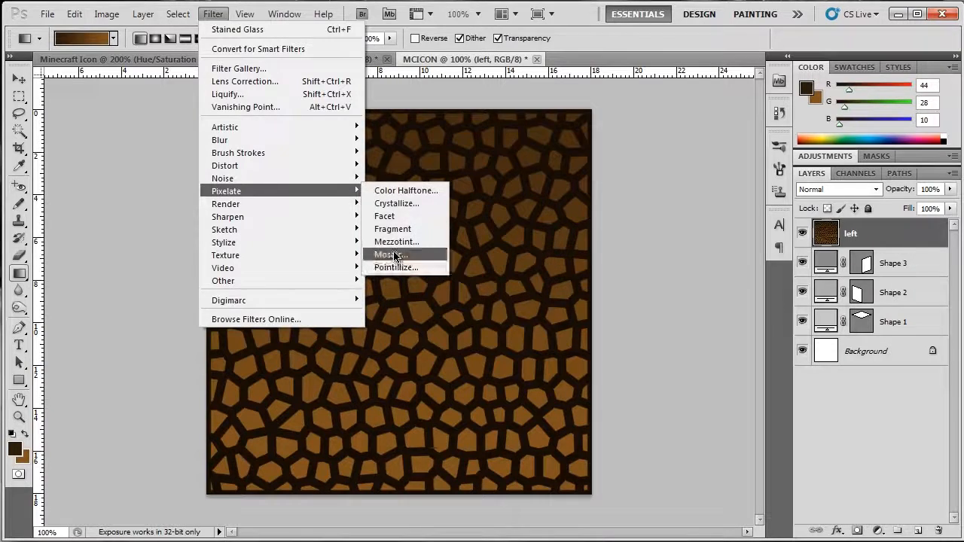
pyautogui.click(390, 254)
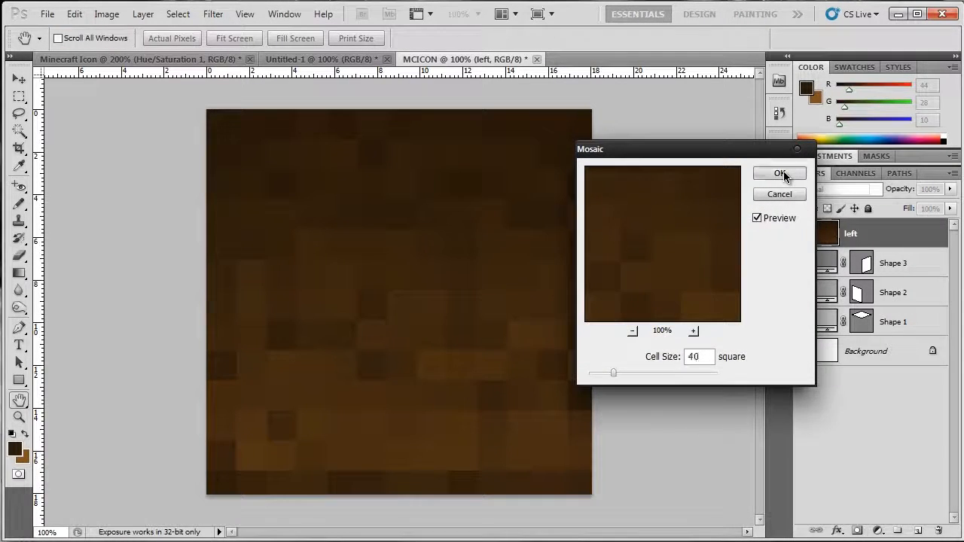
pyautogui.click(779, 173)
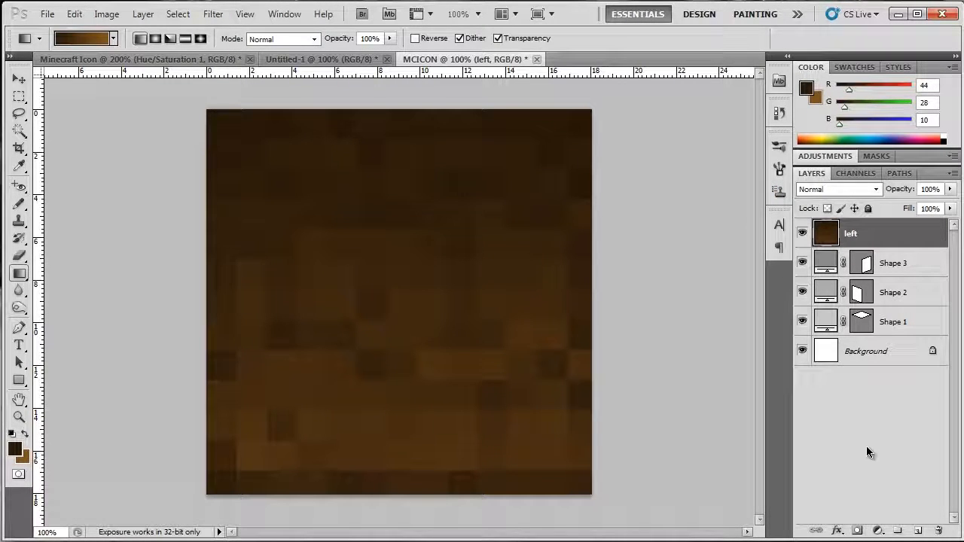
pyautogui.moveTo(444, 258)
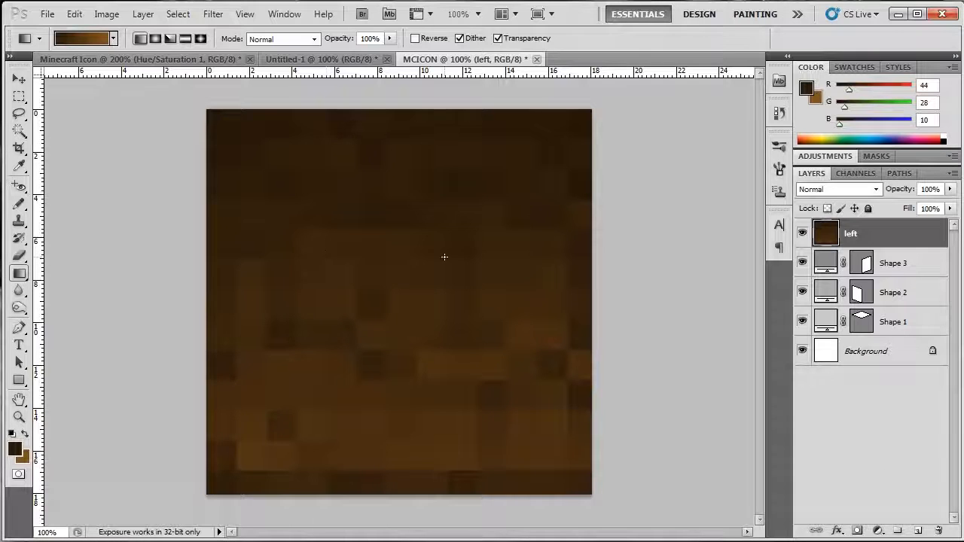
pyautogui.moveTo(283, 344)
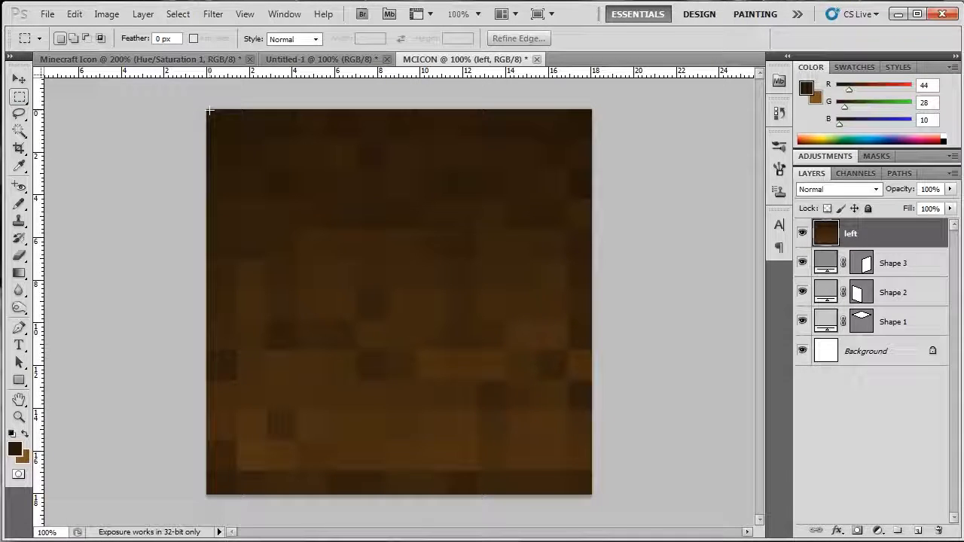
# Marquee-select the jagged top rows of dirt blocks over the grid
pyautogui.moveTo(208, 107); pyautogui.dragTo(541, 171)
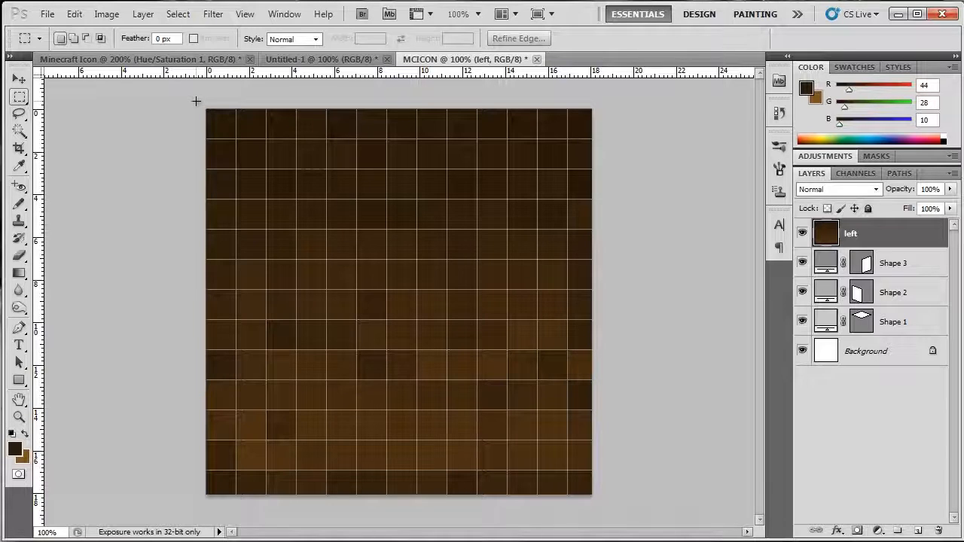
pyautogui.moveTo(207, 112); pyautogui.dragTo(595, 201)
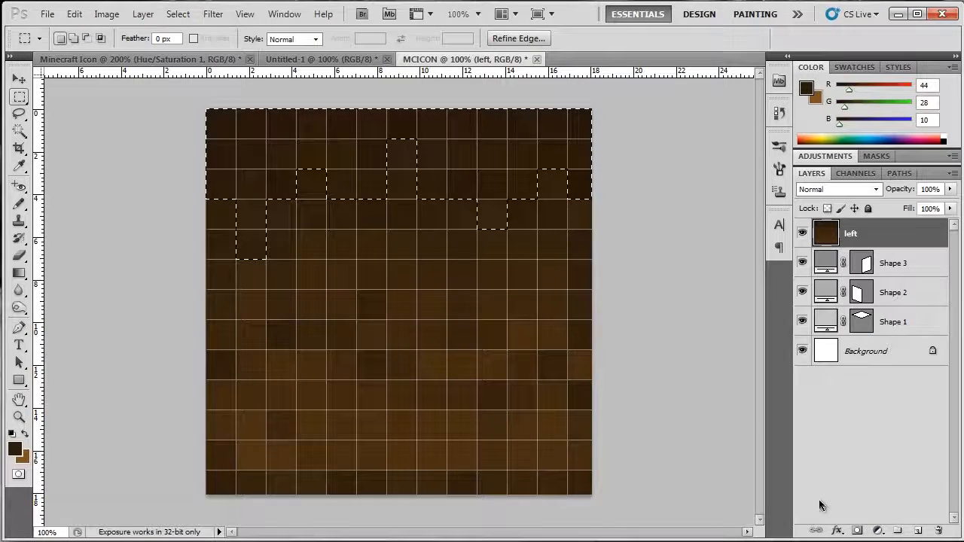
# Tint the top strip olive green with Hue/Saturation: Hue +28, Saturation +12, Lightness +4
pyautogui.click(876, 530)
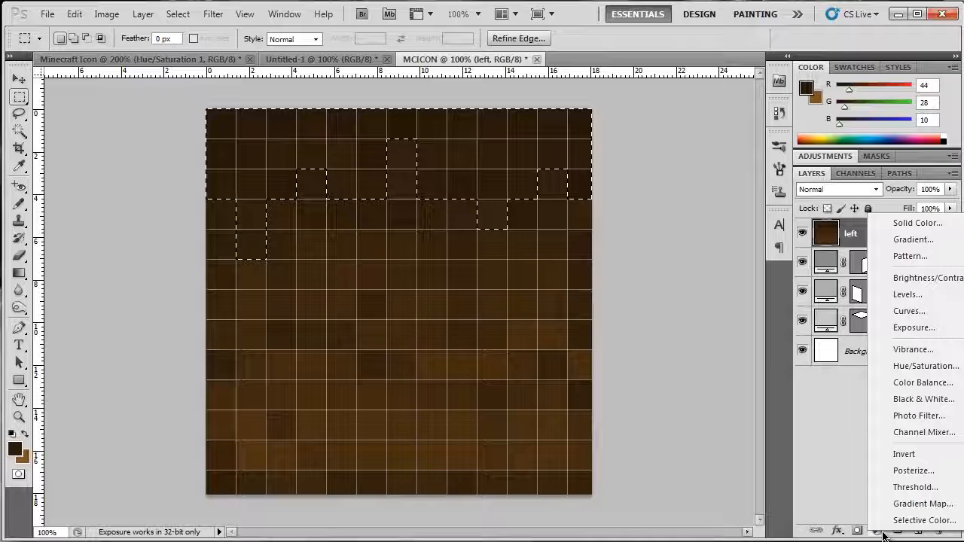
pyautogui.moveTo(926, 365)
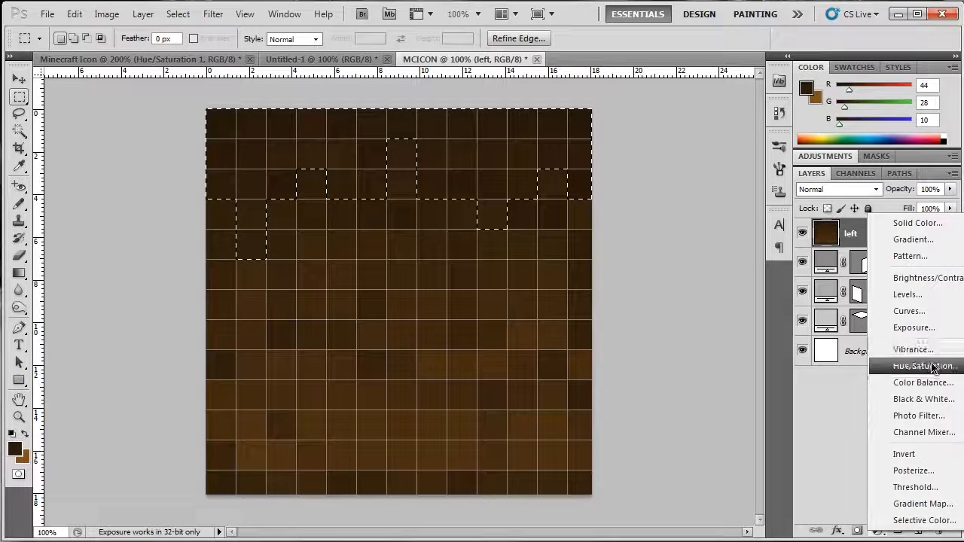
pyautogui.click(919, 366)
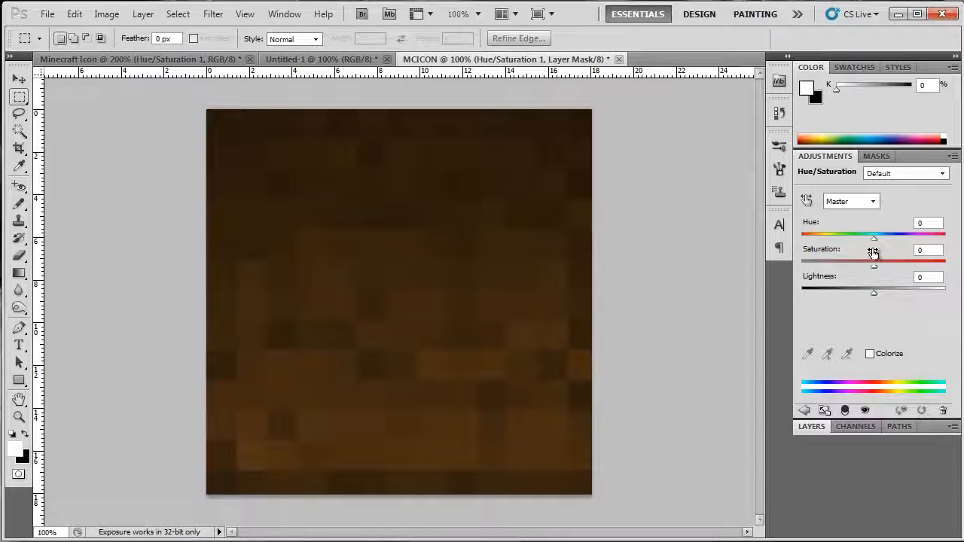
pyautogui.moveTo(874, 237); pyautogui.dragTo(902, 237)
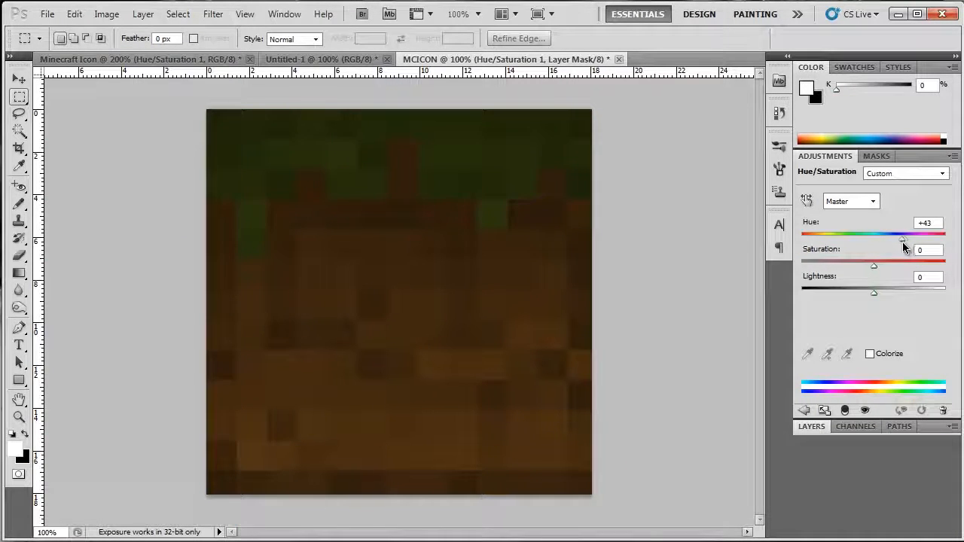
pyautogui.moveTo(903, 239); pyautogui.dragTo(895, 239)
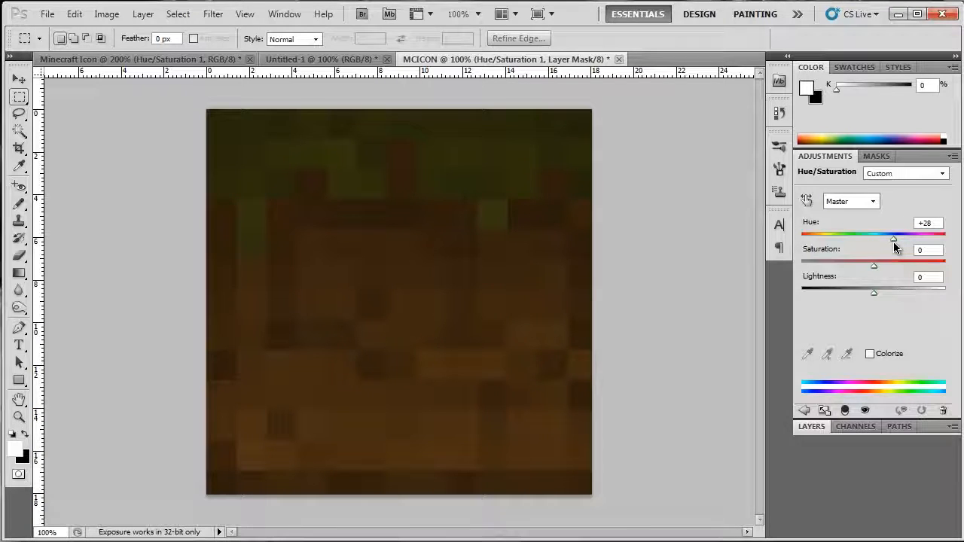
pyautogui.moveTo(874, 265); pyautogui.dragTo(870, 265)
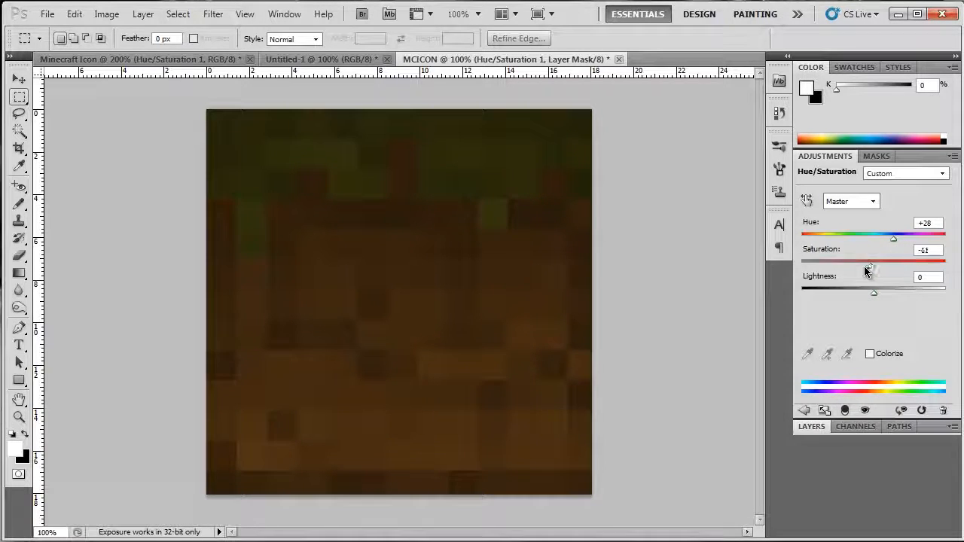
pyautogui.moveTo(857, 259); pyautogui.dragTo(881, 260)
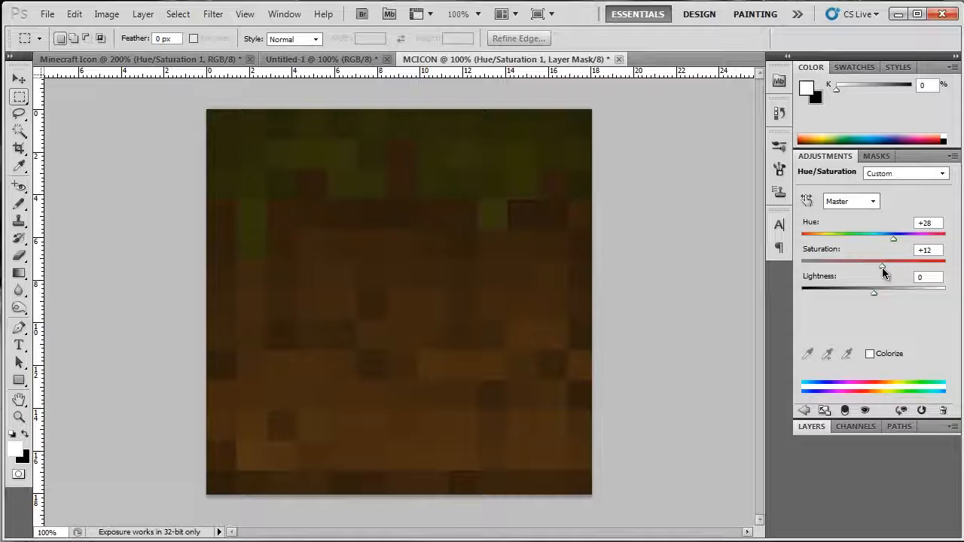
pyautogui.moveTo(874, 292); pyautogui.dragTo(881, 292)
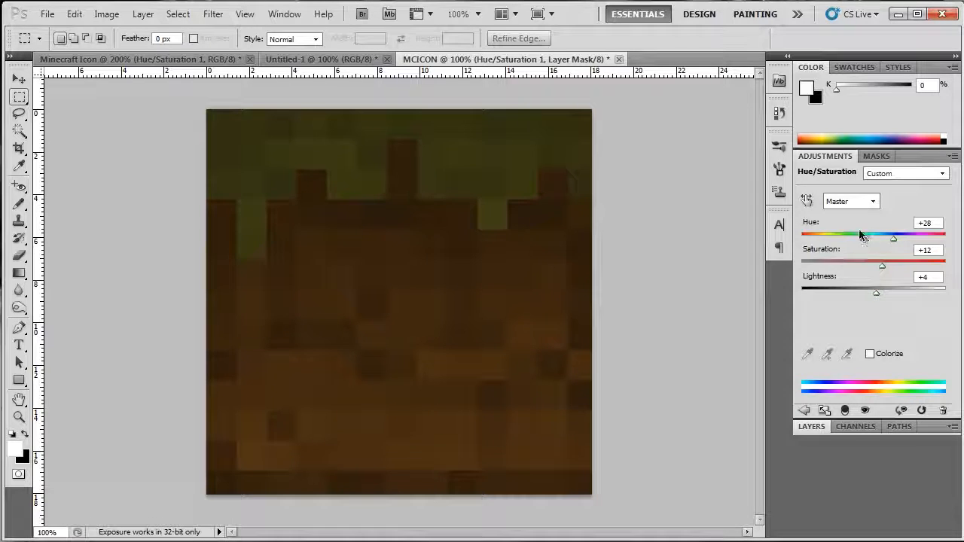
pyautogui.click(811, 426)
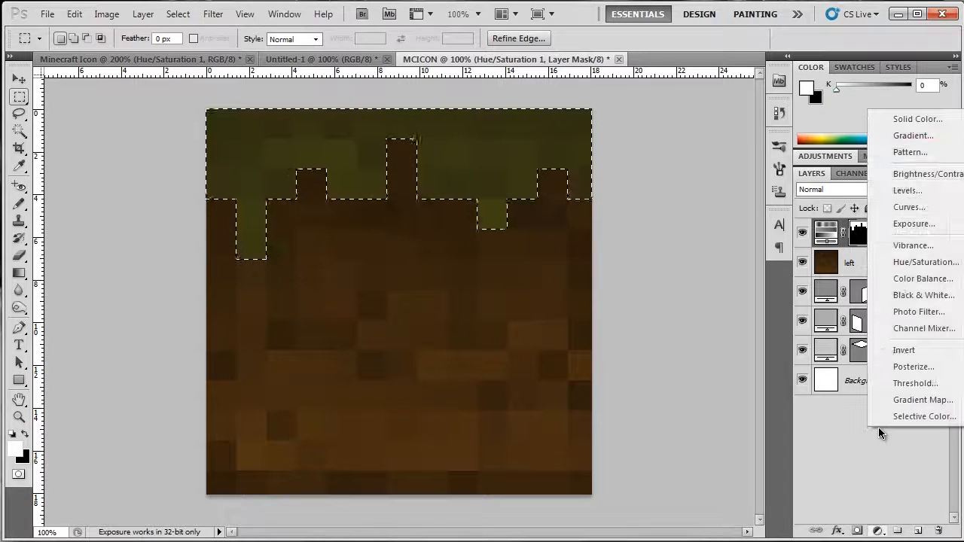
pyautogui.moveTo(911, 278)
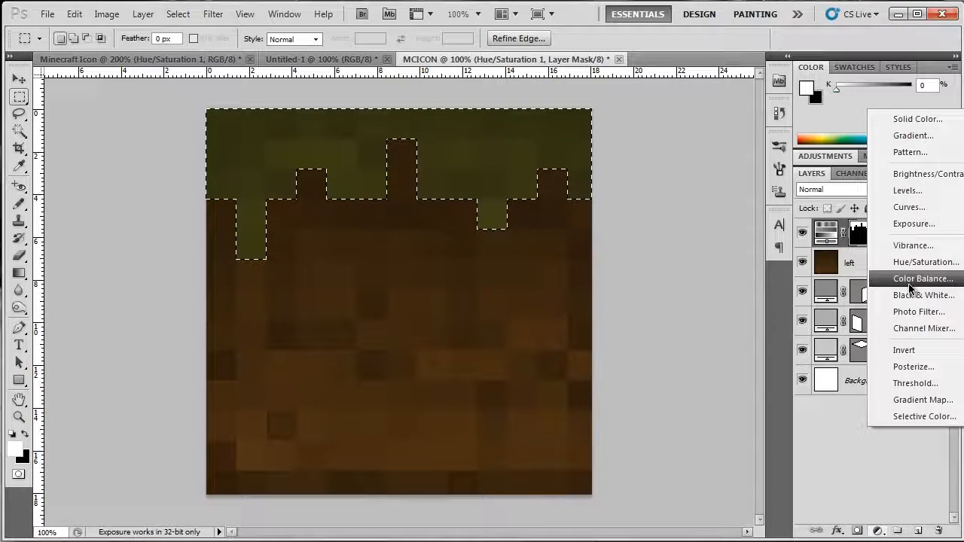
pyautogui.moveTo(907, 189)
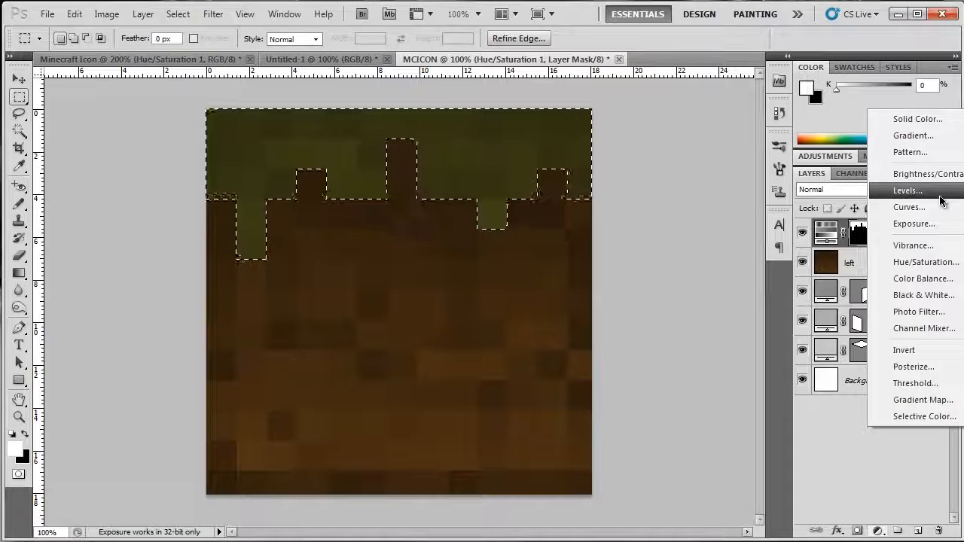
# Add a Levels adjustment that darkens the midtones and dims the highlights
pyautogui.click(907, 190)
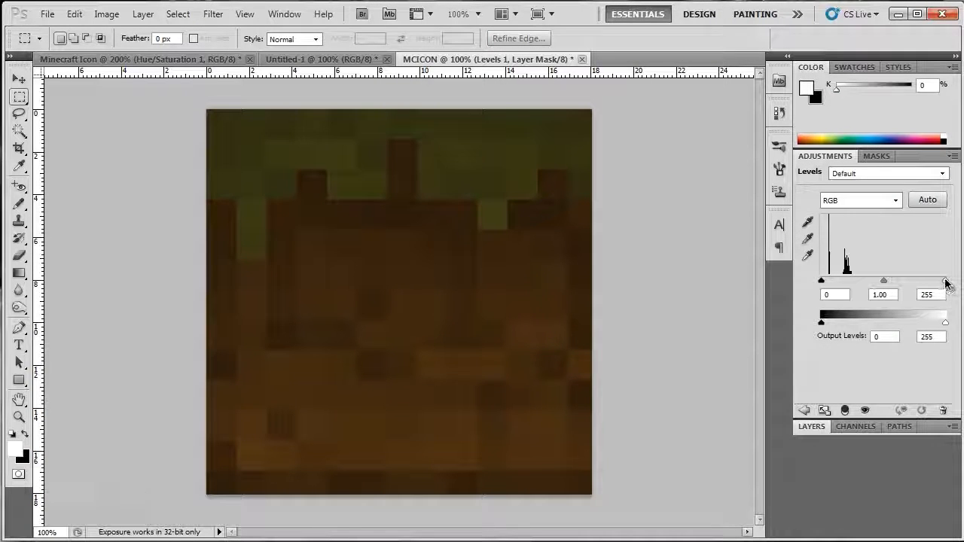
pyautogui.moveTo(945, 281); pyautogui.dragTo(909, 280)
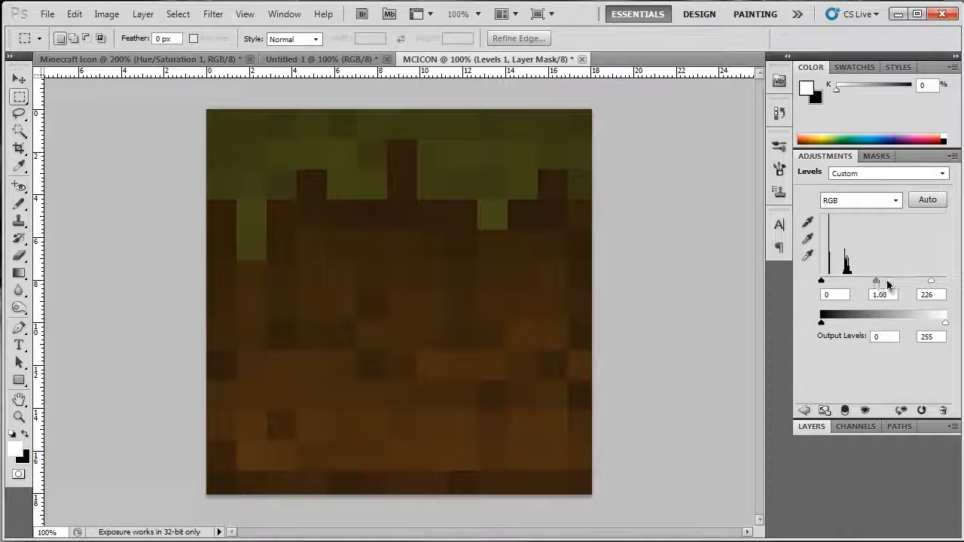
pyautogui.moveTo(875, 280); pyautogui.dragTo(882, 280)
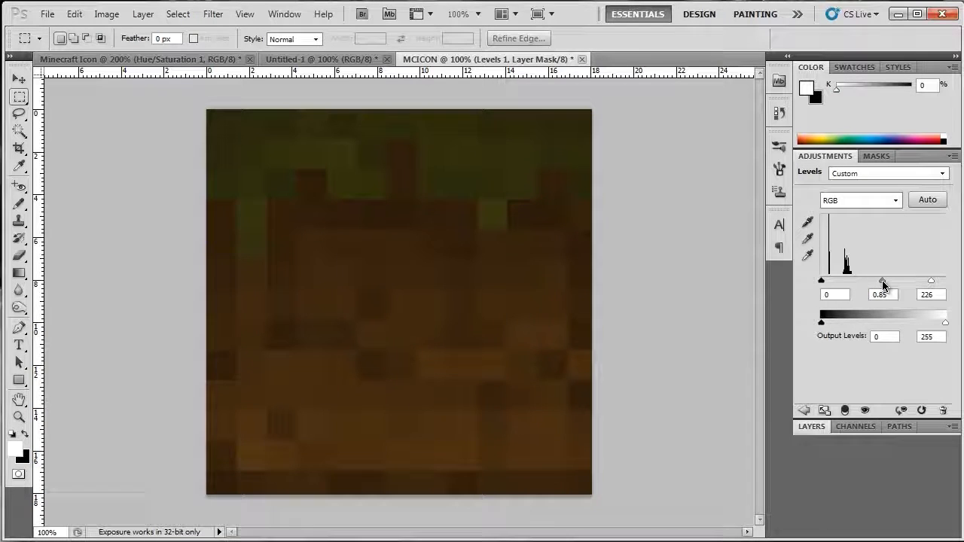
pyautogui.moveTo(945, 280); pyautogui.dragTo(927, 280)
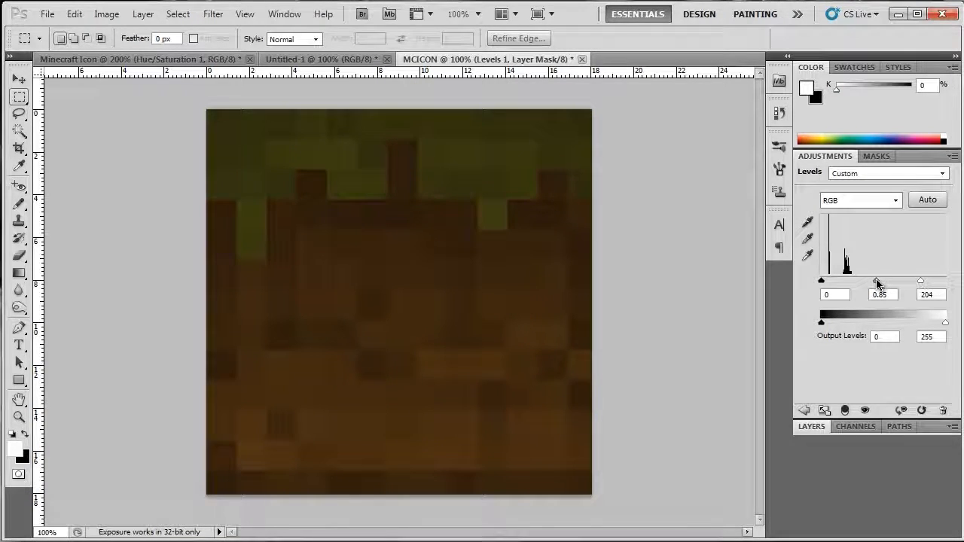
pyautogui.moveTo(882, 280); pyautogui.dragTo(878, 280)
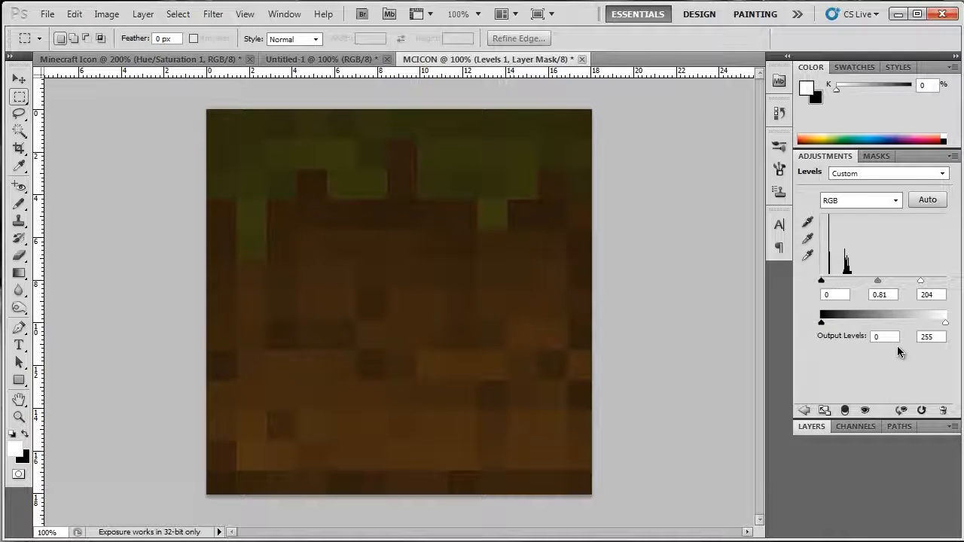
pyautogui.moveTo(946, 280); pyautogui.dragTo(928, 280)
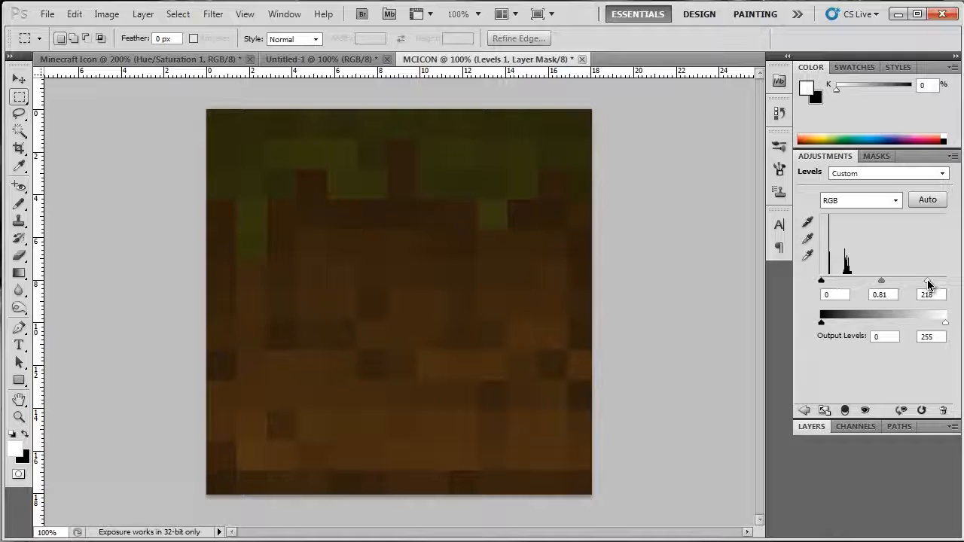
pyautogui.moveTo(929, 280); pyautogui.dragTo(913, 280)
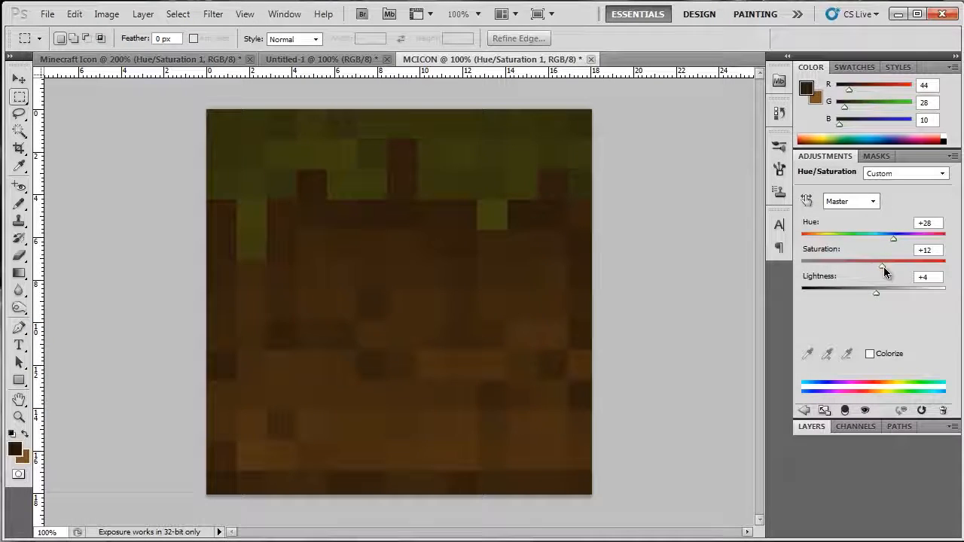
# Retune Hue/Saturation to a duller, less saturated green, then select the left layer
pyautogui.moveTo(892, 260); pyautogui.dragTo(875, 260)
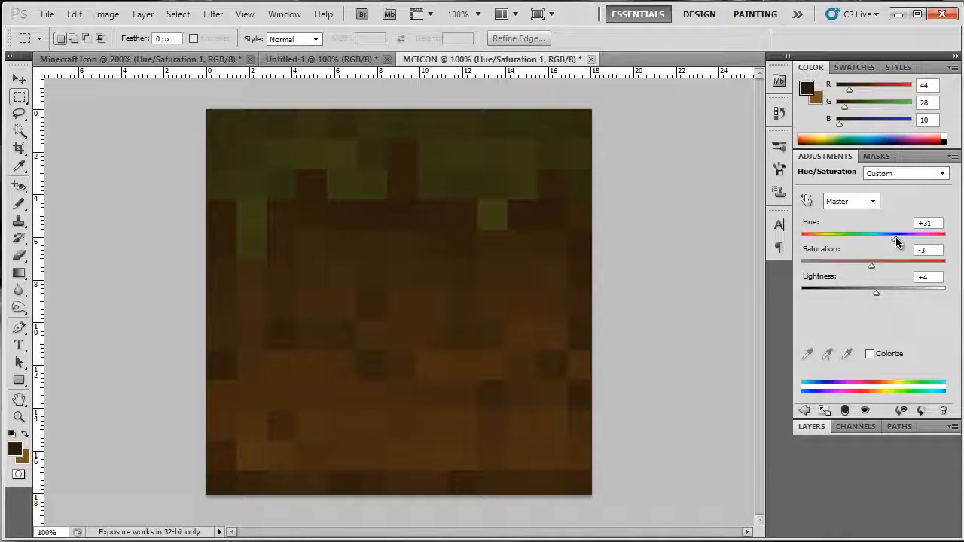
pyautogui.moveTo(894, 237); pyautogui.dragTo(898, 237)
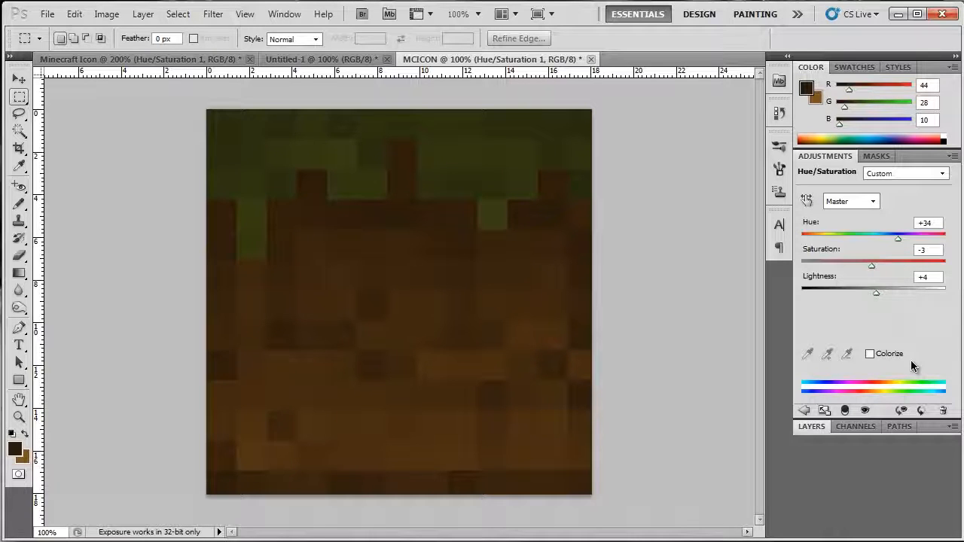
pyautogui.click(811, 425)
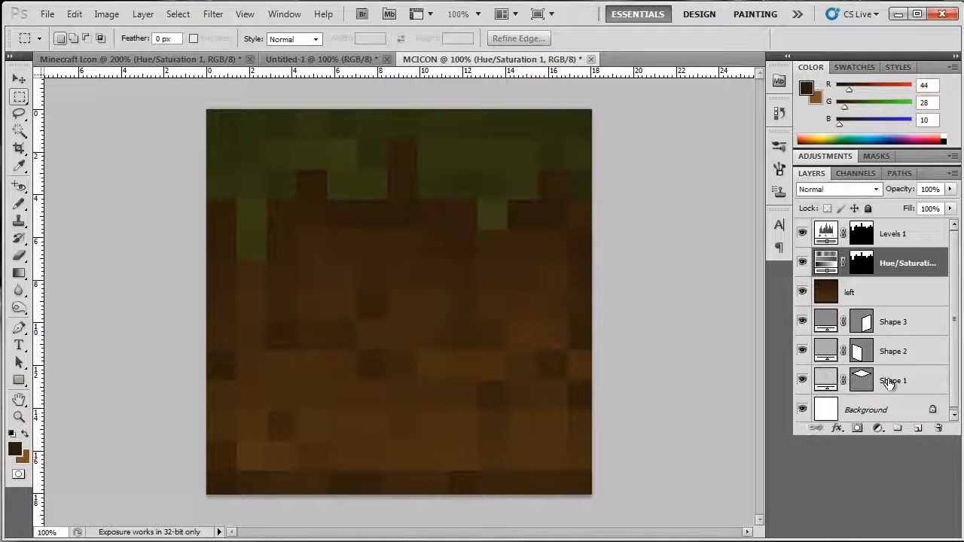
pyautogui.click(866, 292)
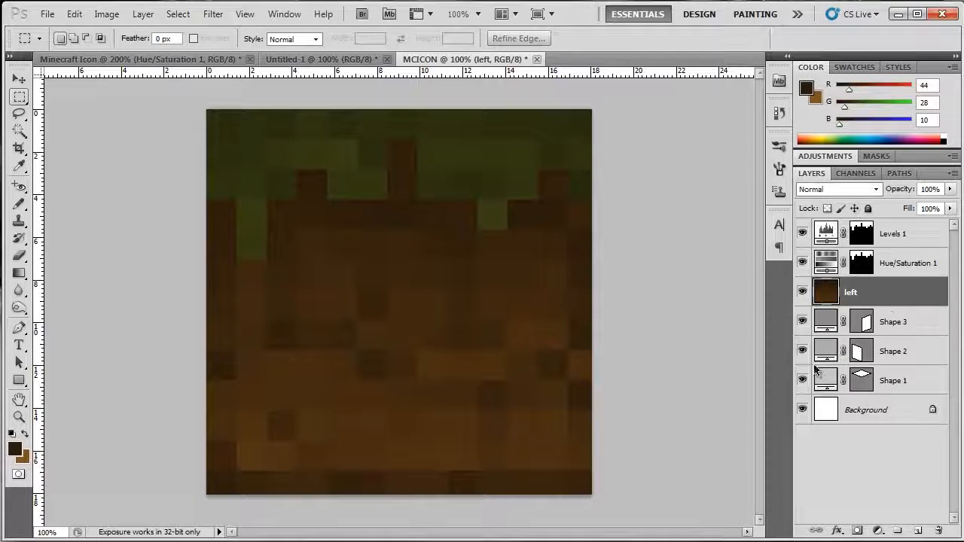
# Merge left, Hue/Saturation 1 and Levels 1 into a single smart object layer
pyautogui.click(893, 233)
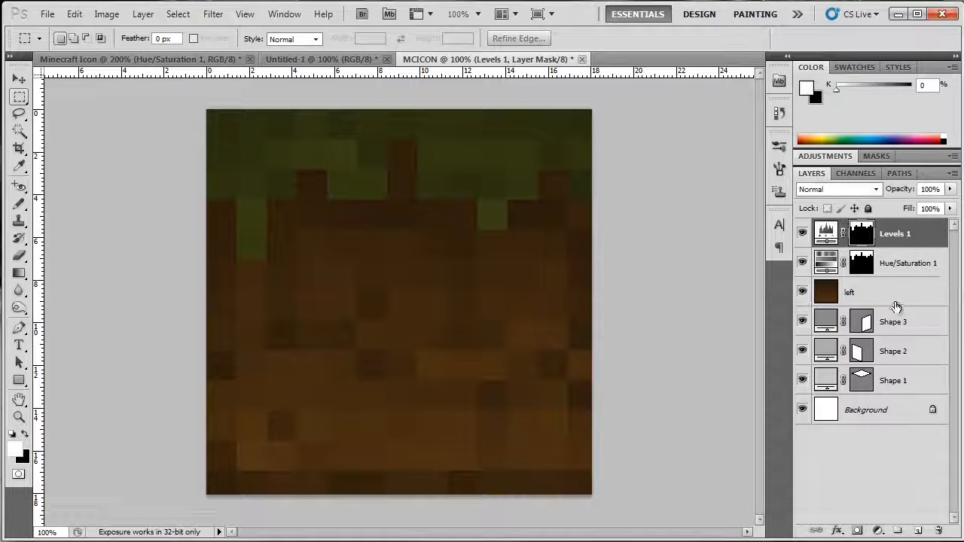
pyautogui.click(850, 292)
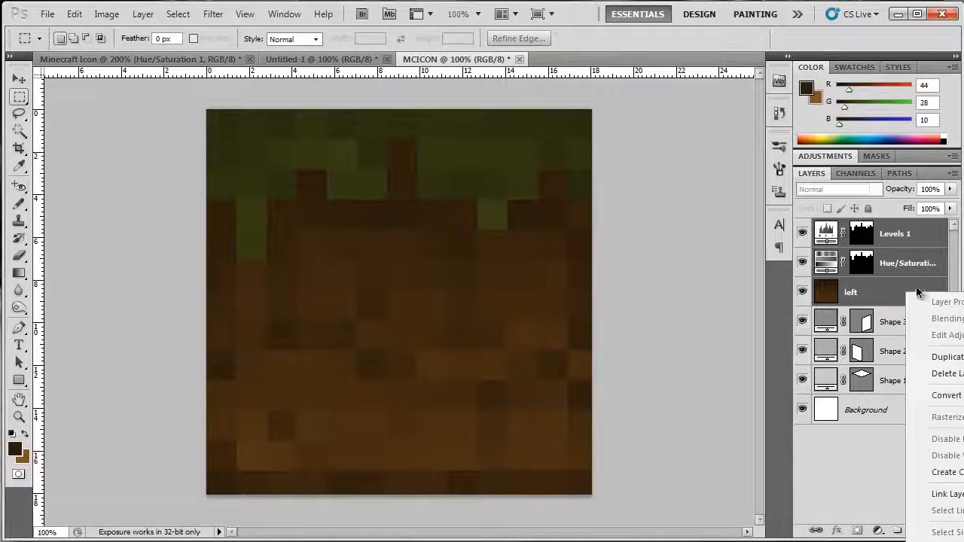
pyautogui.moveTo(947, 396)
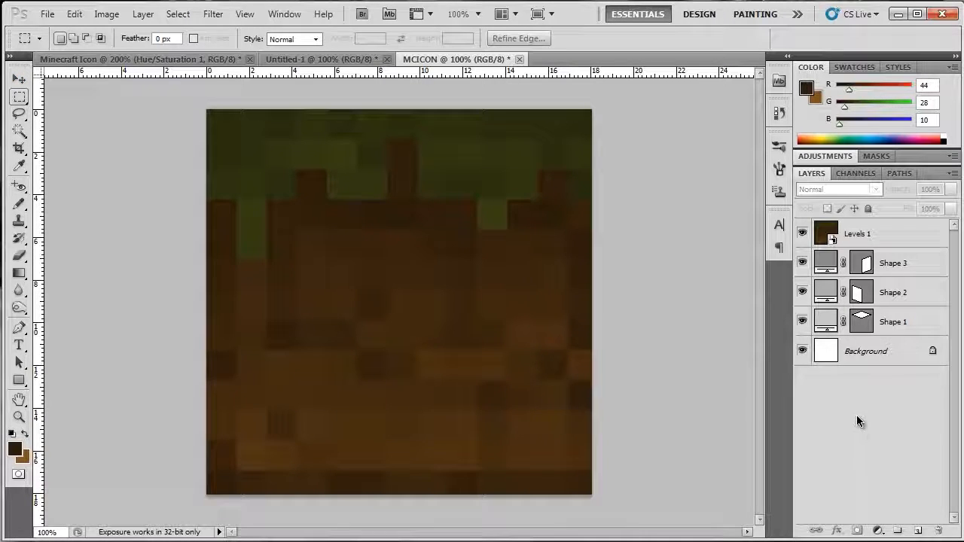
pyautogui.click(859, 233)
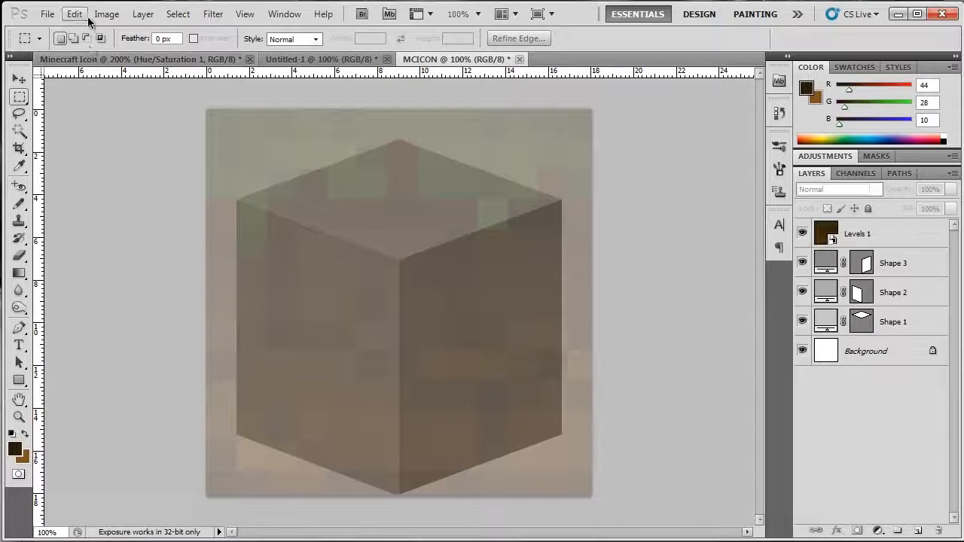
# Free Transform the merged texture so its corners match the cube's left face
pyautogui.click(858, 233)
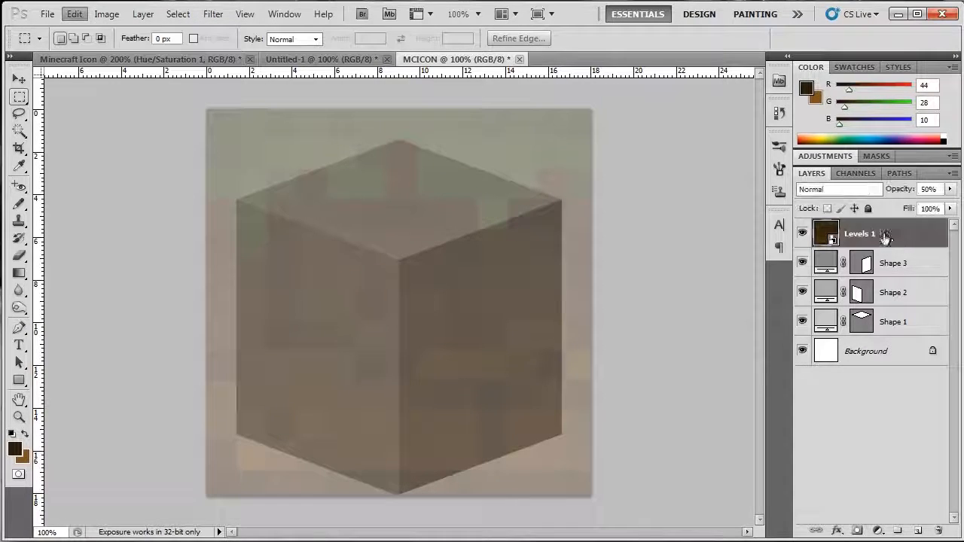
pyautogui.click(74, 13)
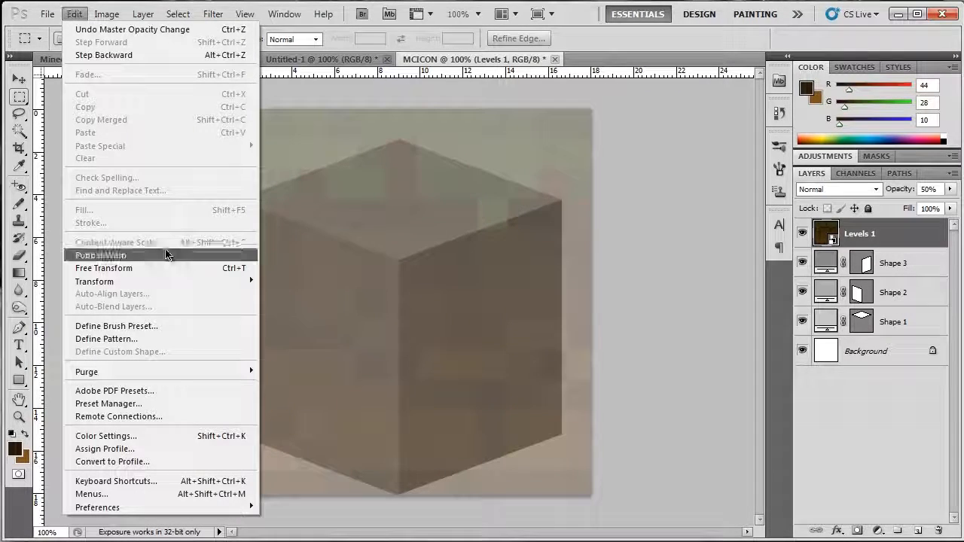
pyautogui.click(103, 268)
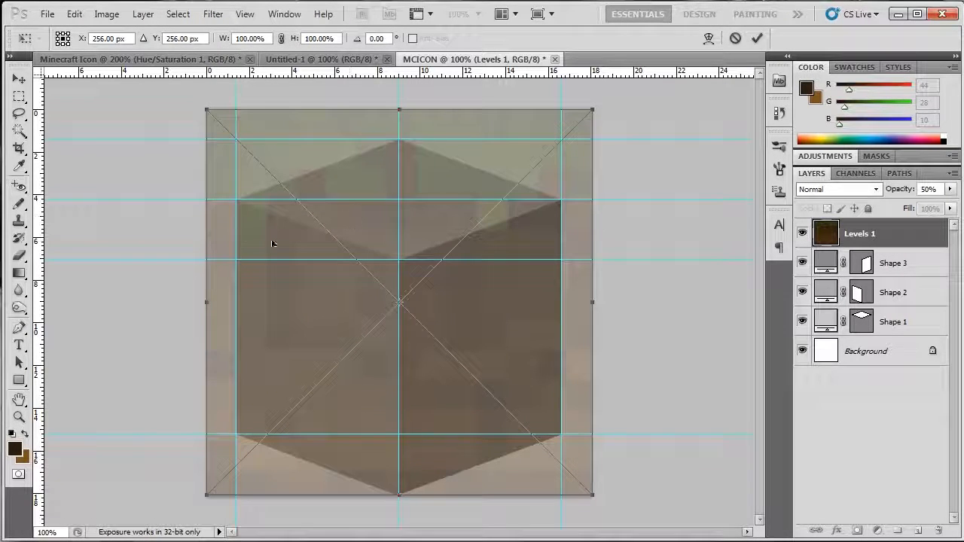
pyautogui.moveTo(205, 107); pyautogui.dragTo(226, 148)
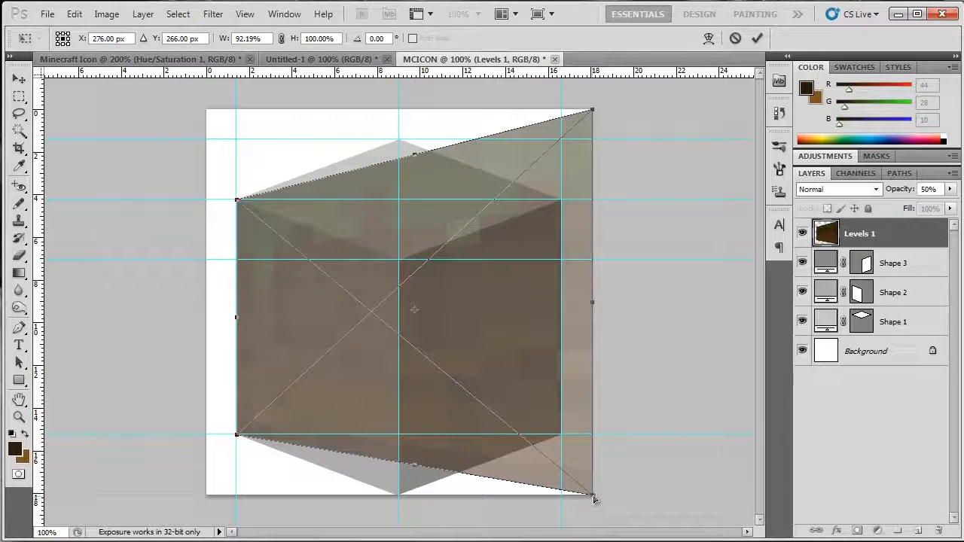
pyautogui.moveTo(591, 499); pyautogui.dragTo(587, 113)
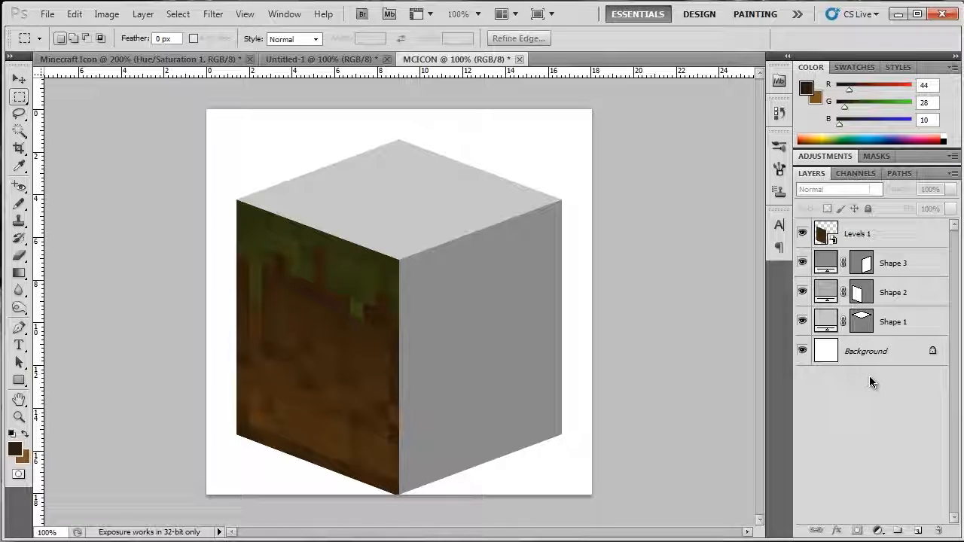
# Rename the textured layer LEFT and duplicate it
pyautogui.click(858, 233)
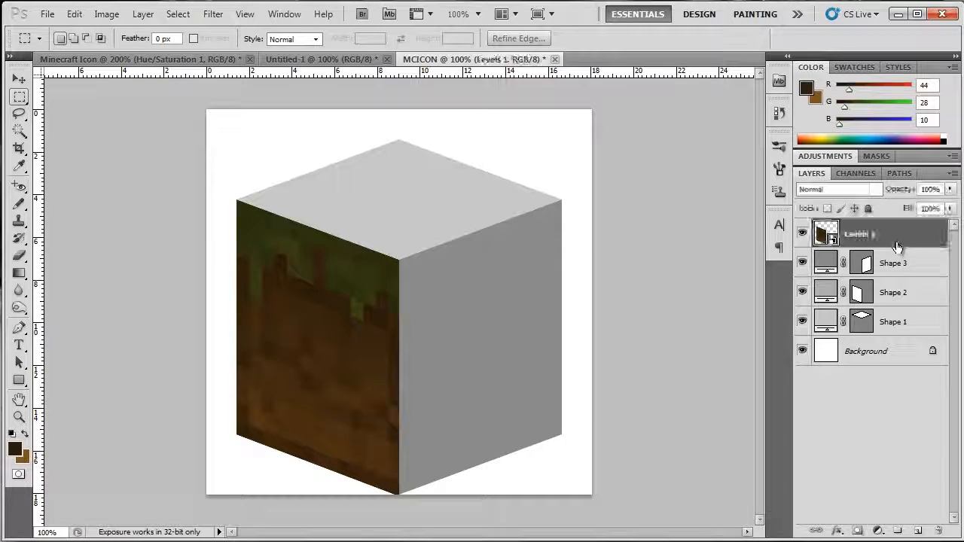
pyautogui.doubleClick(826, 233)
pyautogui.write('LEFT')
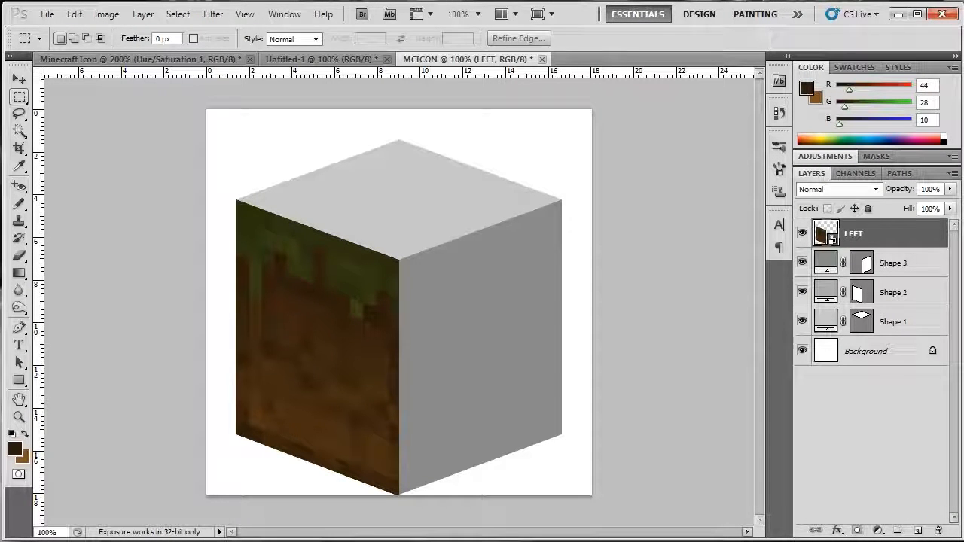
pyautogui.press('ctrl+j')
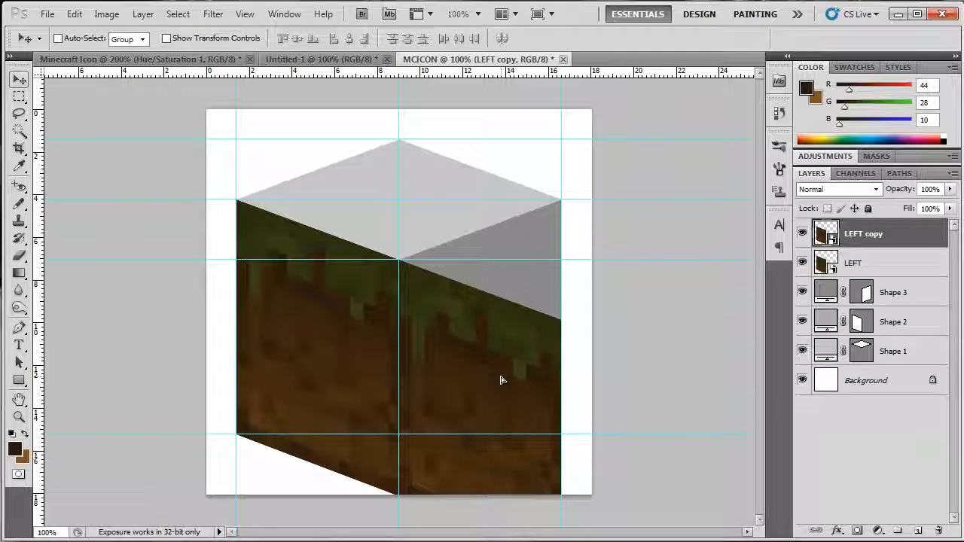
# Skew the copy to fit the cube's right face and rename it RIGHT
pyautogui.click(74, 14)
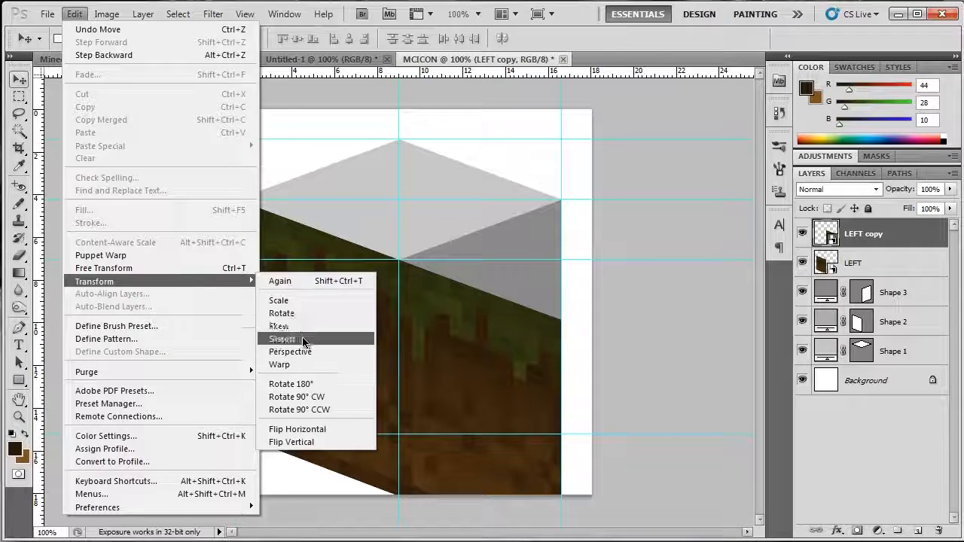
pyautogui.click(282, 338)
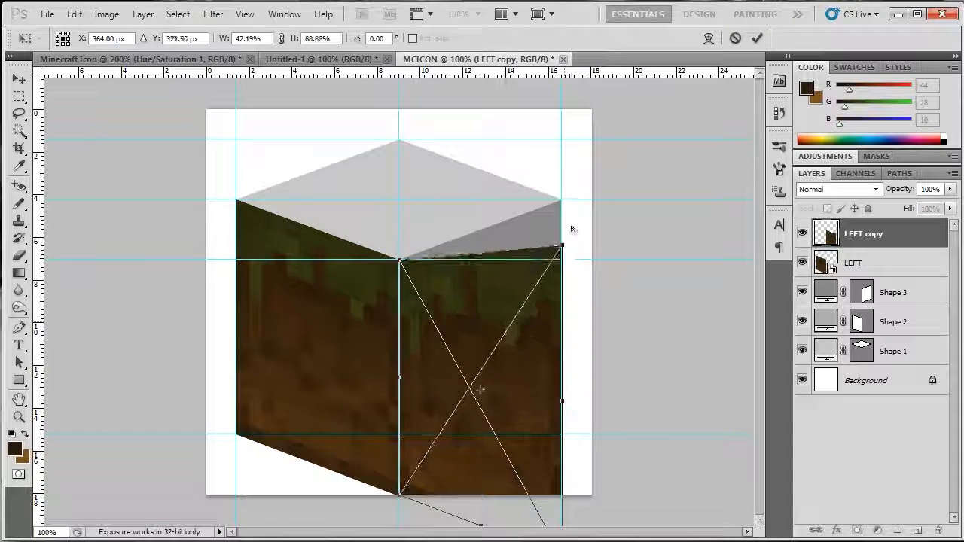
pyautogui.moveTo(561, 246); pyautogui.dragTo(561, 199)
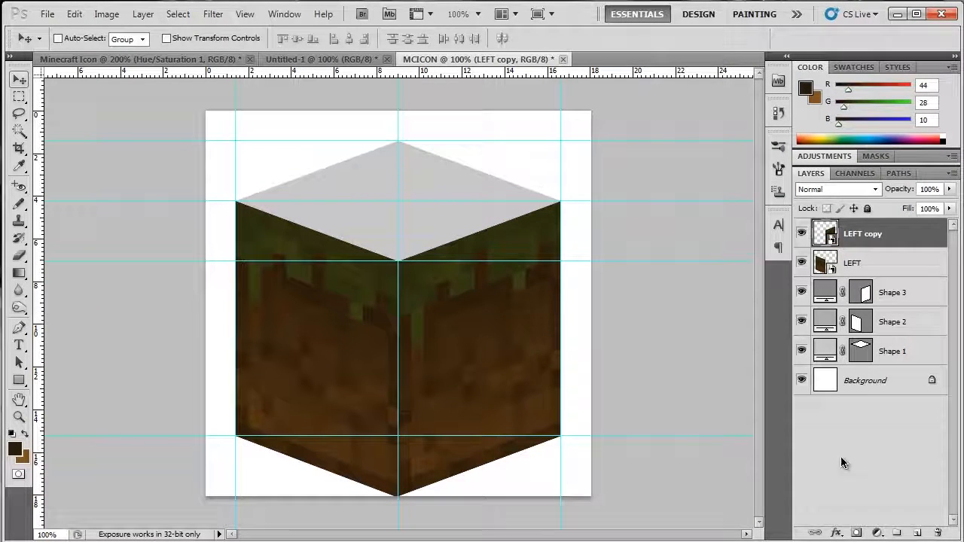
pyautogui.doubleClick(862, 233)
pyautogui.write('RIGHT')
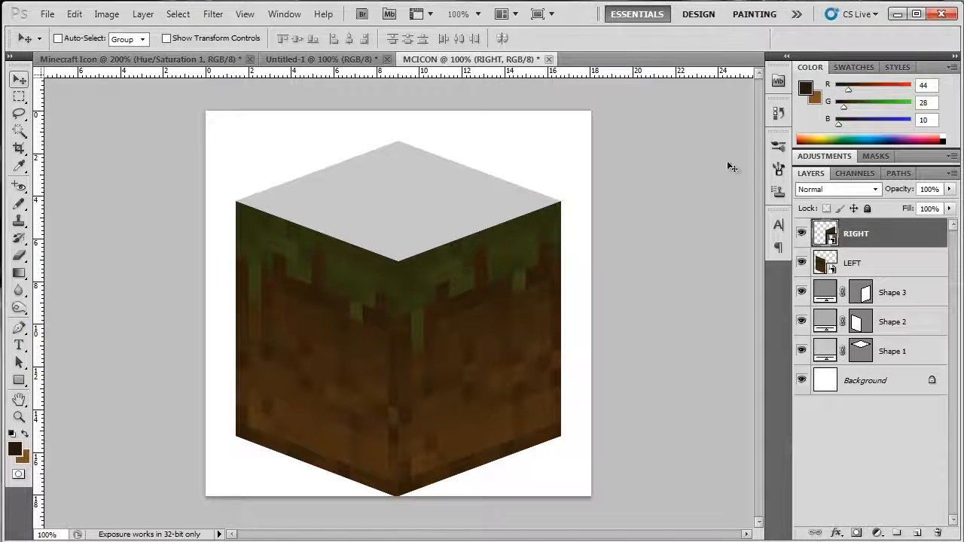
pyautogui.moveTo(391, 351)
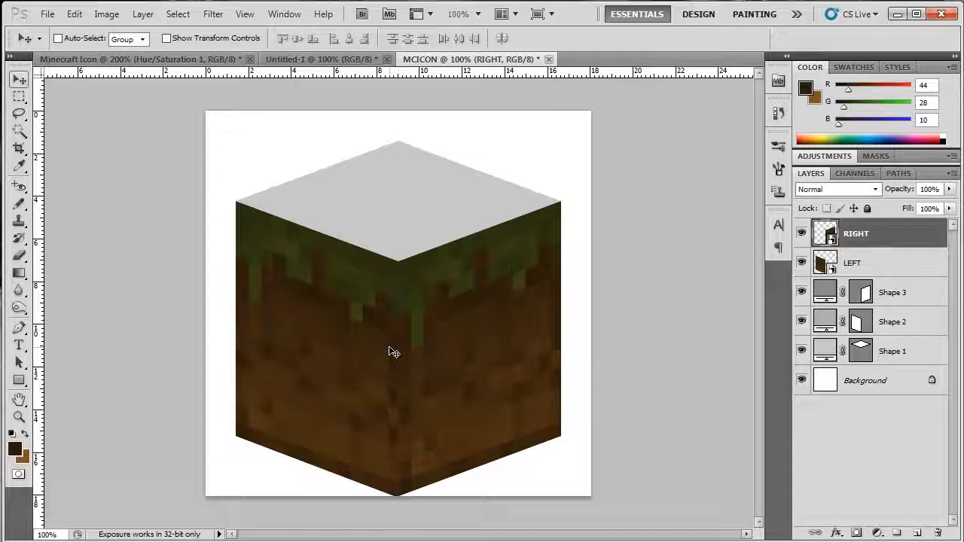
pyautogui.moveTo(424, 356)
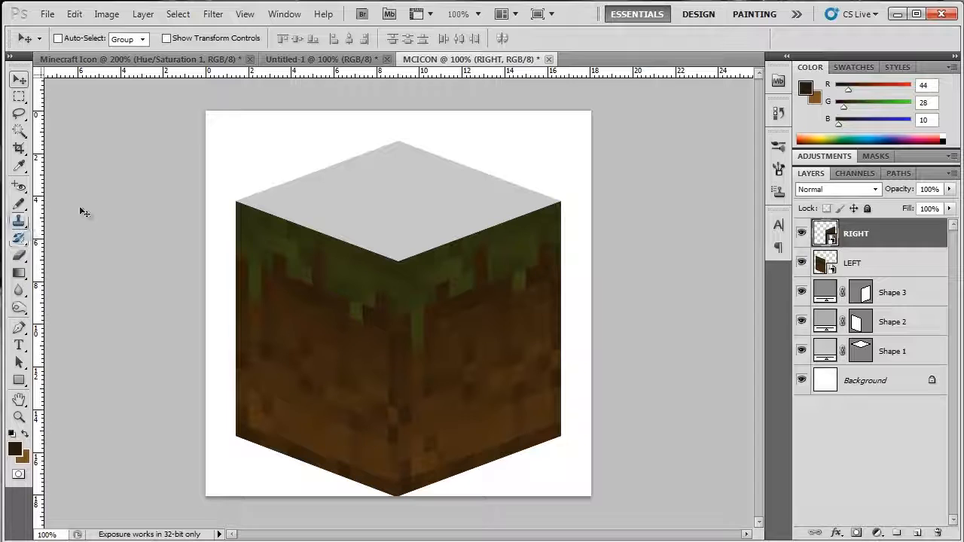
pyautogui.moveTo(409, 201)
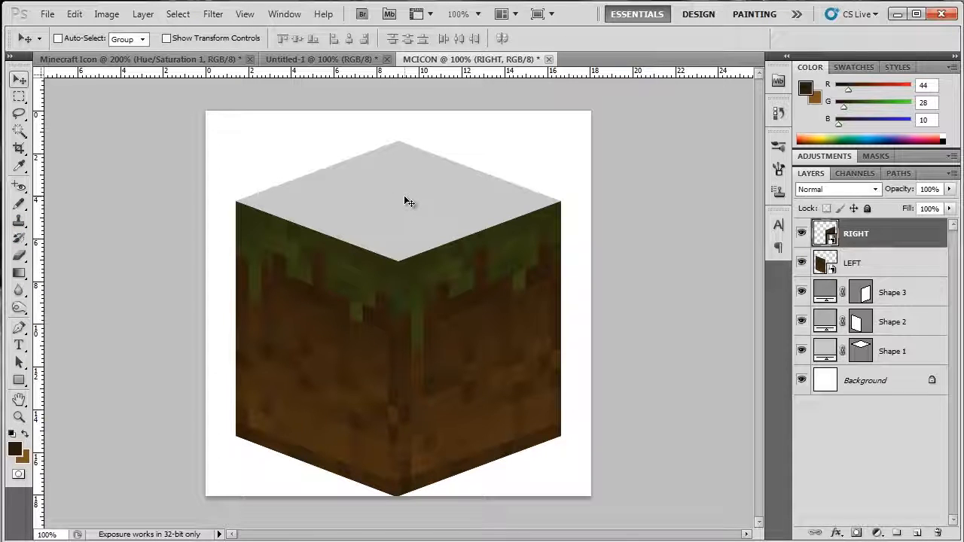
pyautogui.moveTo(45, 312)
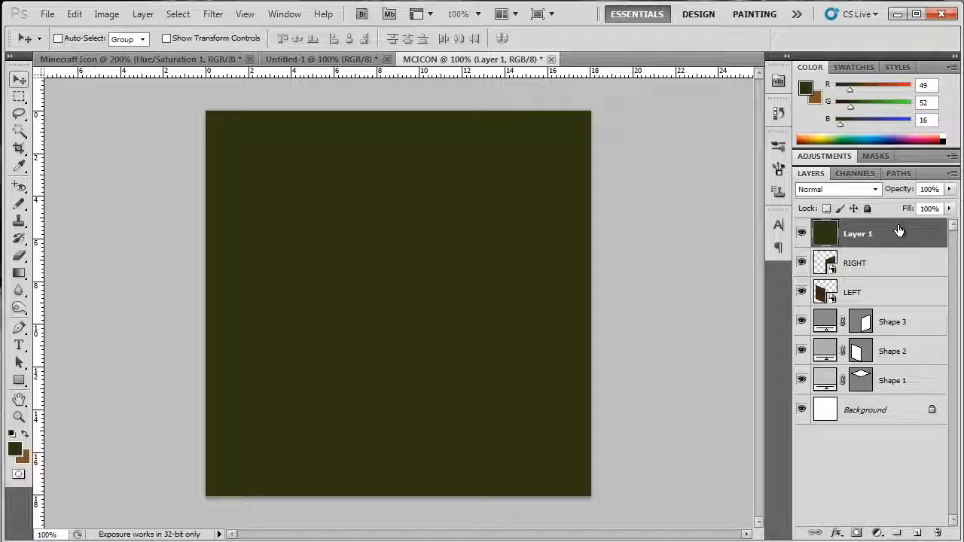
pyautogui.moveTo(907, 268)
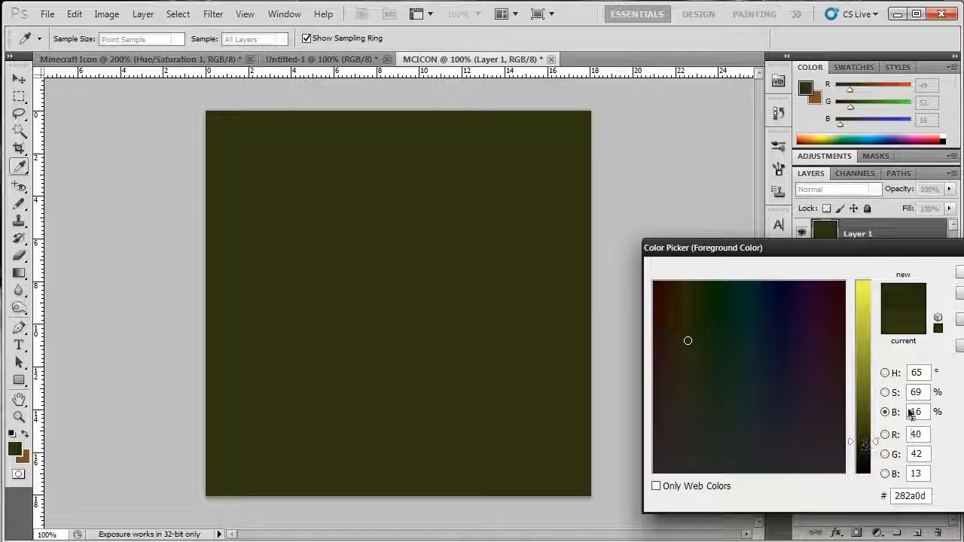
# Accept the darker olive foreground colour (R40 G42 B13)
pyautogui.click(212, 13)
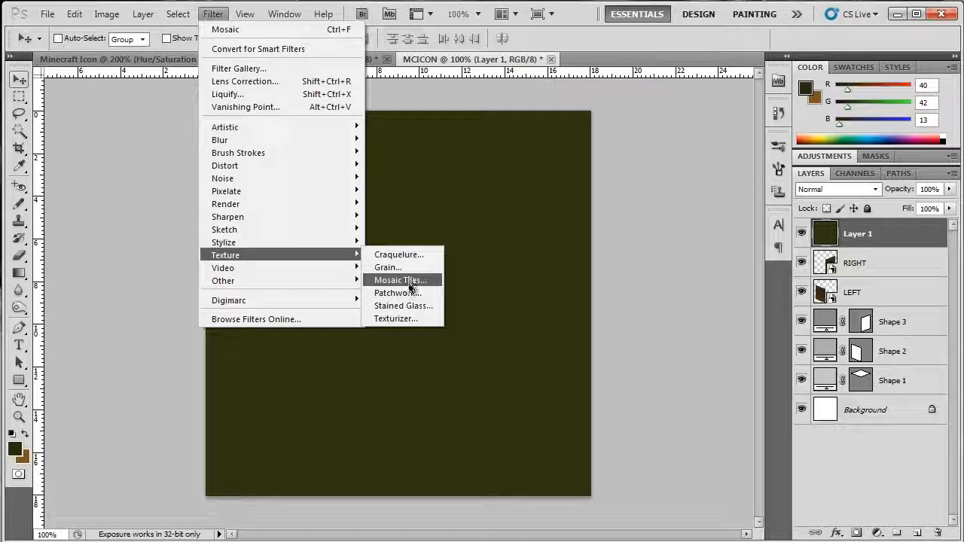
# Apply Stained Glass, then a square Mosaic at cell size 40, to the dark olive layer
pyautogui.click(403, 306)
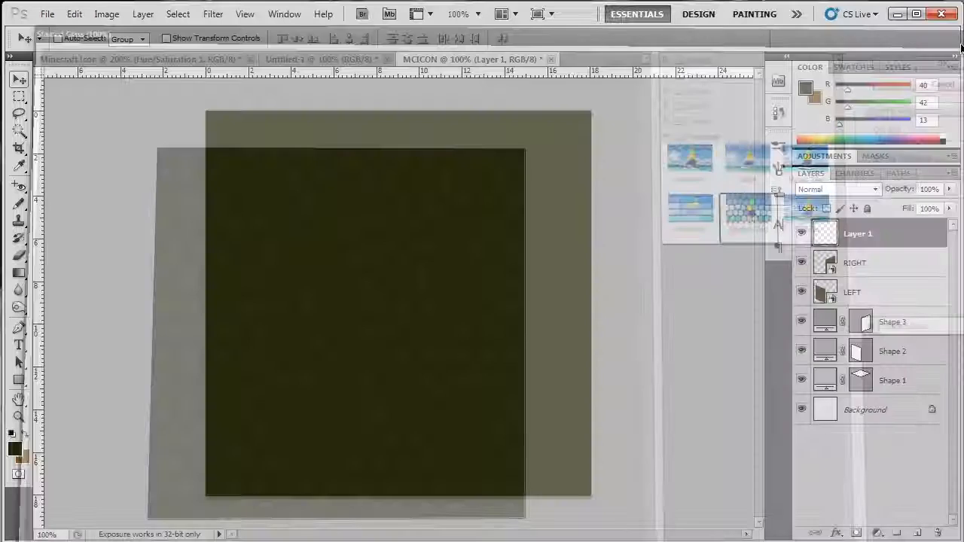
pyautogui.click(213, 14)
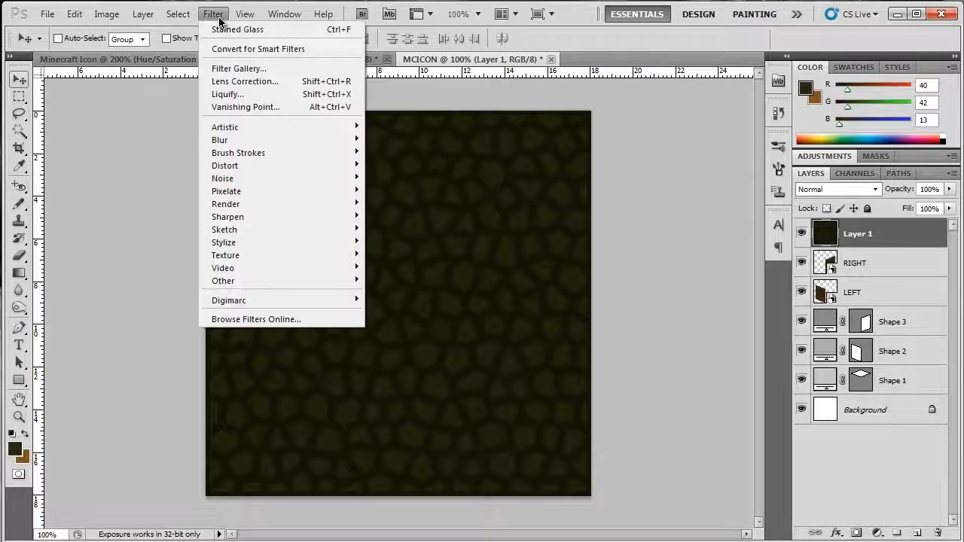
pyautogui.moveTo(226, 191)
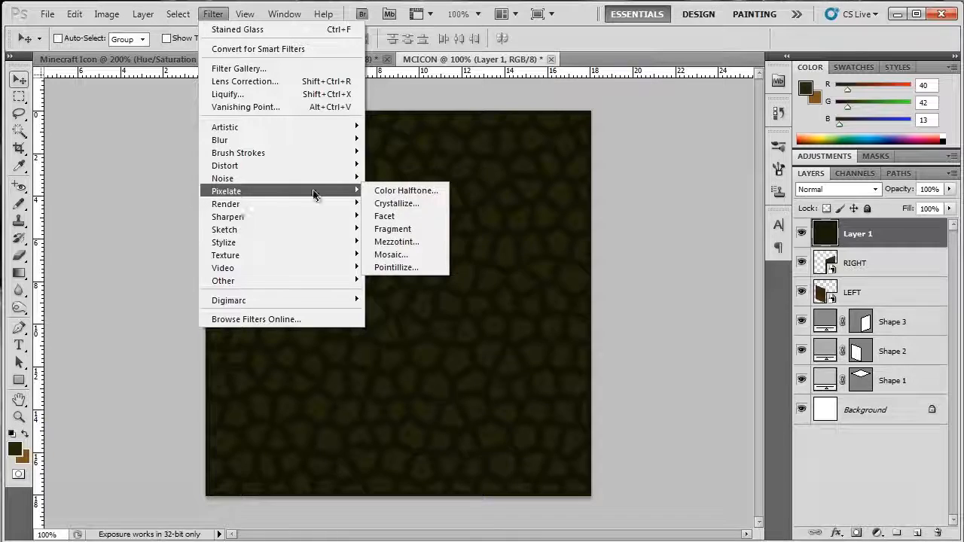
pyautogui.click(391, 254)
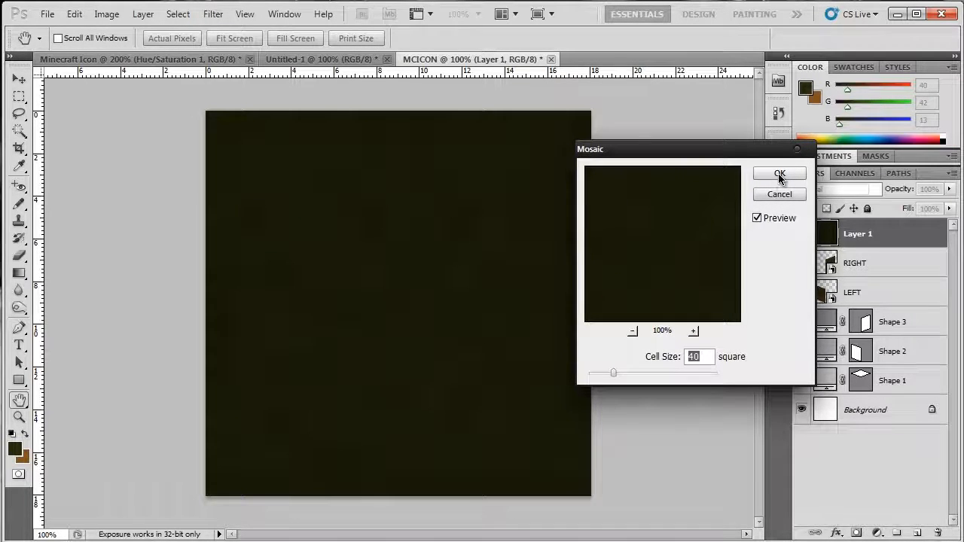
pyautogui.click(780, 173)
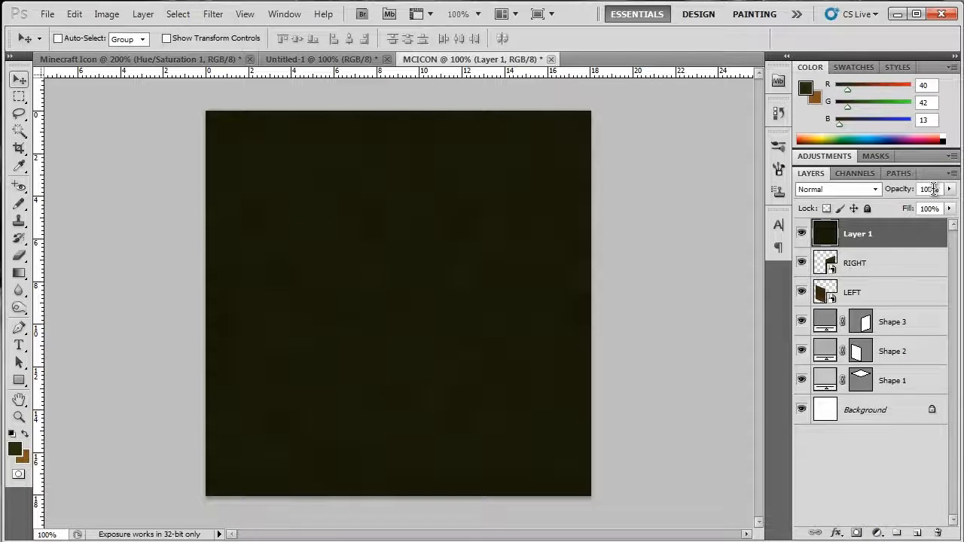
# Drop Layer 1 to 50% opacity and transform its corners onto the cube's top face
pyautogui.click(930, 188)
pyautogui.write('50')
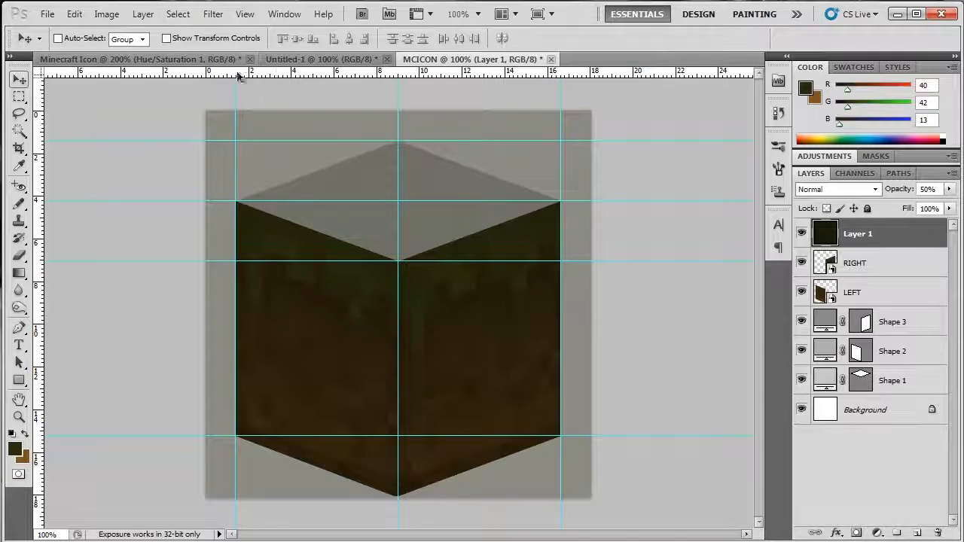
pyautogui.click(74, 14)
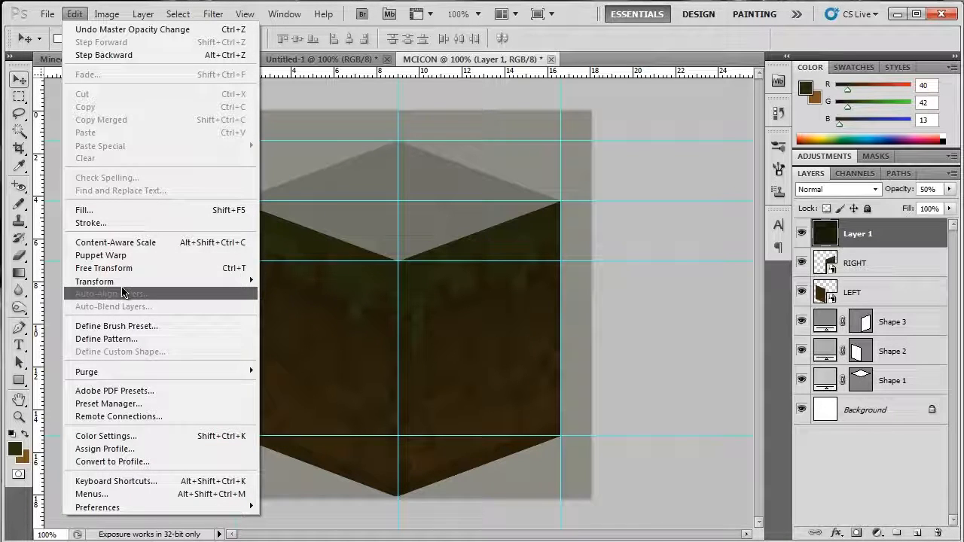
pyautogui.click(103, 268)
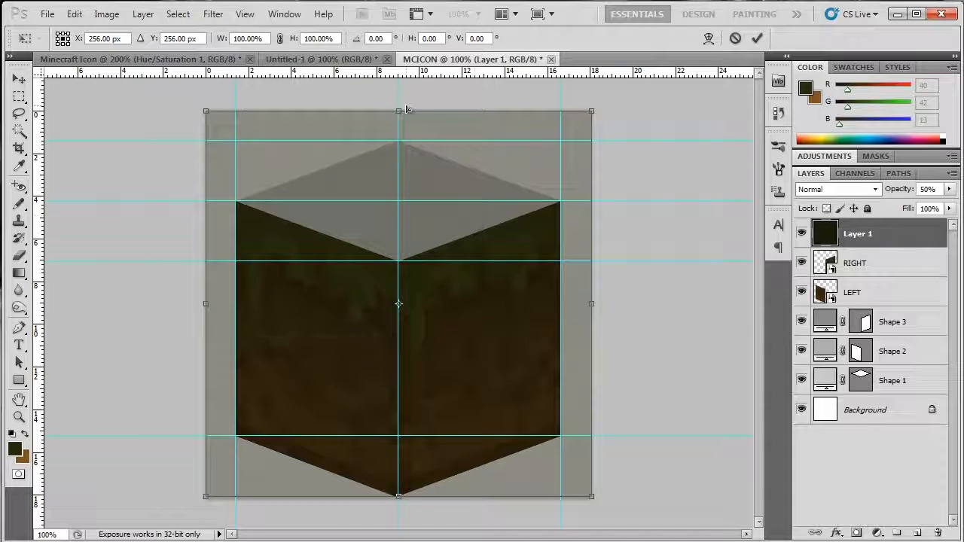
pyautogui.moveTo(399, 111); pyautogui.dragTo(398, 139)
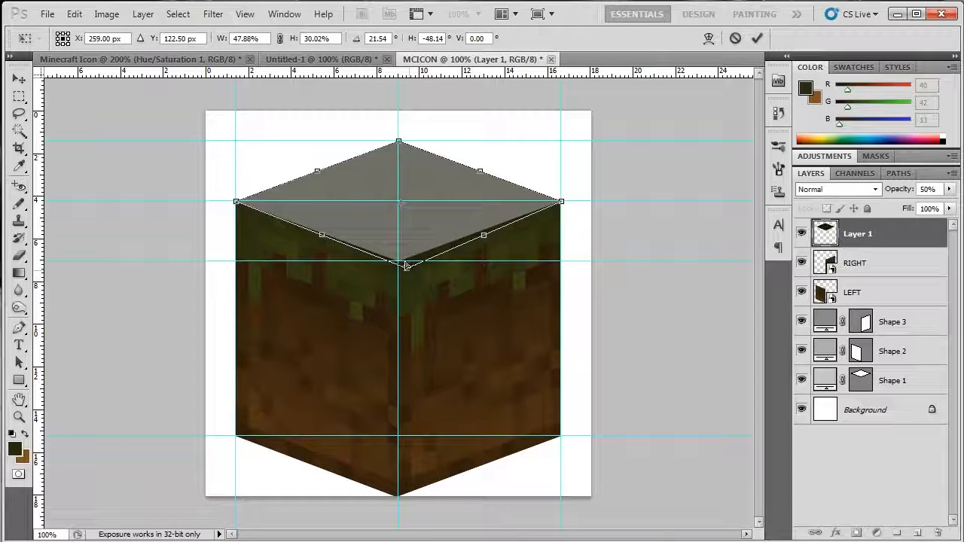
pyautogui.write('TOP')
pyautogui.press('Return')
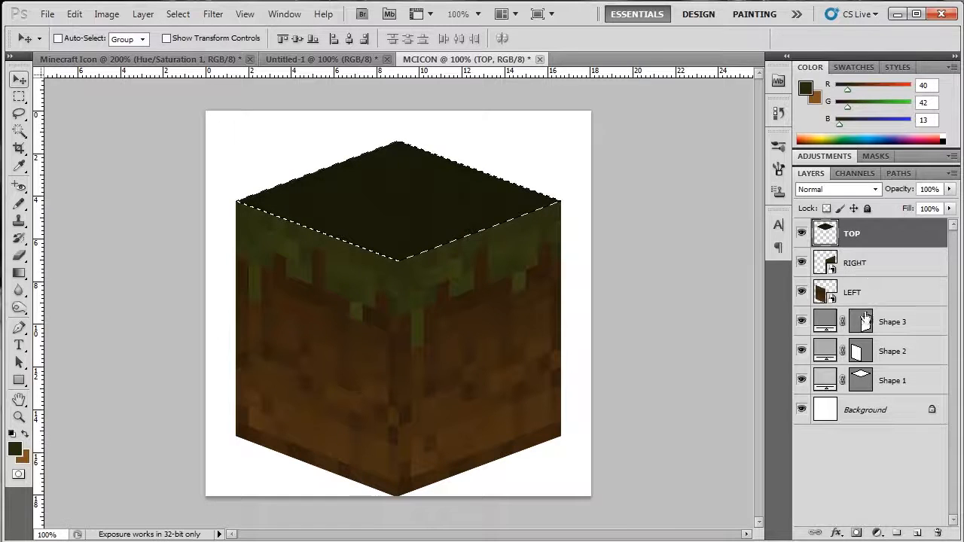
# Add a Levels adjustment to the top face with input levels about 1, 1.32 and 209
pyautogui.click(876, 532)
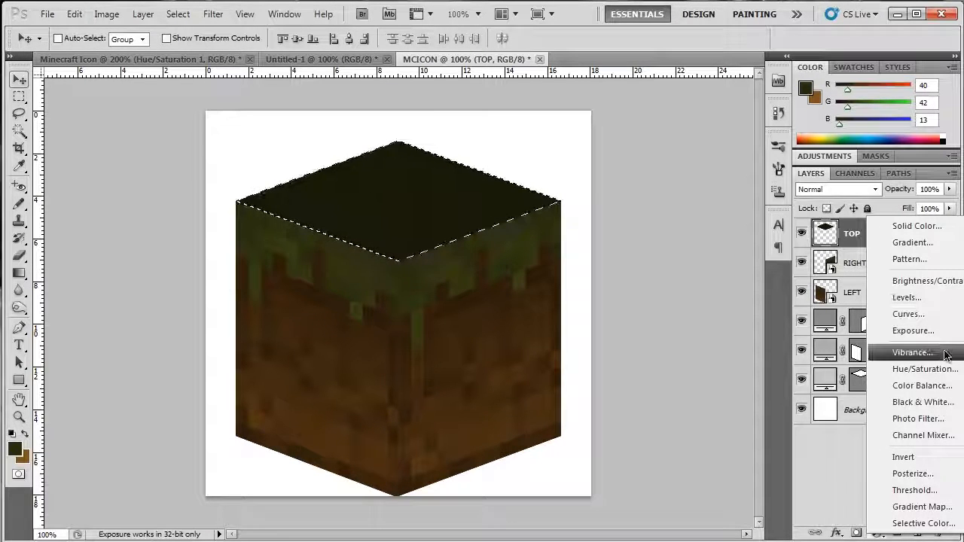
pyautogui.moveTo(911, 242)
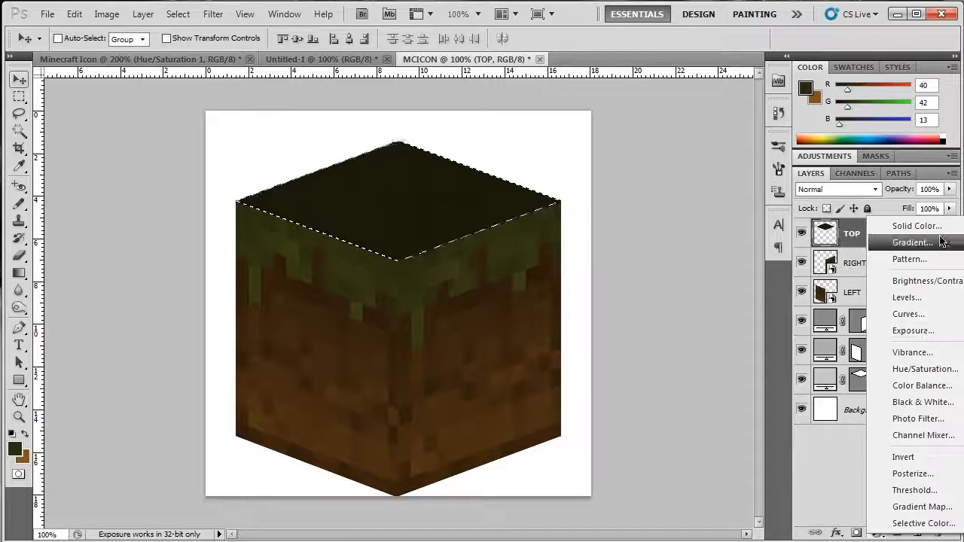
pyautogui.click(907, 298)
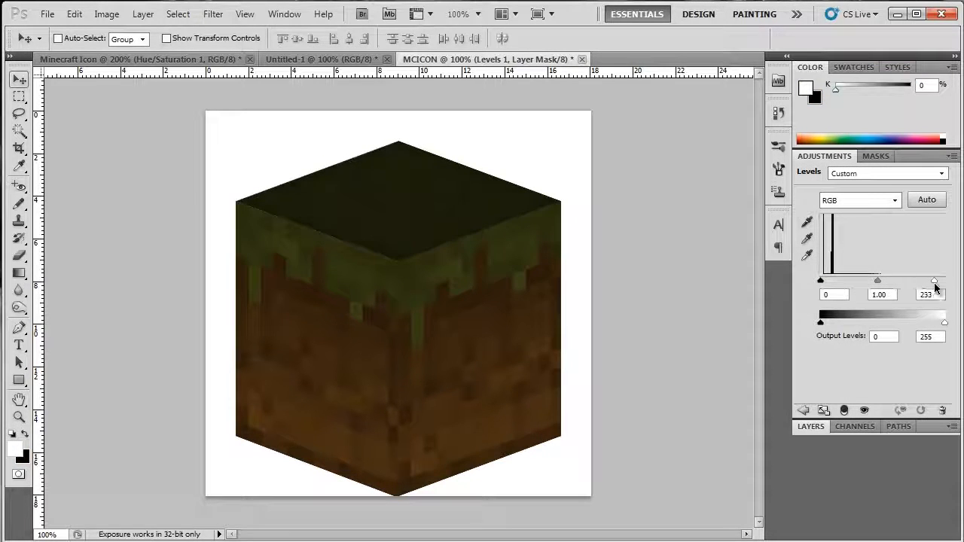
pyautogui.moveTo(877, 280); pyautogui.dragTo(865, 280)
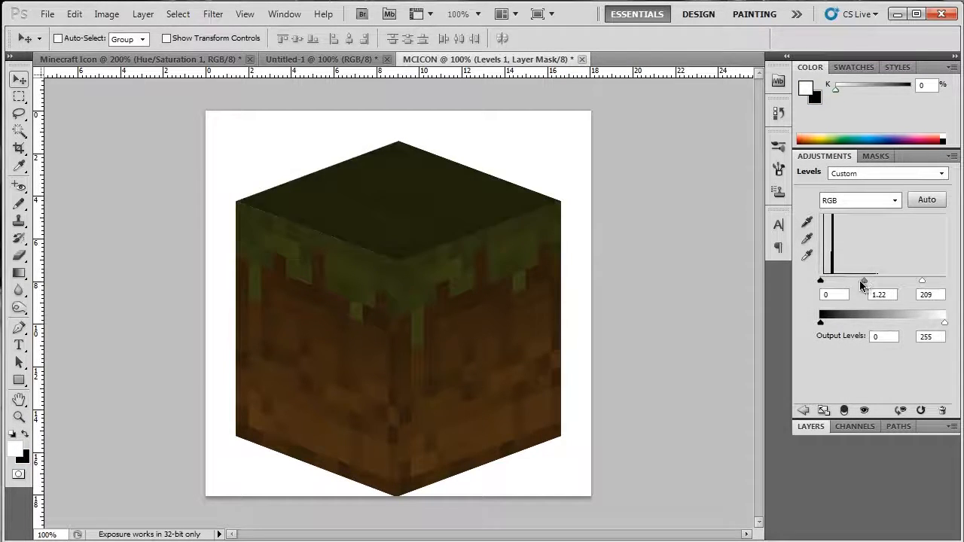
pyautogui.moveTo(864, 280); pyautogui.dragTo(860, 280)
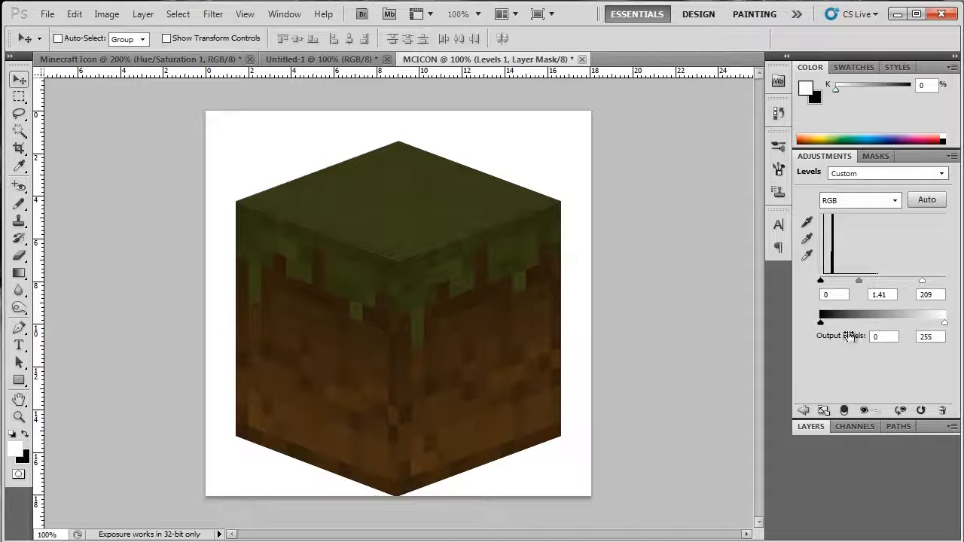
pyautogui.moveTo(874, 280); pyautogui.dragTo(864, 280)
pyautogui.write('1')
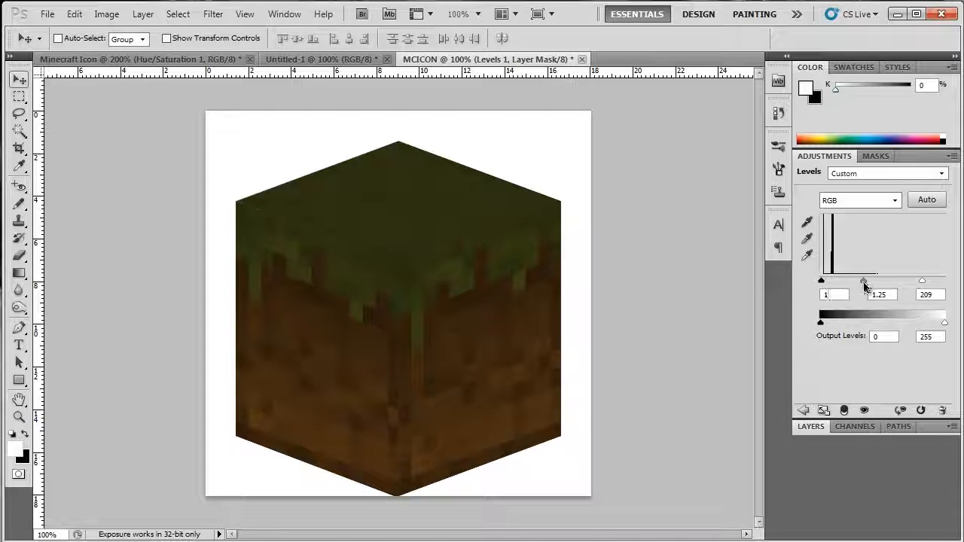
pyautogui.moveTo(864, 280); pyautogui.dragTo(863, 280)
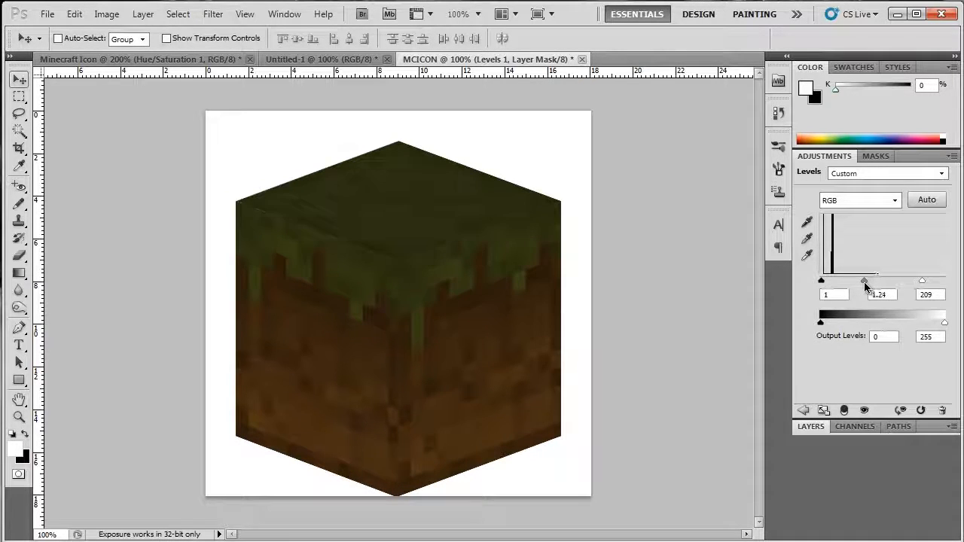
pyautogui.moveTo(856, 280); pyautogui.dragTo(862, 281)
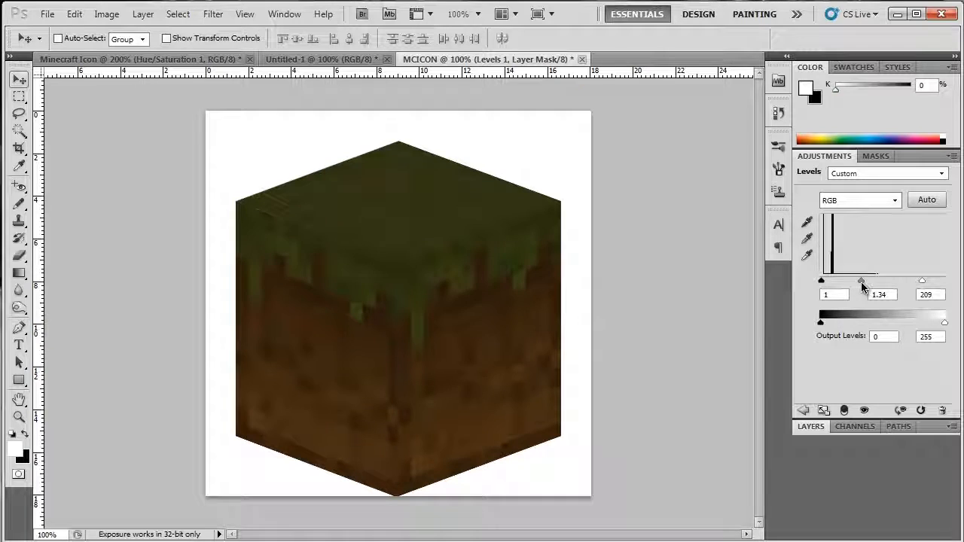
pyautogui.moveTo(860, 280); pyautogui.dragTo(864, 280)
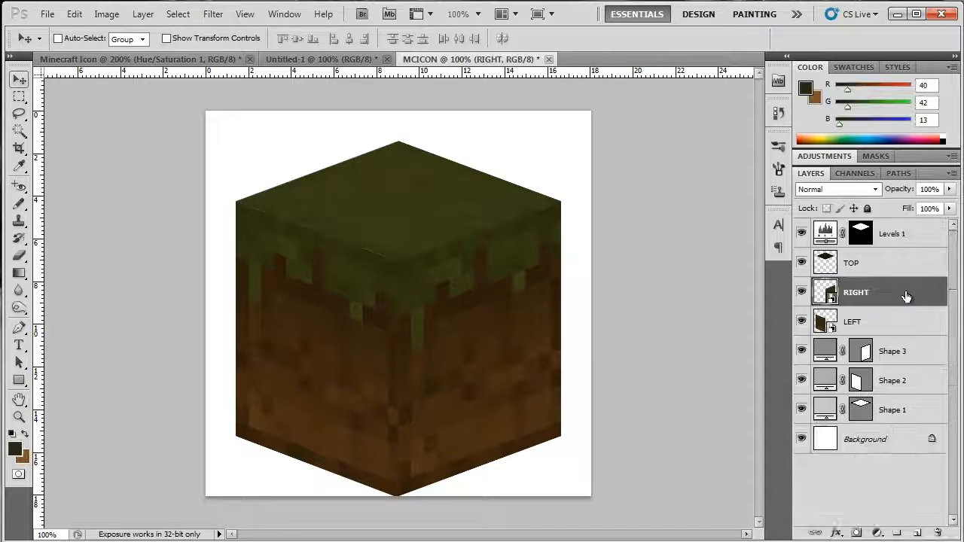
pyautogui.click(892, 234)
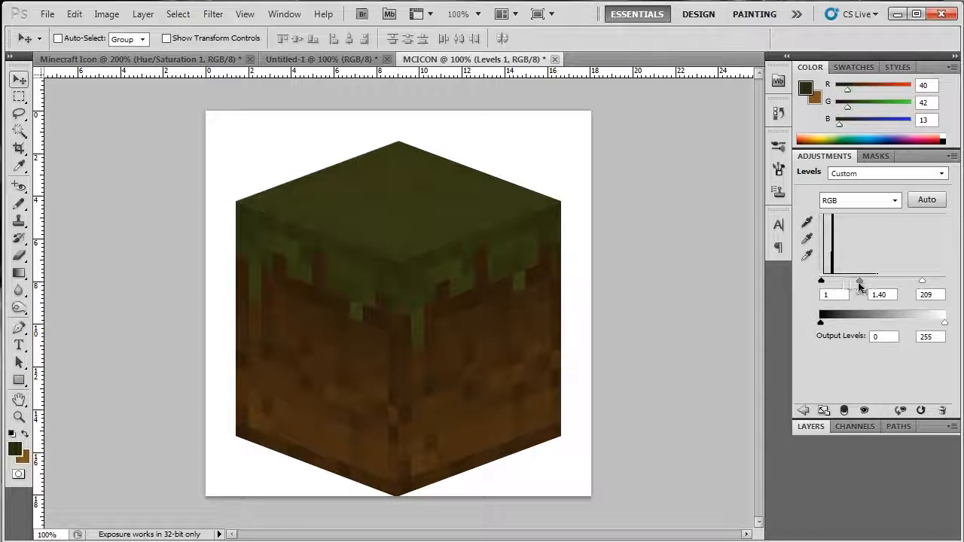
pyautogui.moveTo(860, 280); pyautogui.dragTo(857, 280)
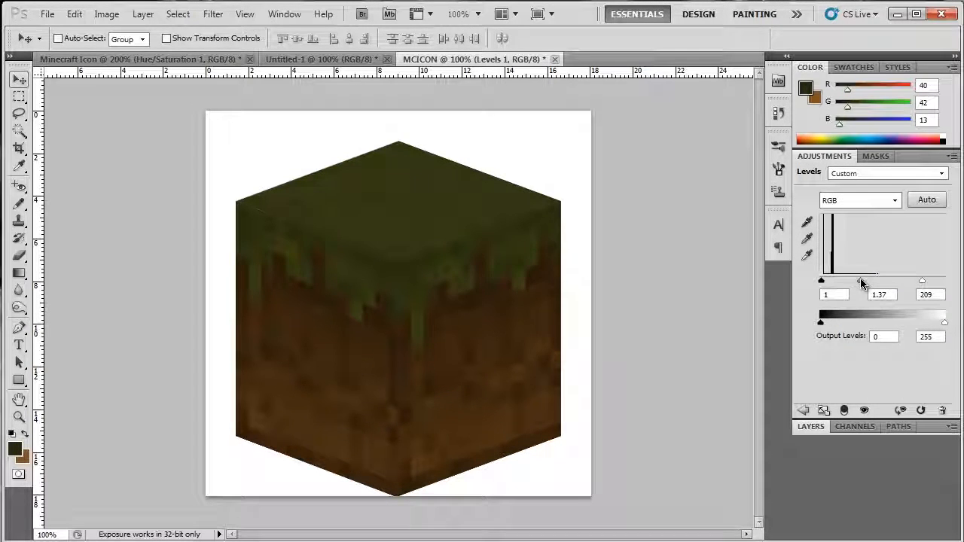
pyautogui.moveTo(862, 281); pyautogui.dragTo(860, 281)
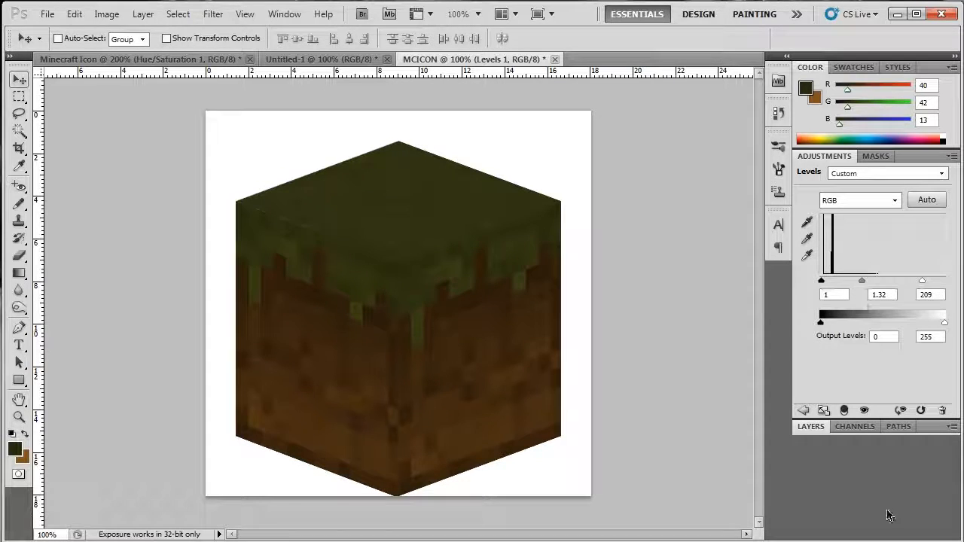
pyautogui.click(810, 426)
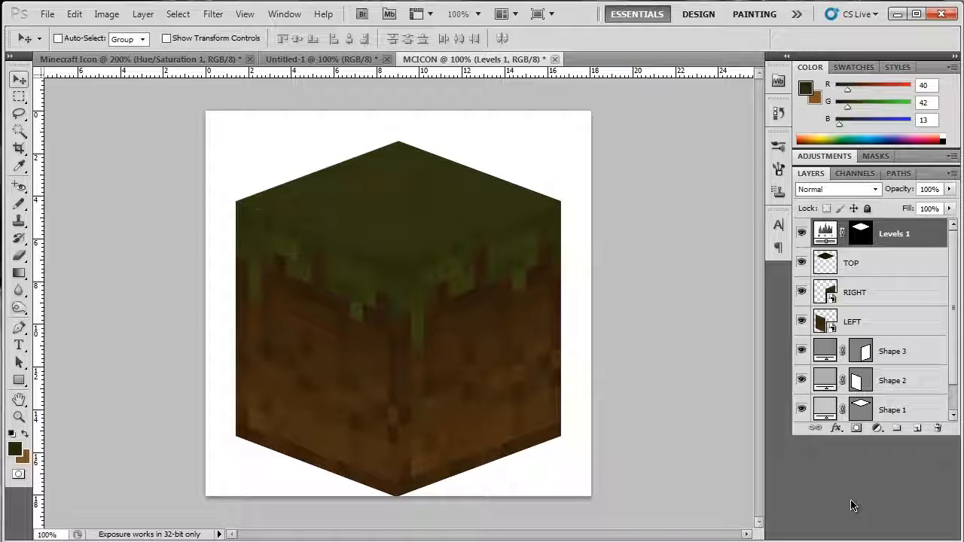
# Select the TOP layer, then the Levels adjustment's mask
pyautogui.click(852, 262)
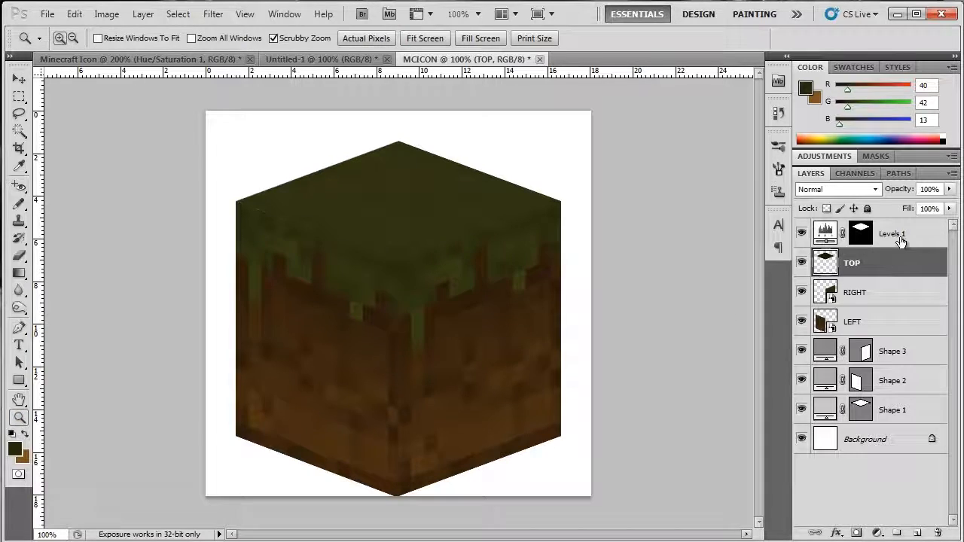
pyautogui.click(859, 233)
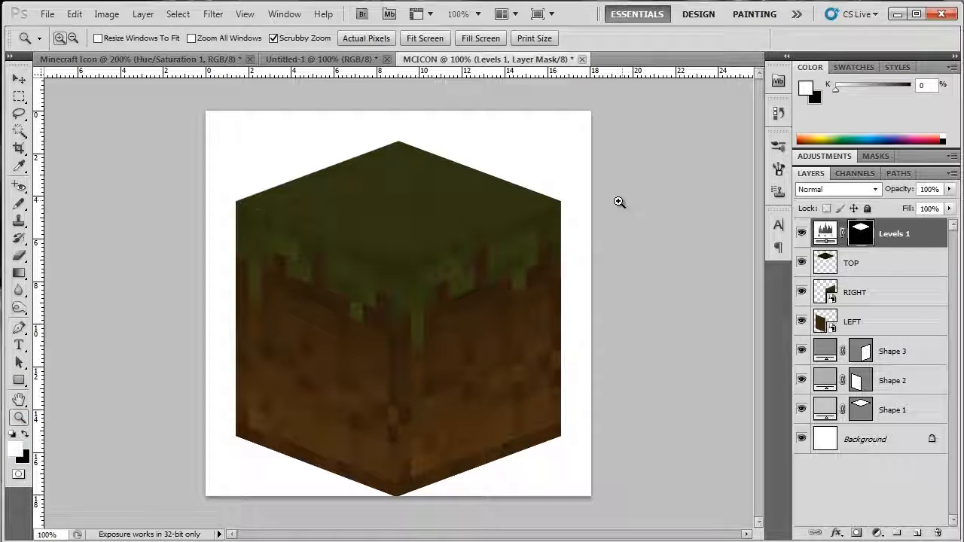
pyautogui.moveTo(542, 228)
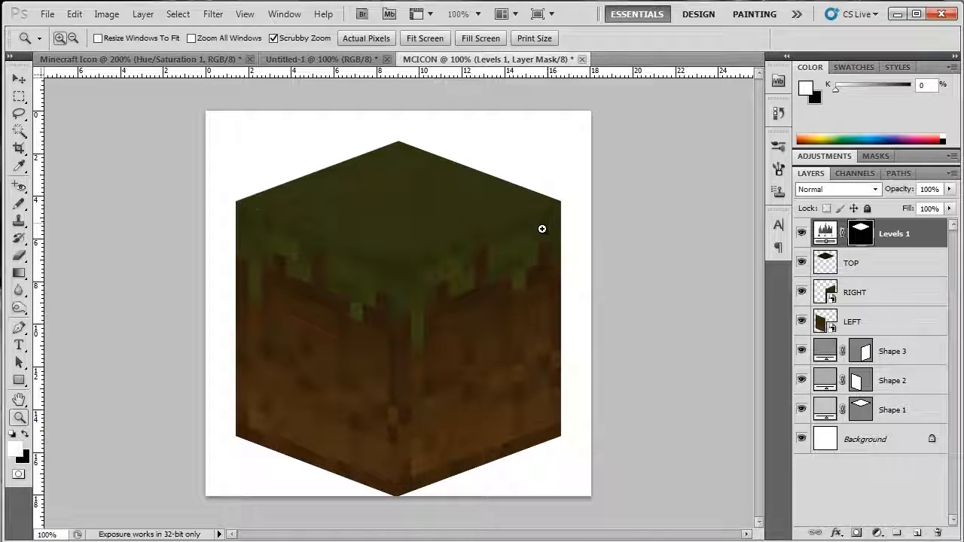
pyautogui.moveTo(715, 249)
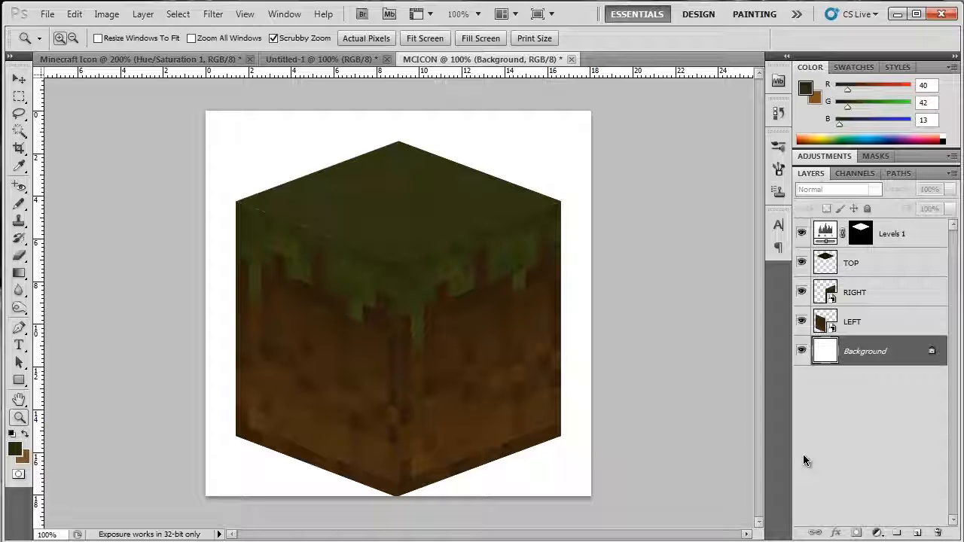
pyautogui.moveTo(851, 405)
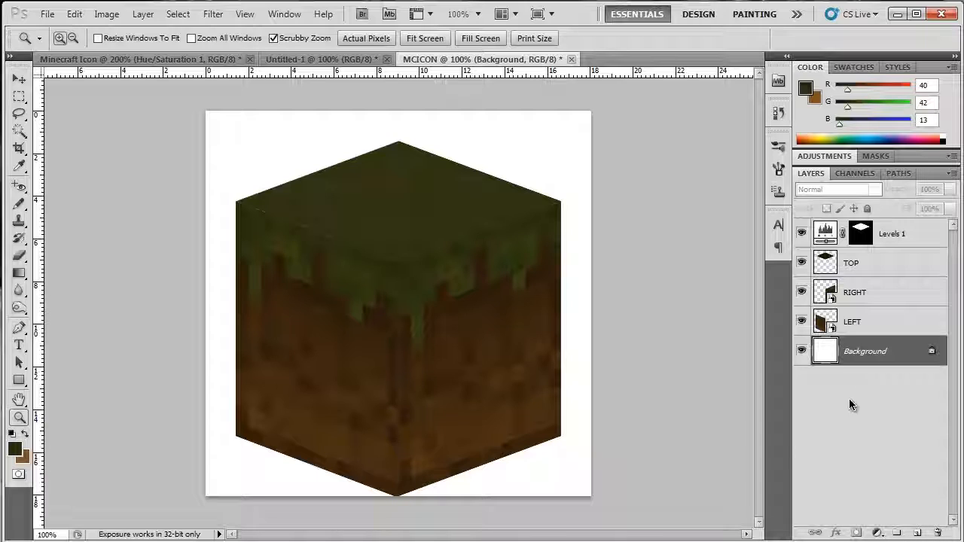
pyautogui.moveTo(862, 389)
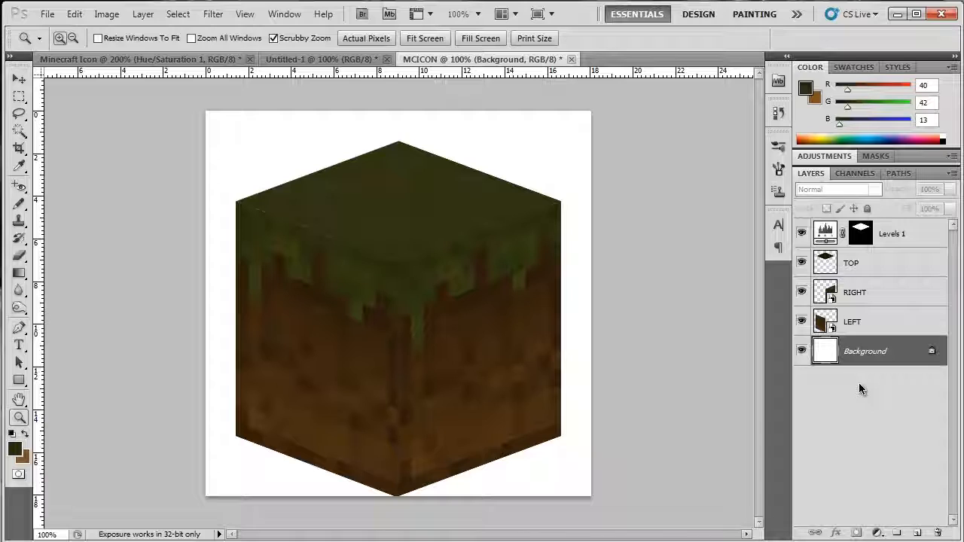
pyautogui.moveTo(862, 399)
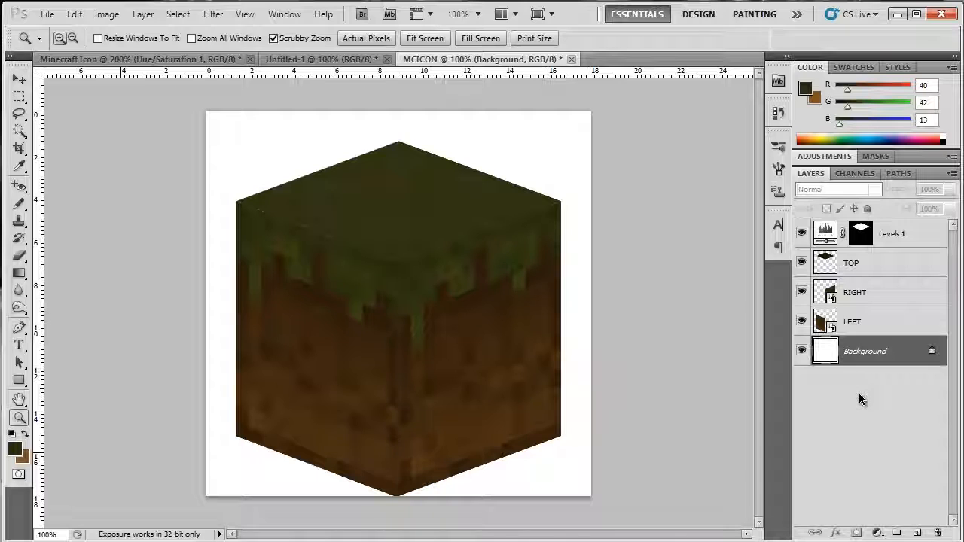
pyautogui.moveTo(838, 388)
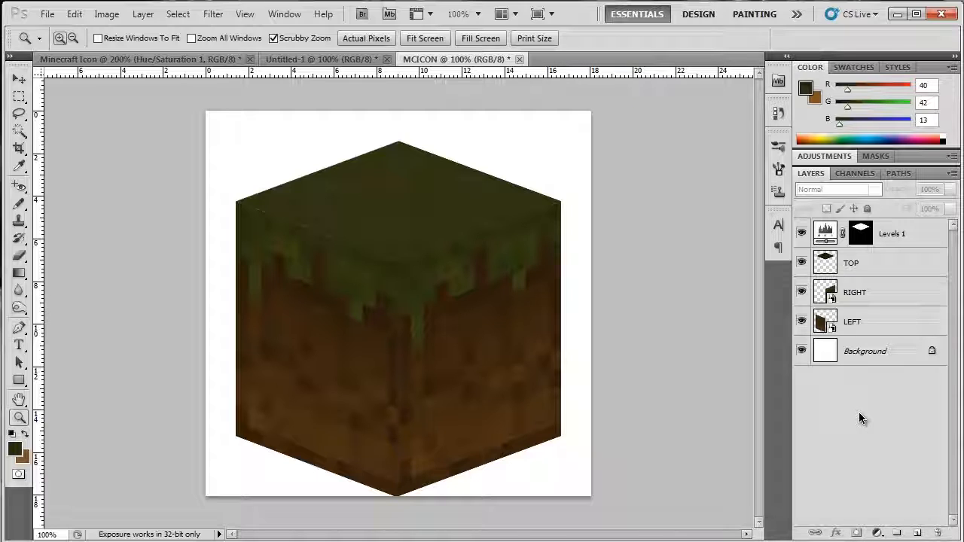
pyautogui.moveTo(867, 424)
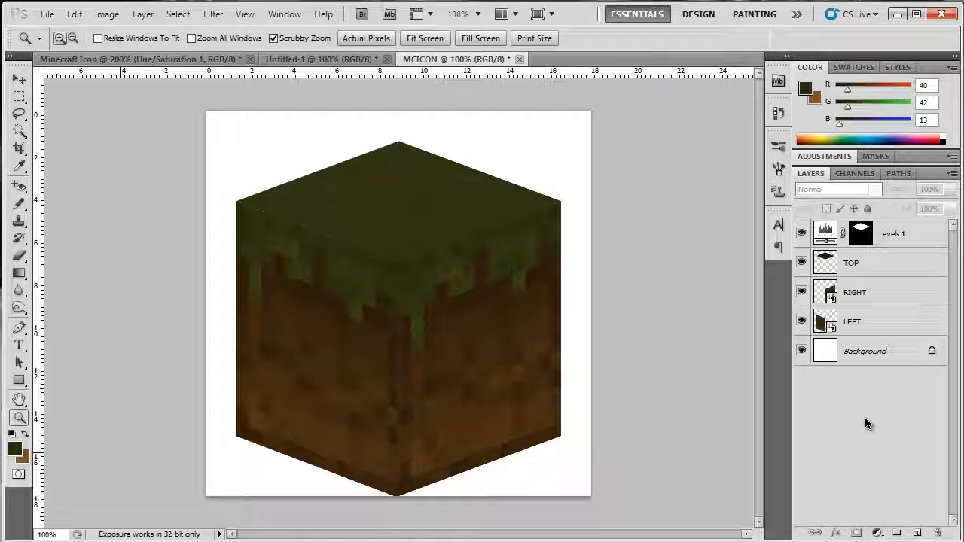